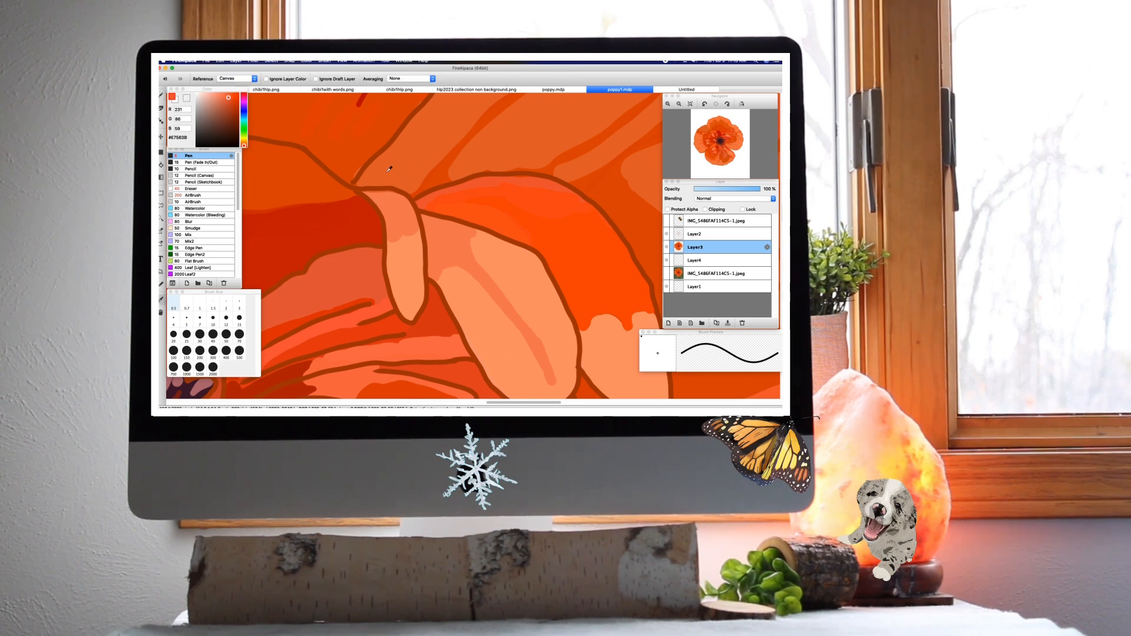
# Paint light orange fill shapes and brown outlines over the curled petal folds on Layer9.
pyautogui.click(229, 99)
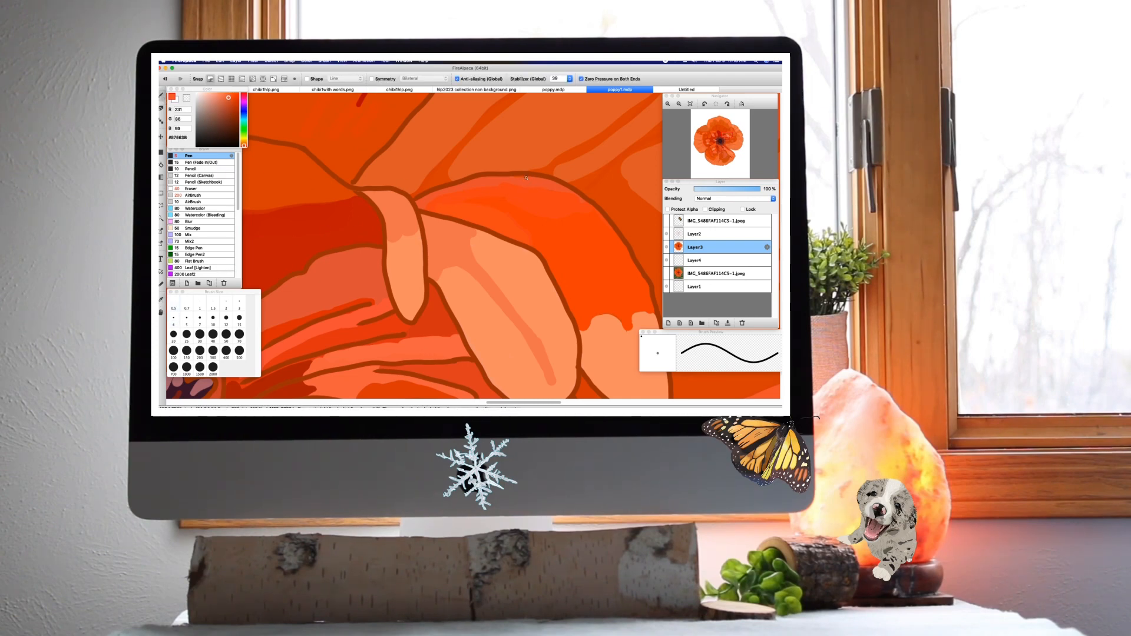
pyautogui.moveTo(551, 189)
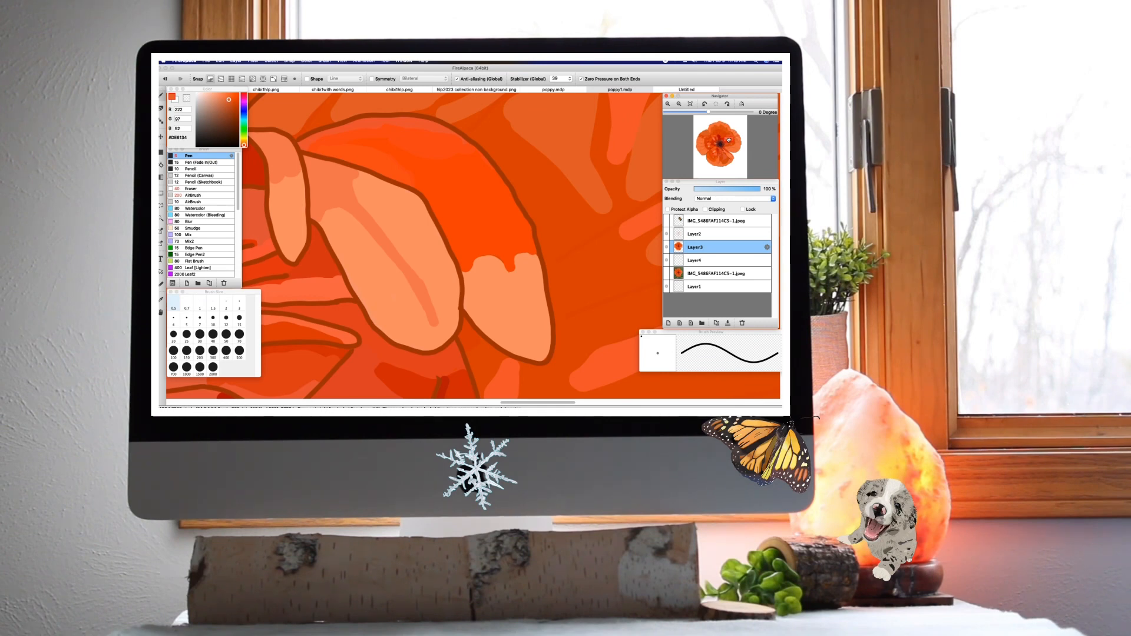
# Choose a new orange, ready the Pen brush, and pan to the flower's dark center.
pyautogui.click(619, 89)
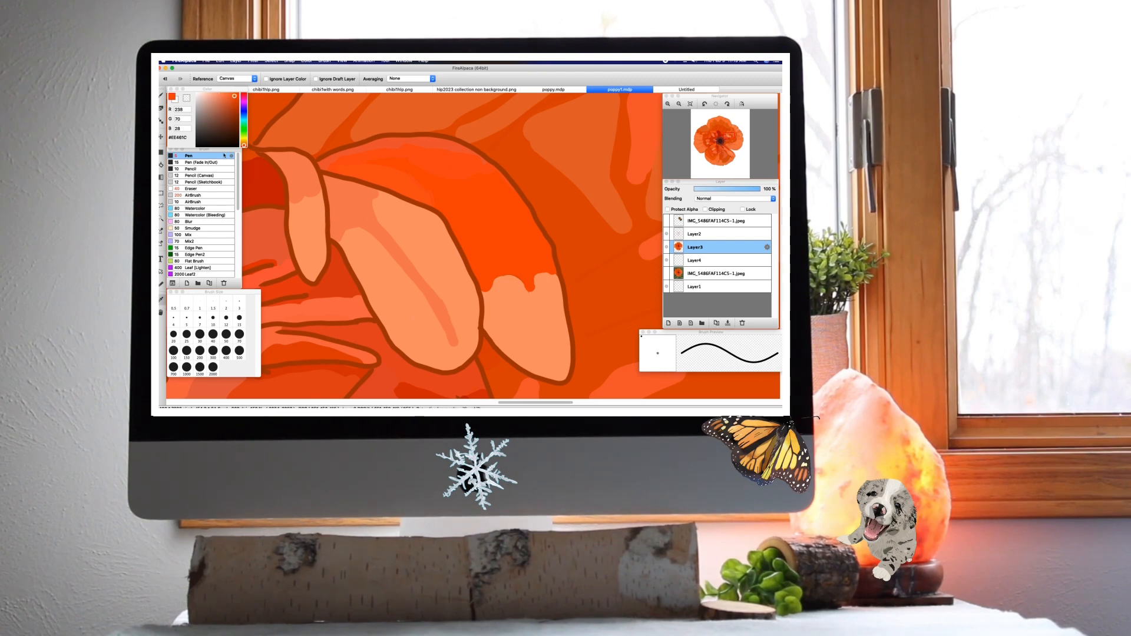
pyautogui.click(189, 155)
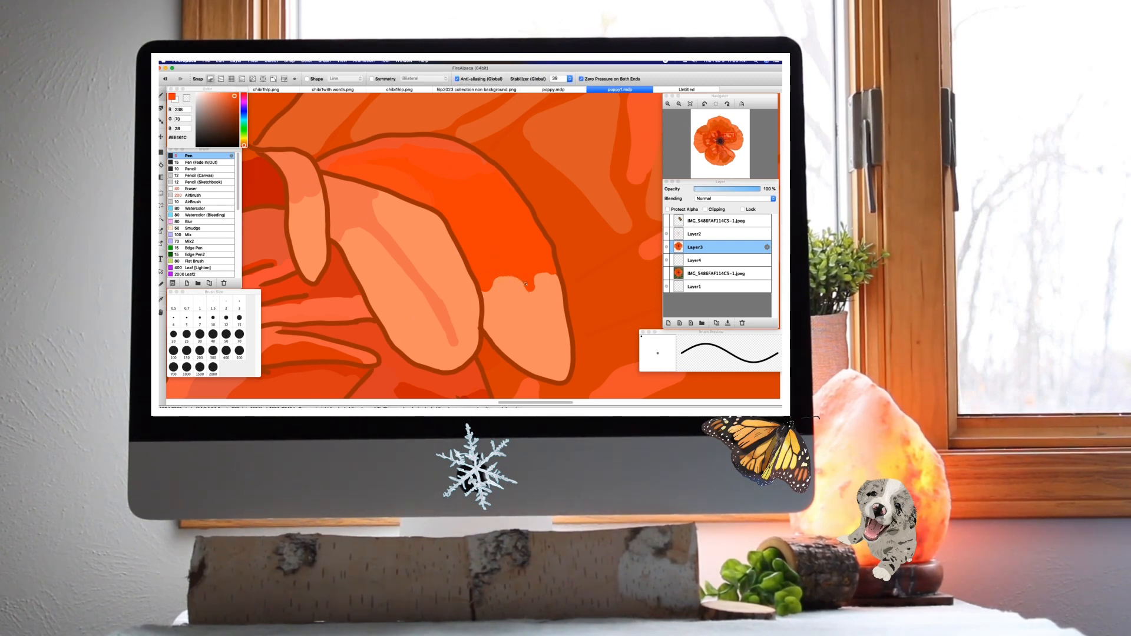
pyautogui.click(527, 277)
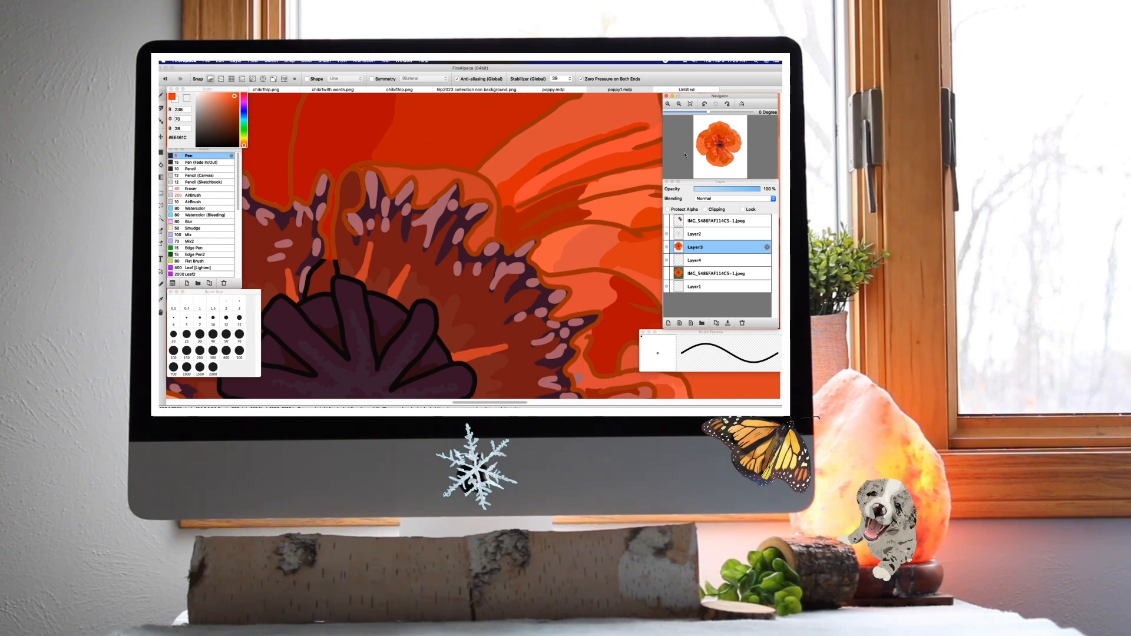
# Fill the star-shaped center and its surroundings with dark reddish-brown using the Pen brush.
pyautogui.click(618, 90)
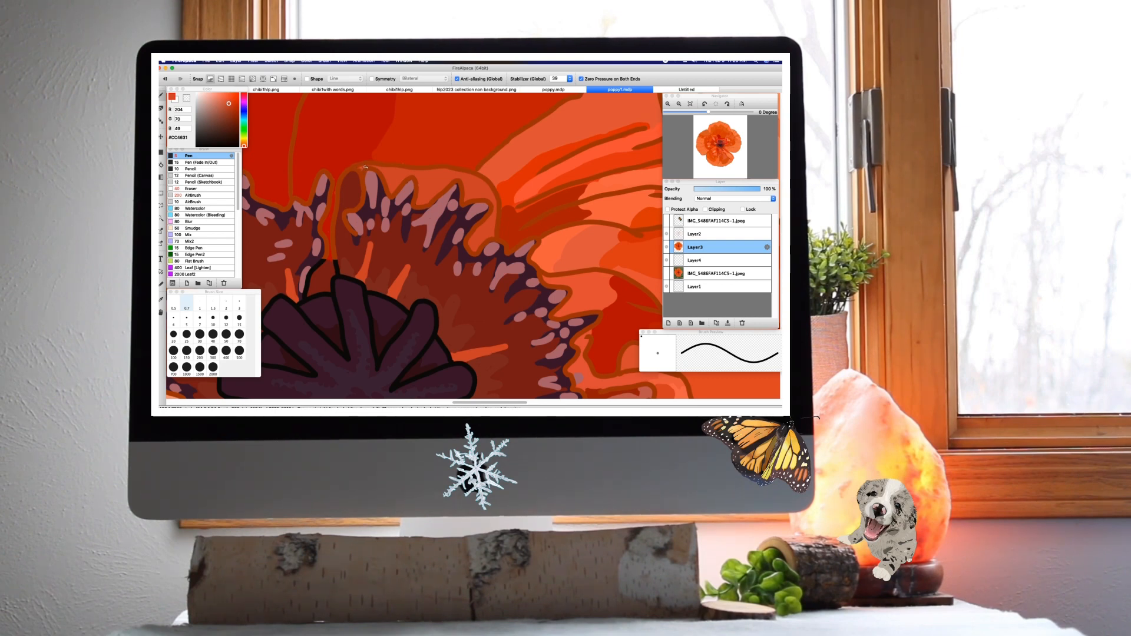
pyautogui.moveTo(418, 182)
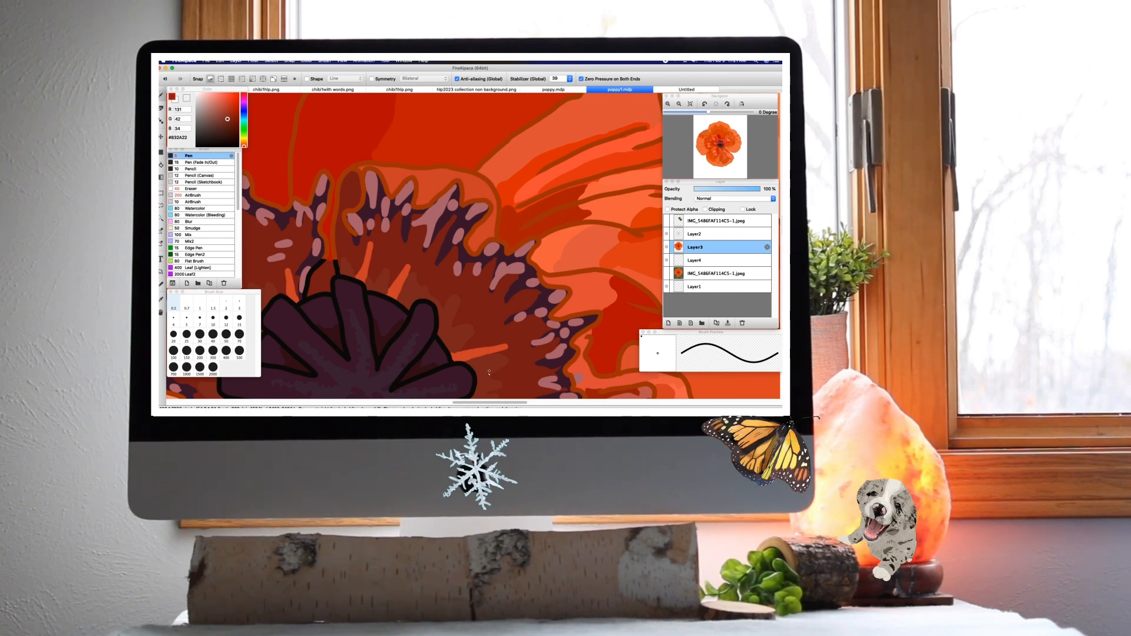
pyautogui.moveTo(495, 368)
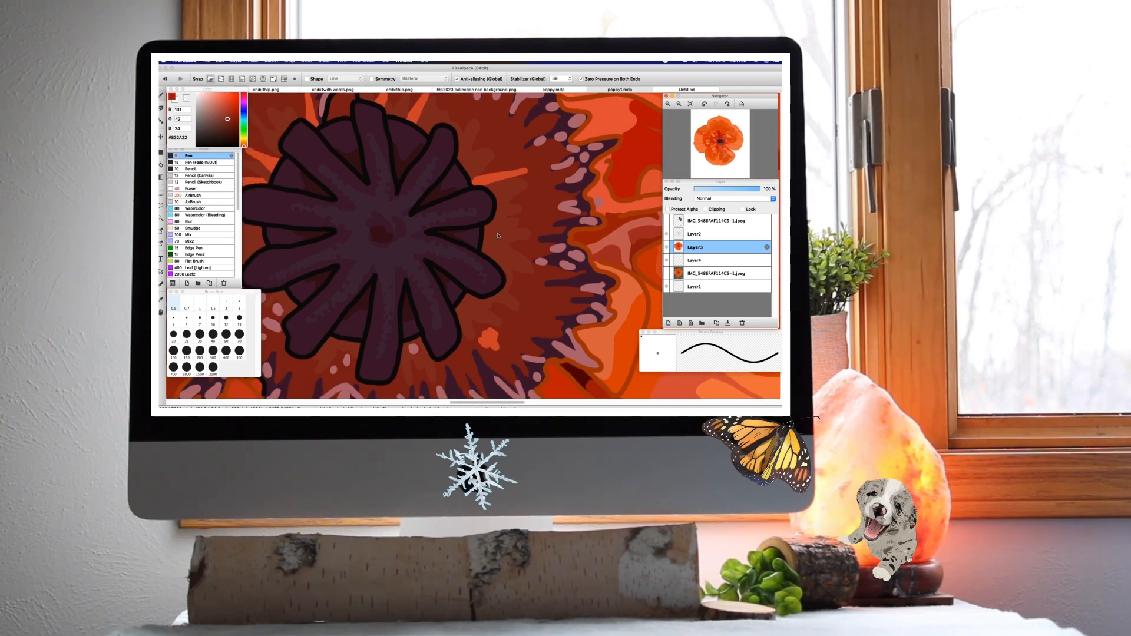
# Trace the center disc and star lobes in black, then pan back to the petals.
pyautogui.click(618, 89)
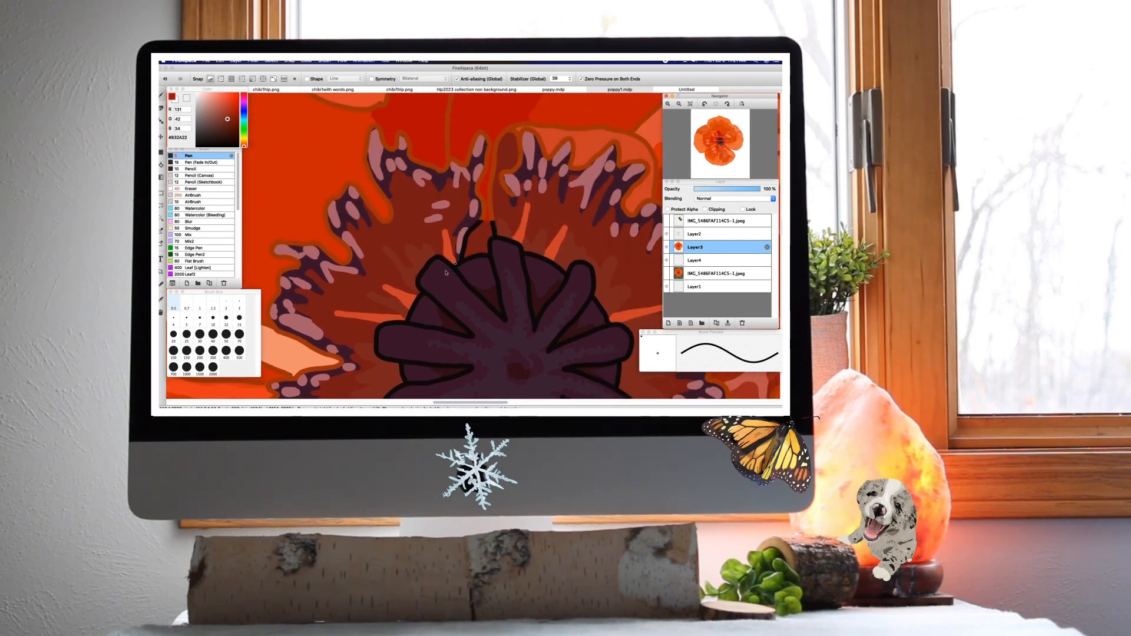
pyautogui.click(619, 89)
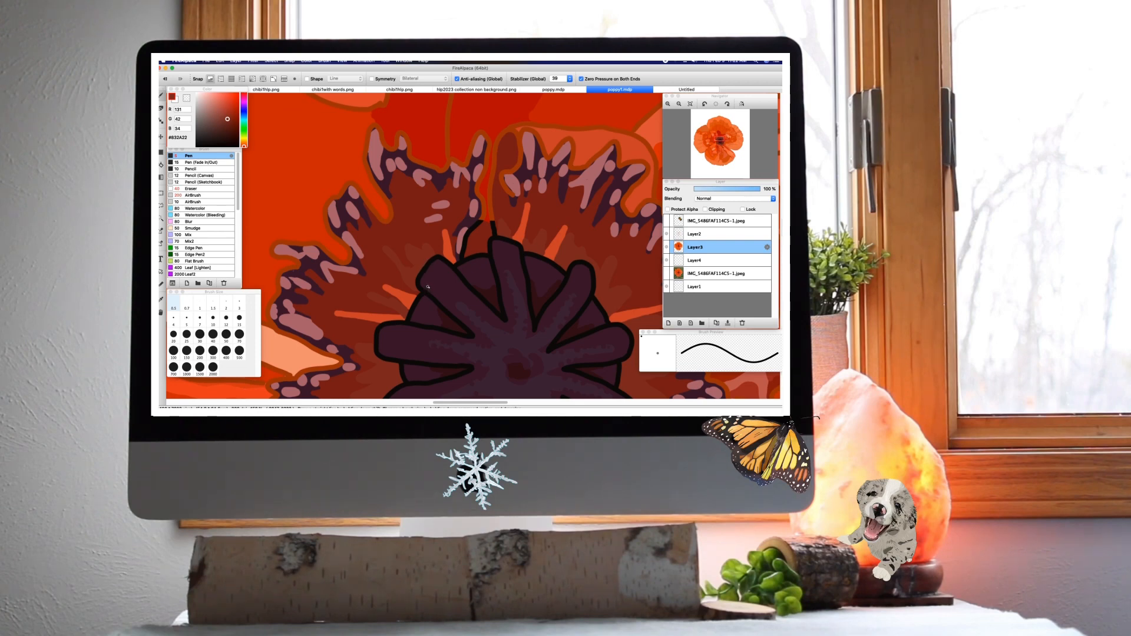
pyautogui.moveTo(428, 264)
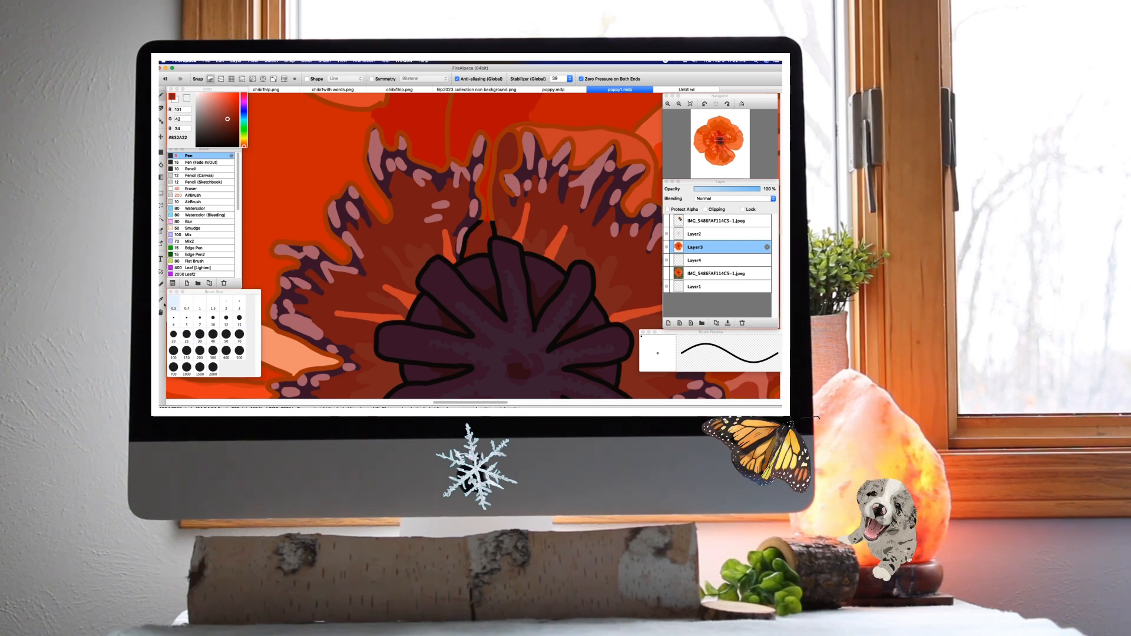
pyautogui.click(281, 242)
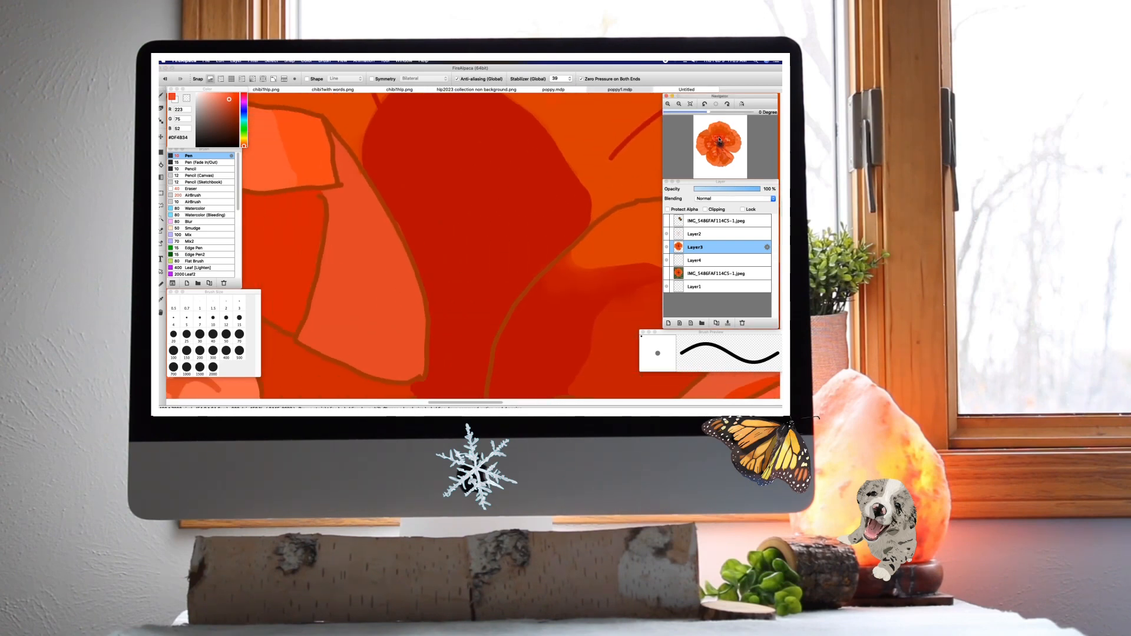
# Load the light salmon-orange (249,118,90) and switch to the Brush tool.
pyautogui.click(619, 89)
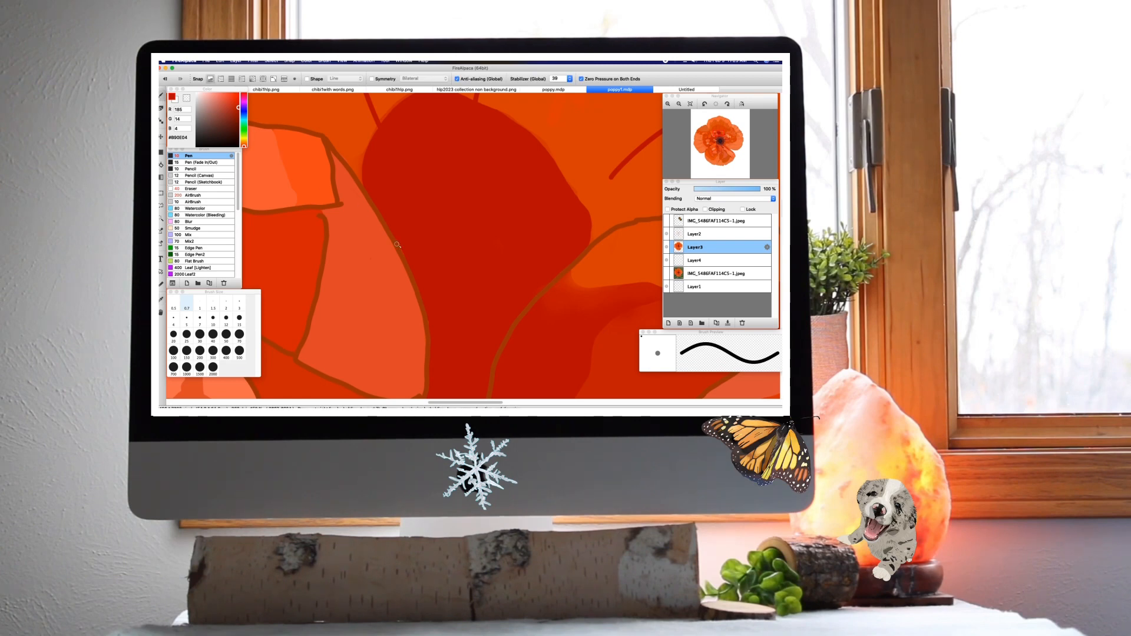
pyautogui.moveTo(432, 326)
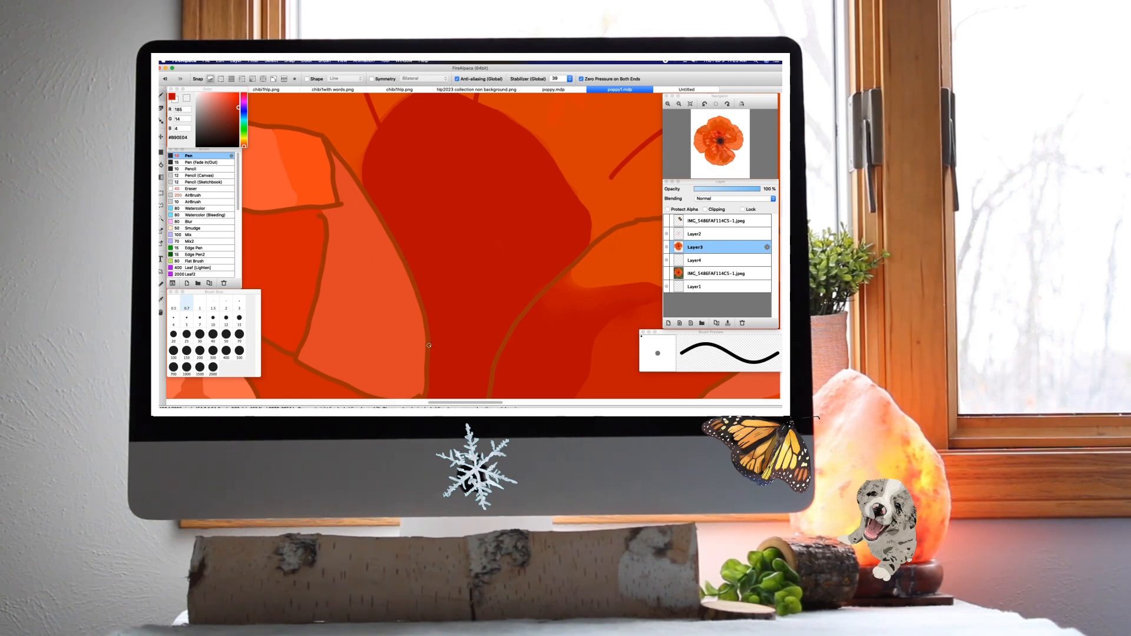
pyautogui.moveTo(342, 154)
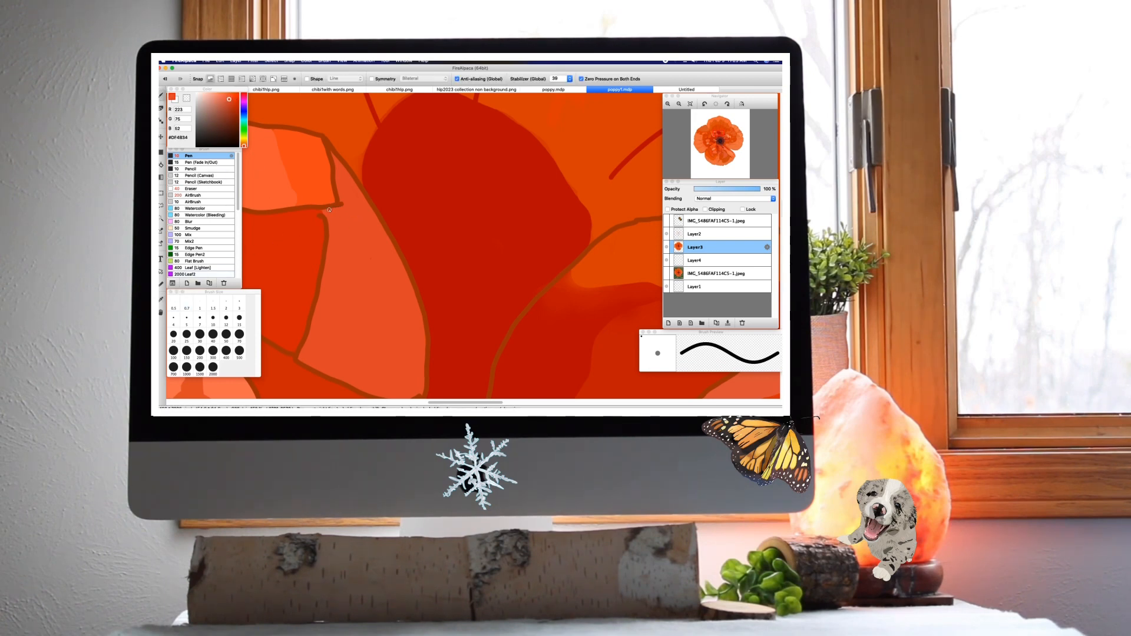
pyautogui.moveTo(627, 173)
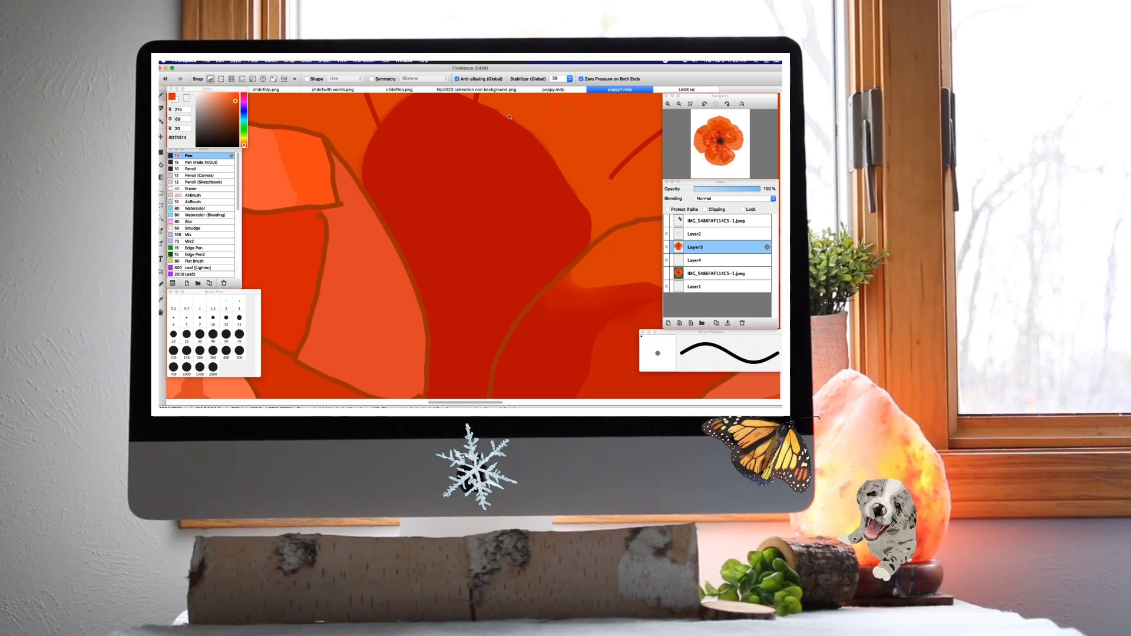
pyautogui.moveTo(512, 116)
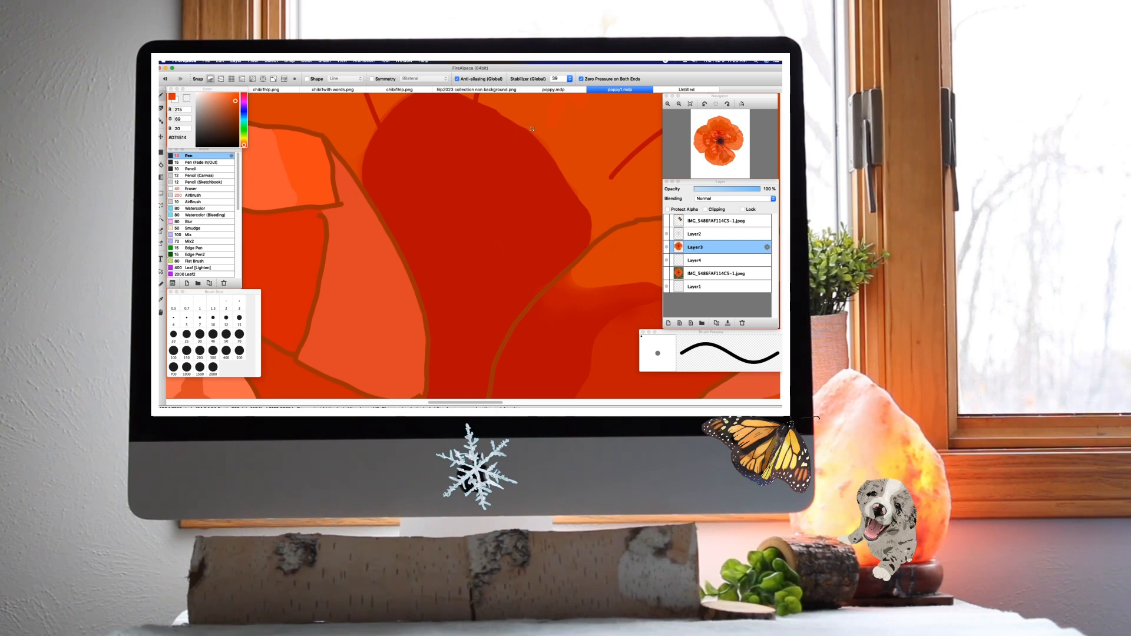
pyautogui.moveTo(546, 145)
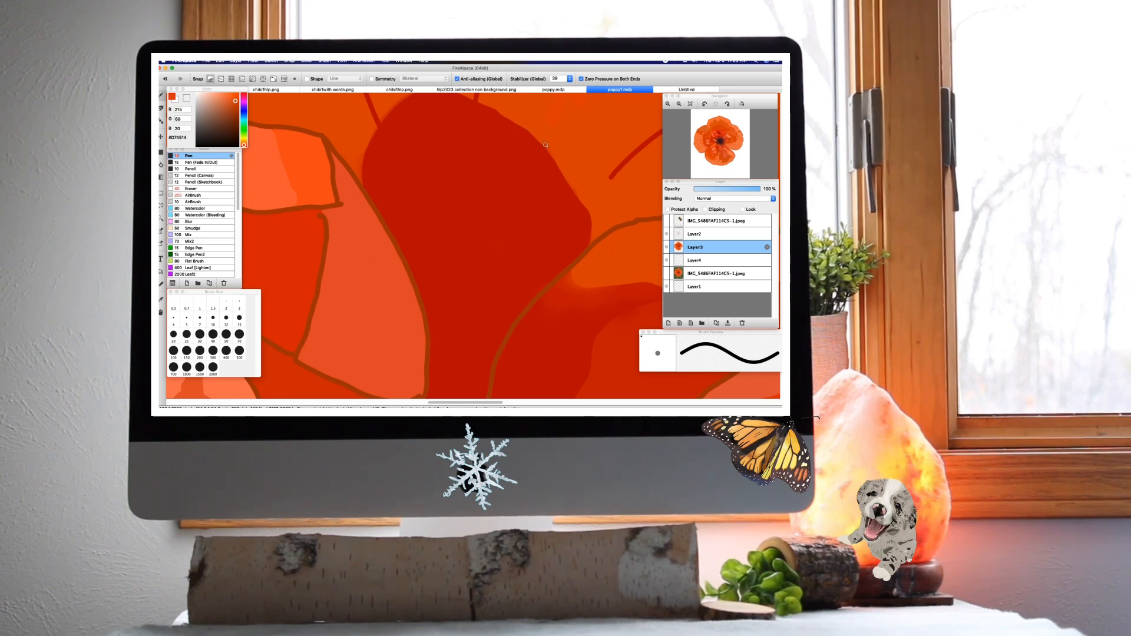
pyautogui.moveTo(567, 179)
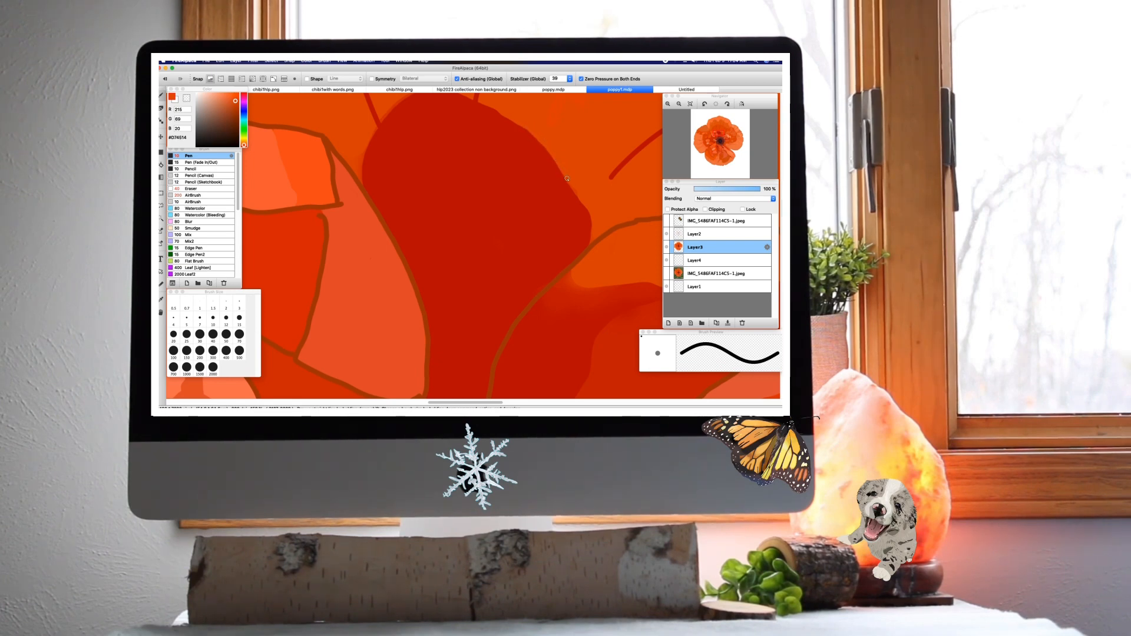
pyautogui.moveTo(592, 205)
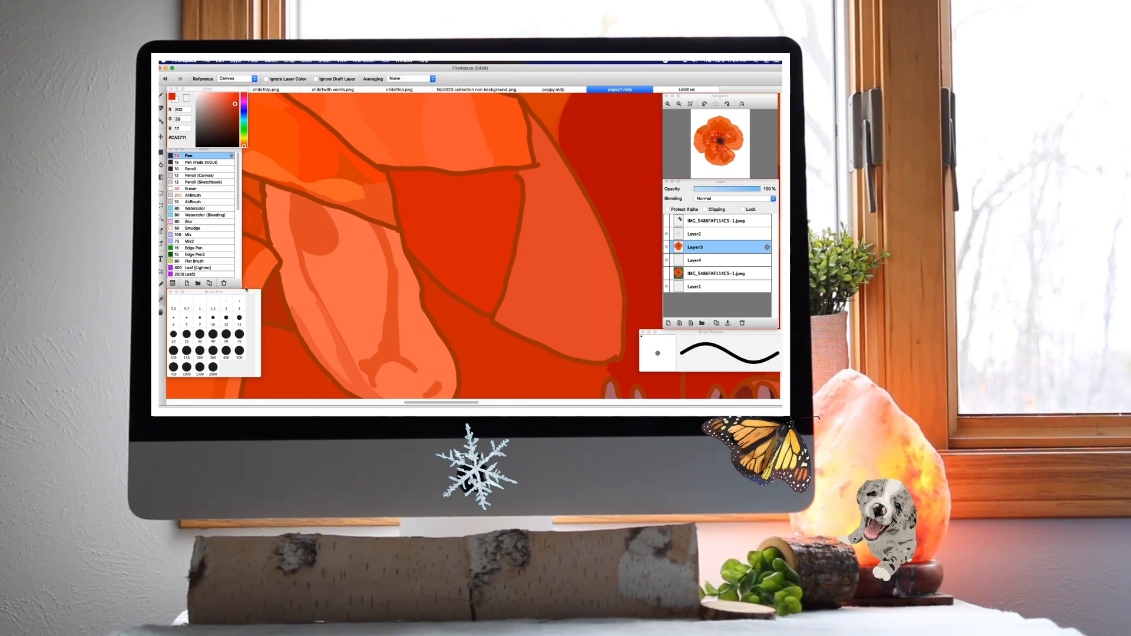
pyautogui.click(233, 105)
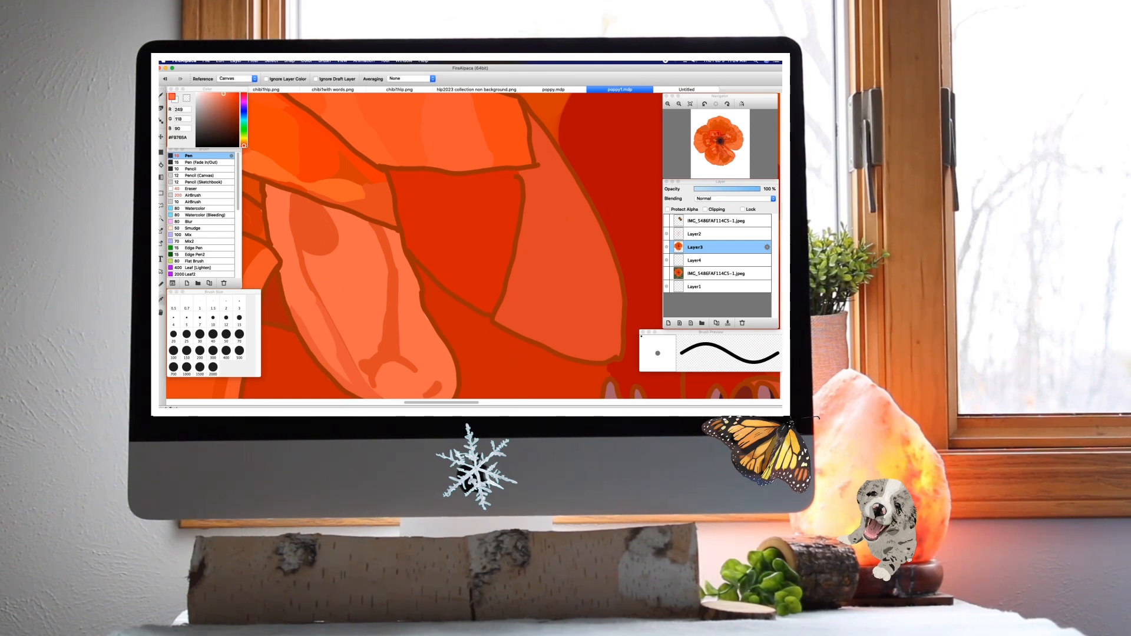
pyautogui.click(189, 155)
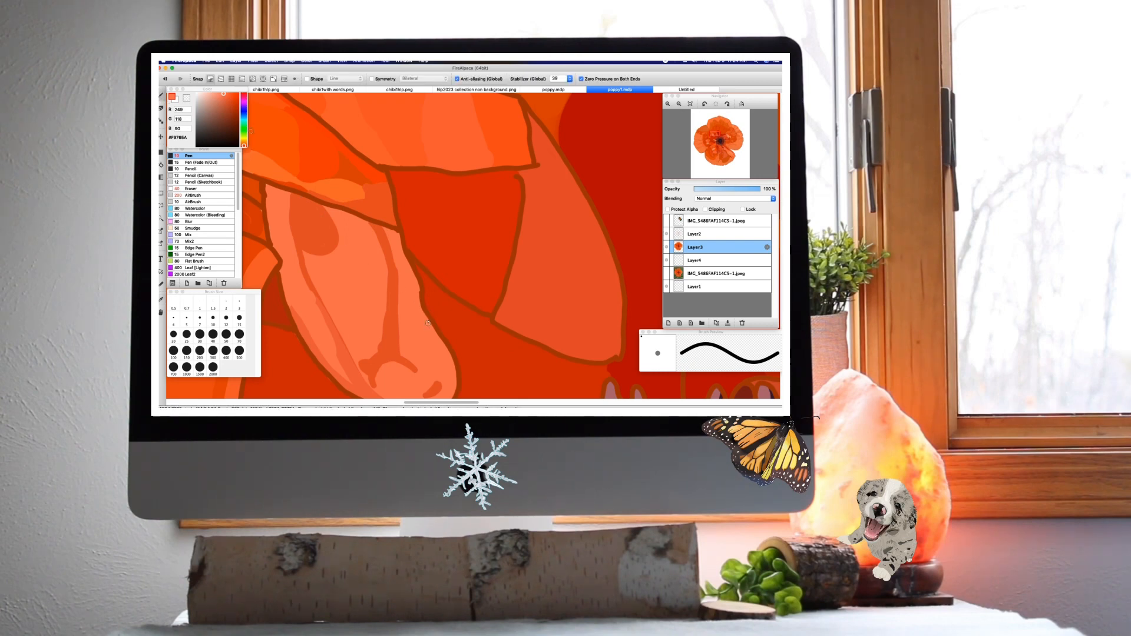
pyautogui.moveTo(409, 309)
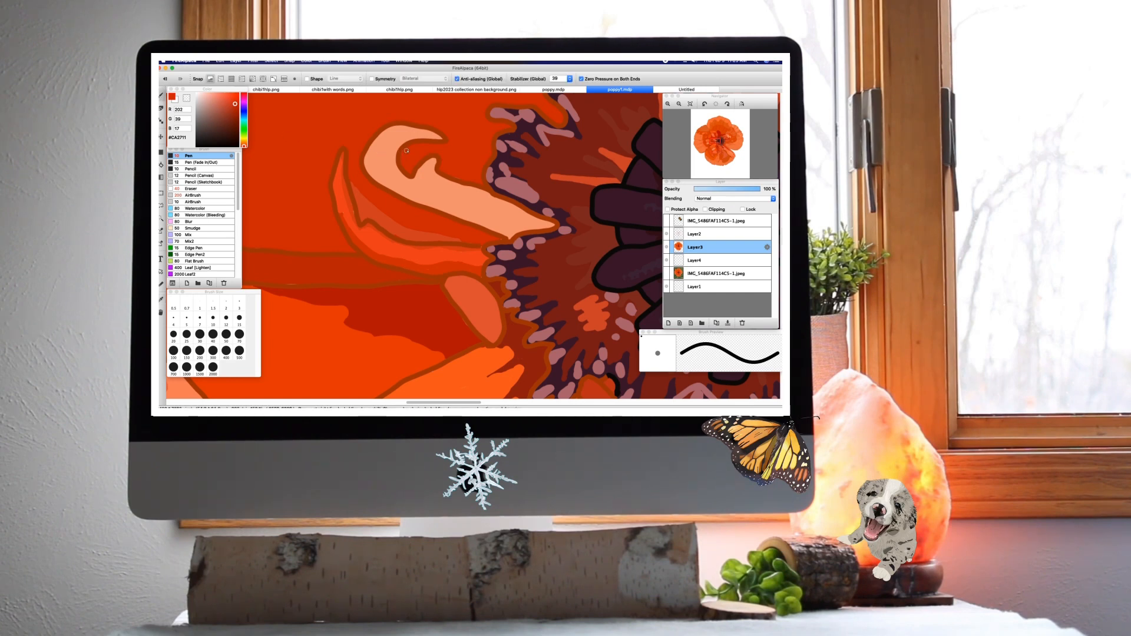
pyautogui.moveTo(456, 177)
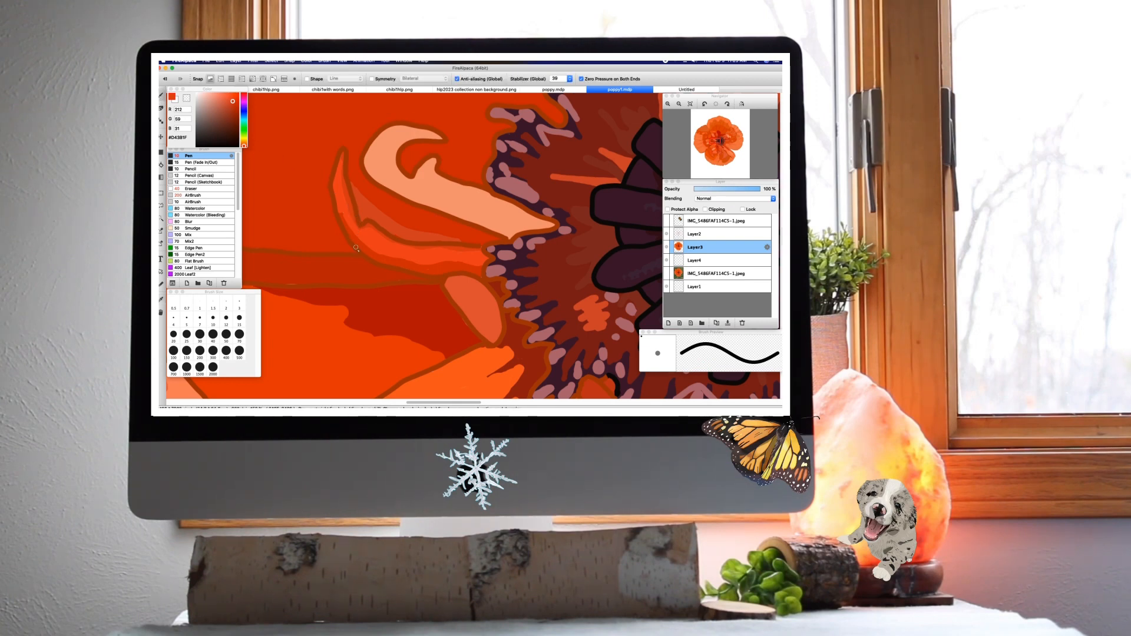
pyautogui.moveTo(462, 247)
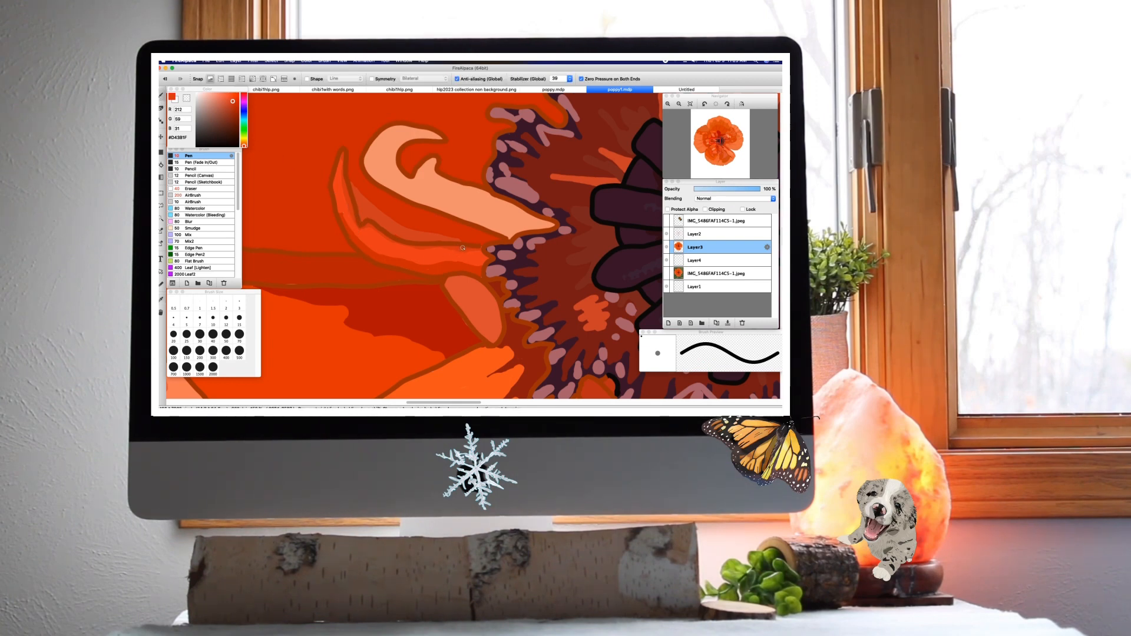
pyautogui.moveTo(330, 219)
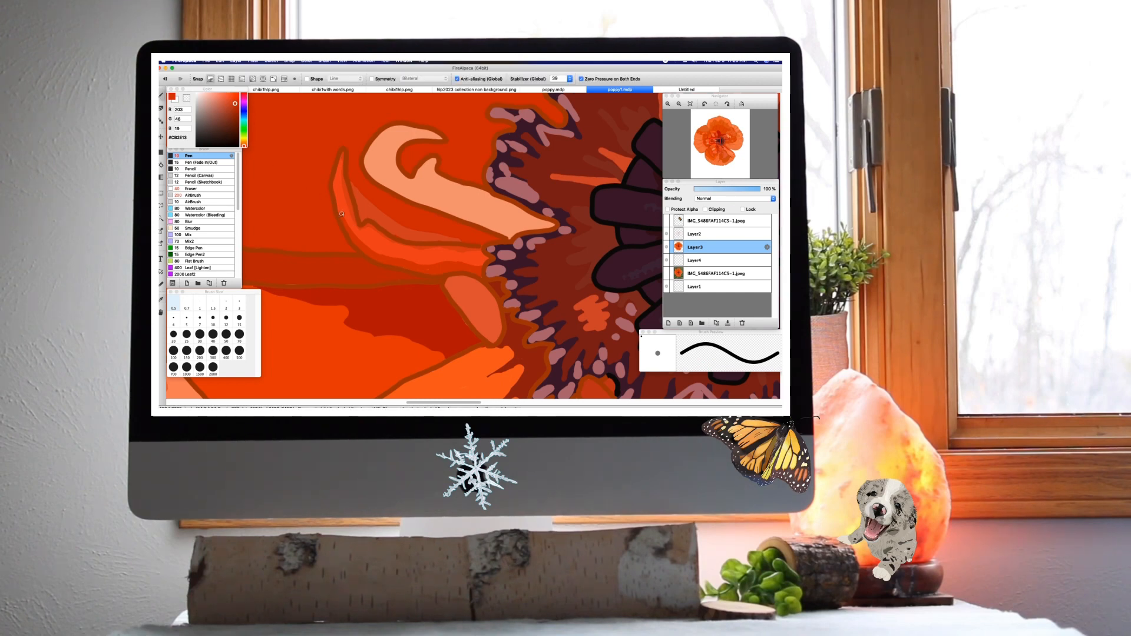
pyautogui.moveTo(364, 249)
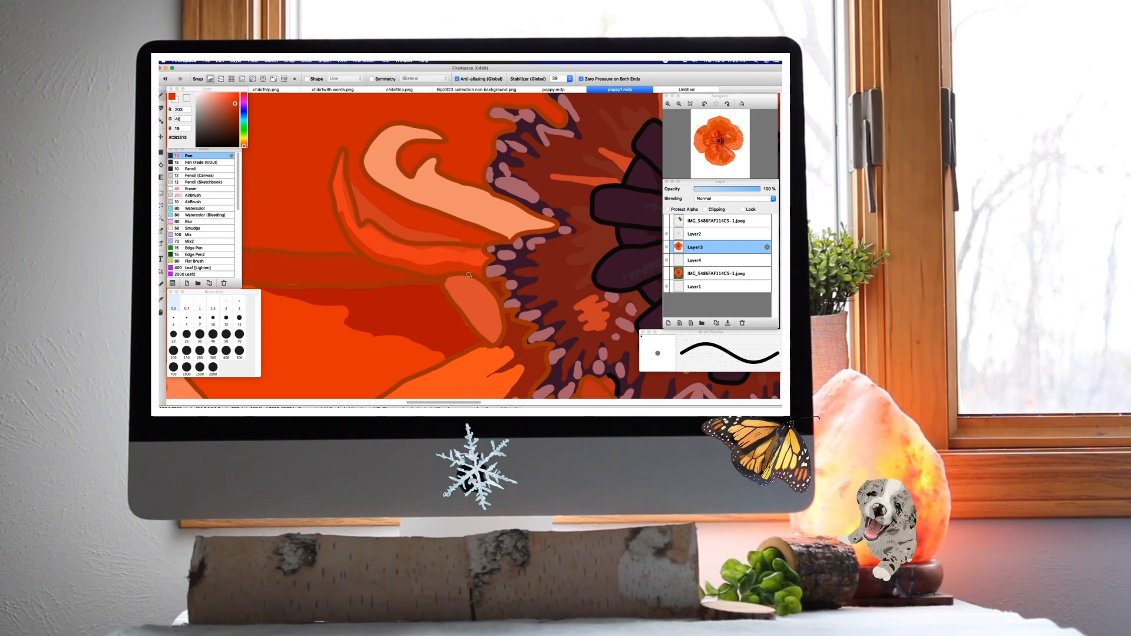
pyautogui.moveTo(482, 268)
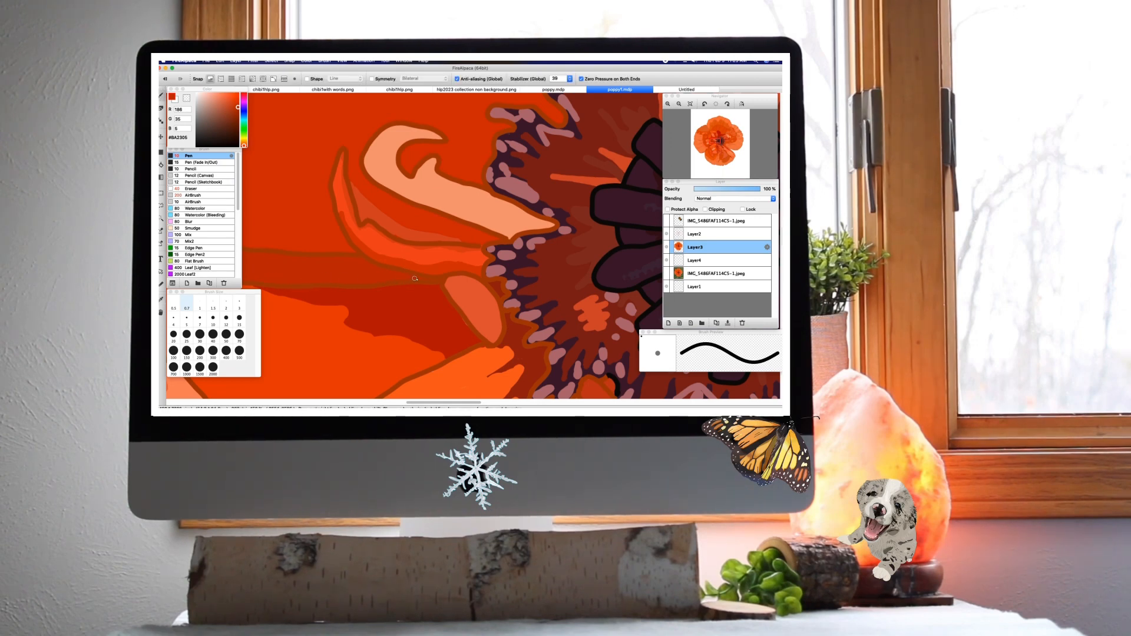
pyautogui.moveTo(331, 305)
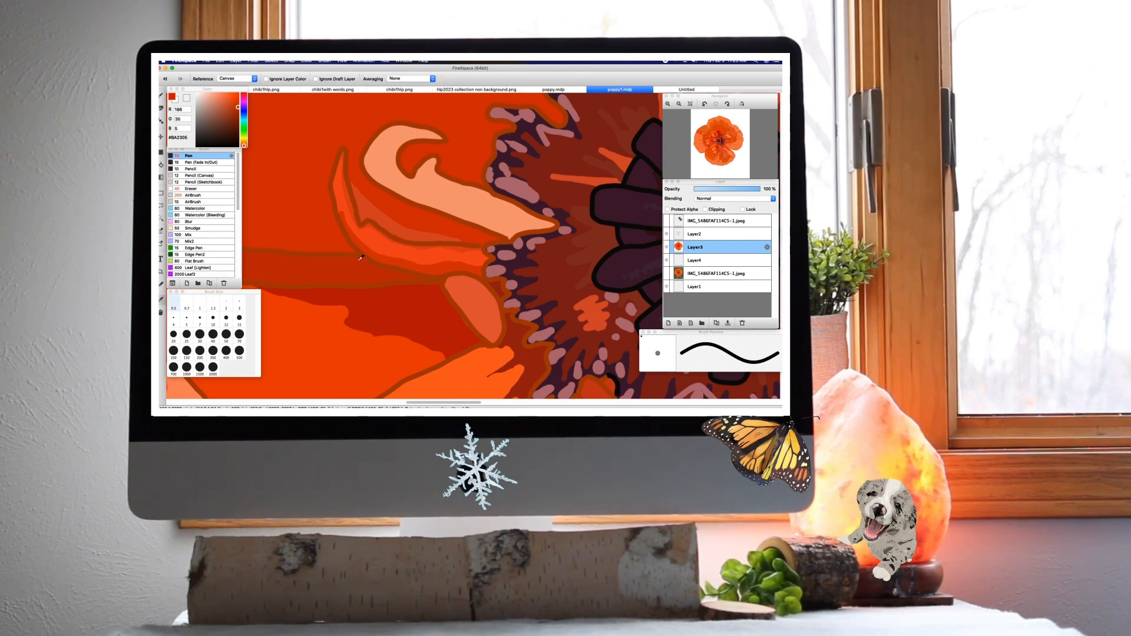
# Eyedrop several red-orange petal shades, ending on the dark red of the inner petal.
pyautogui.click(234, 103)
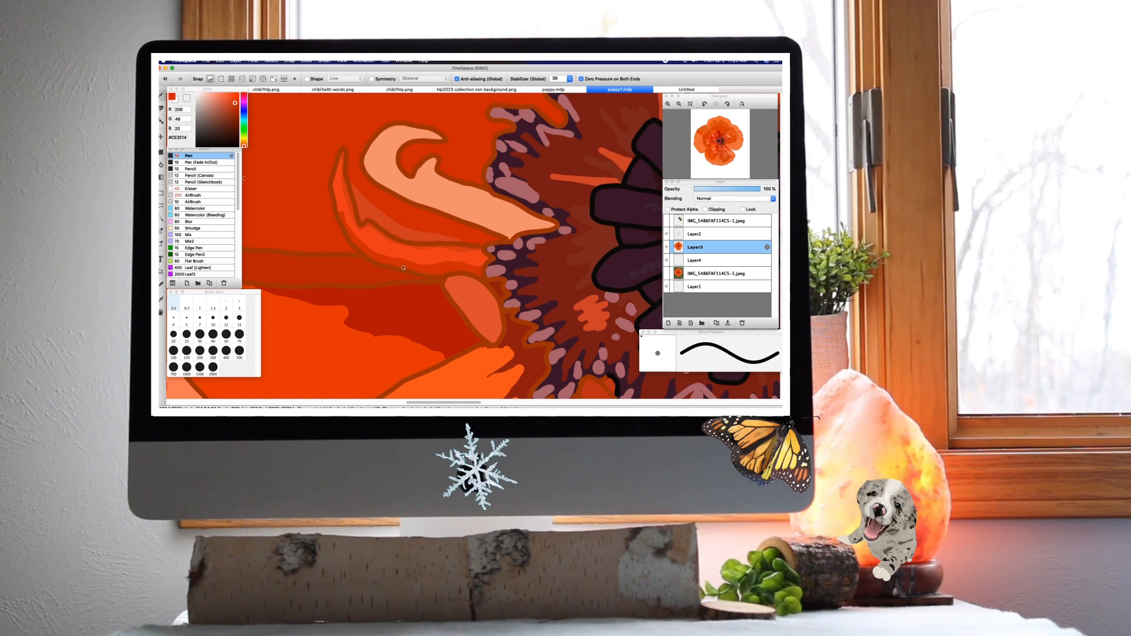
pyautogui.moveTo(385, 272)
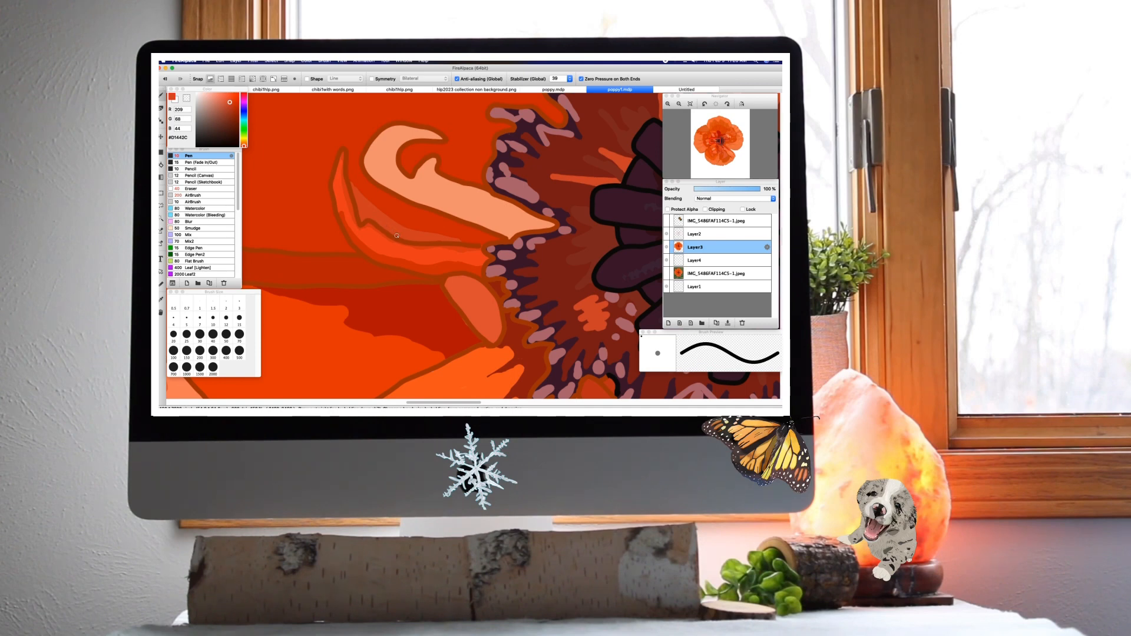
pyautogui.moveTo(322, 301)
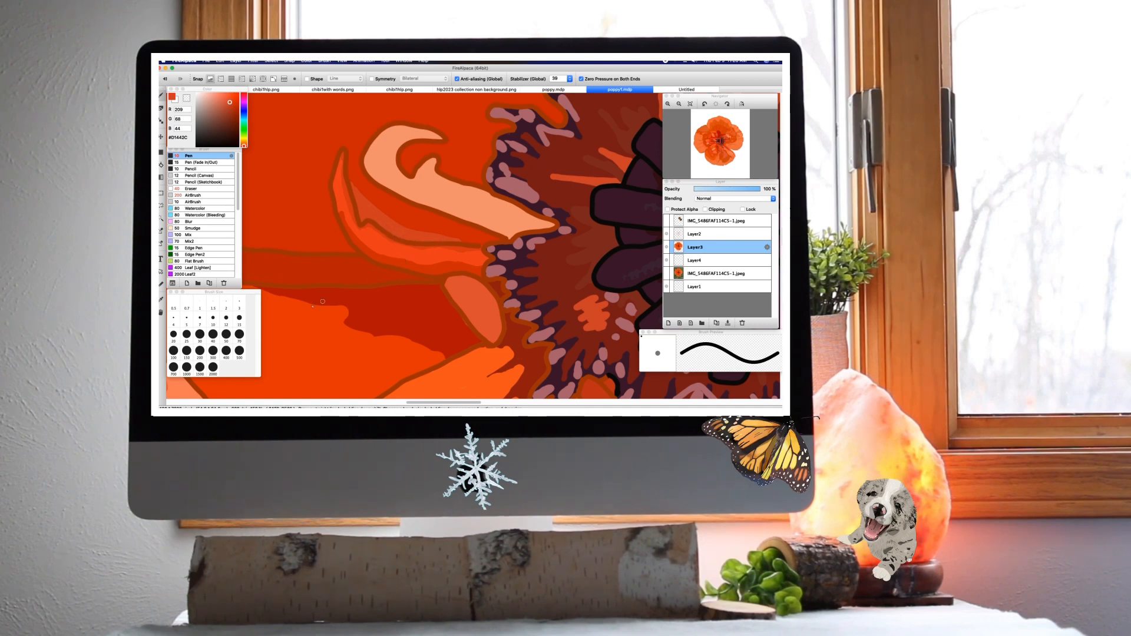
pyautogui.click(161, 162)
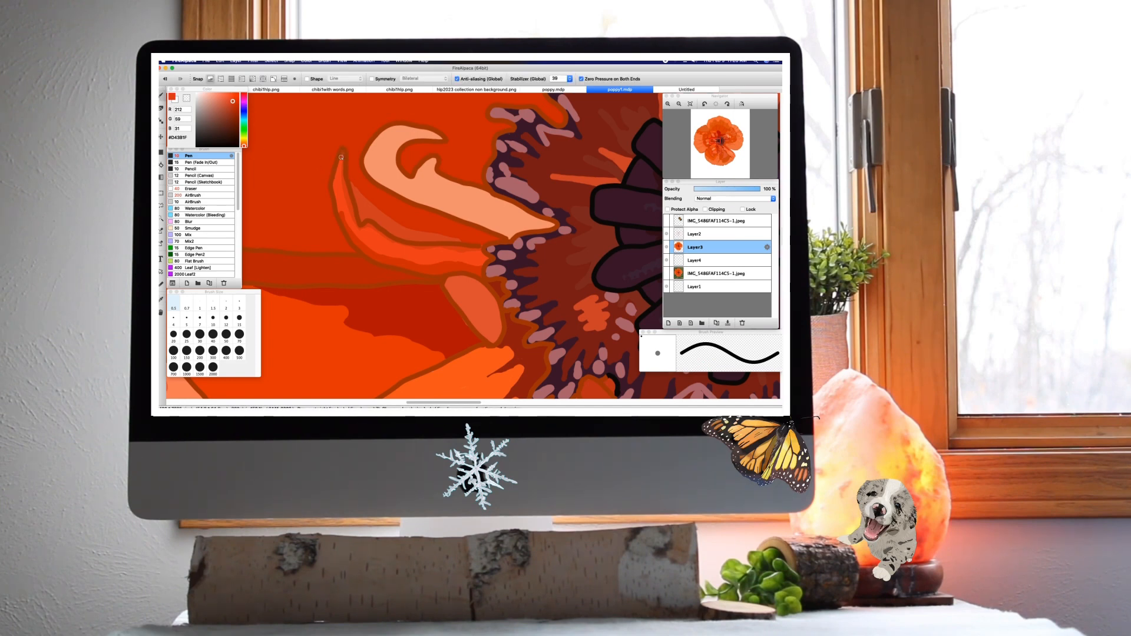
pyautogui.moveTo(481, 267)
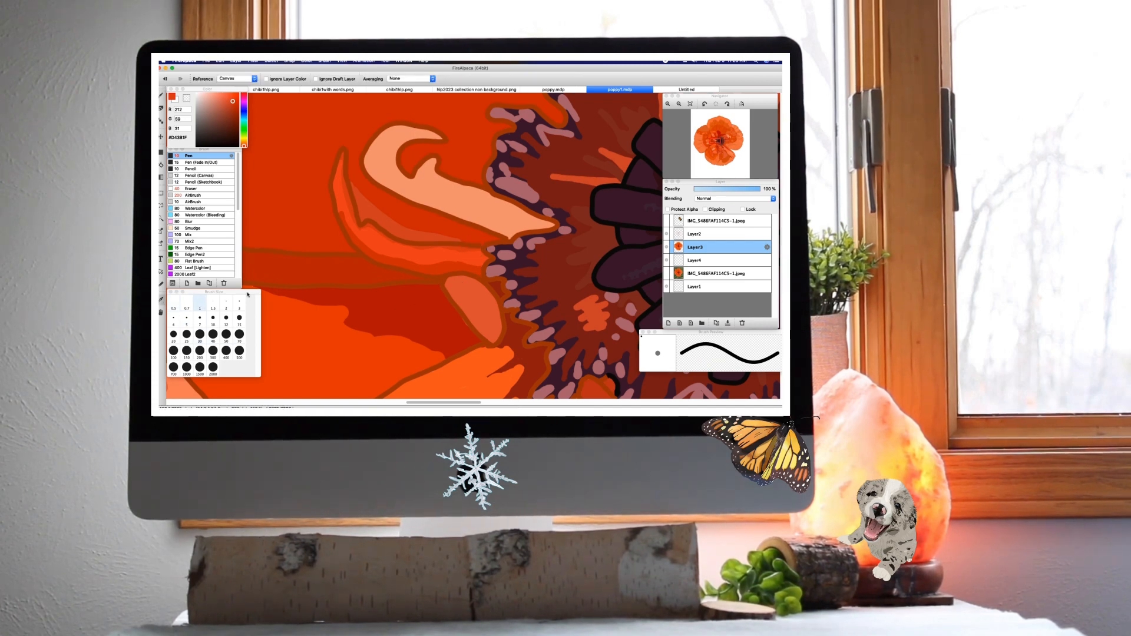
pyautogui.click(236, 107)
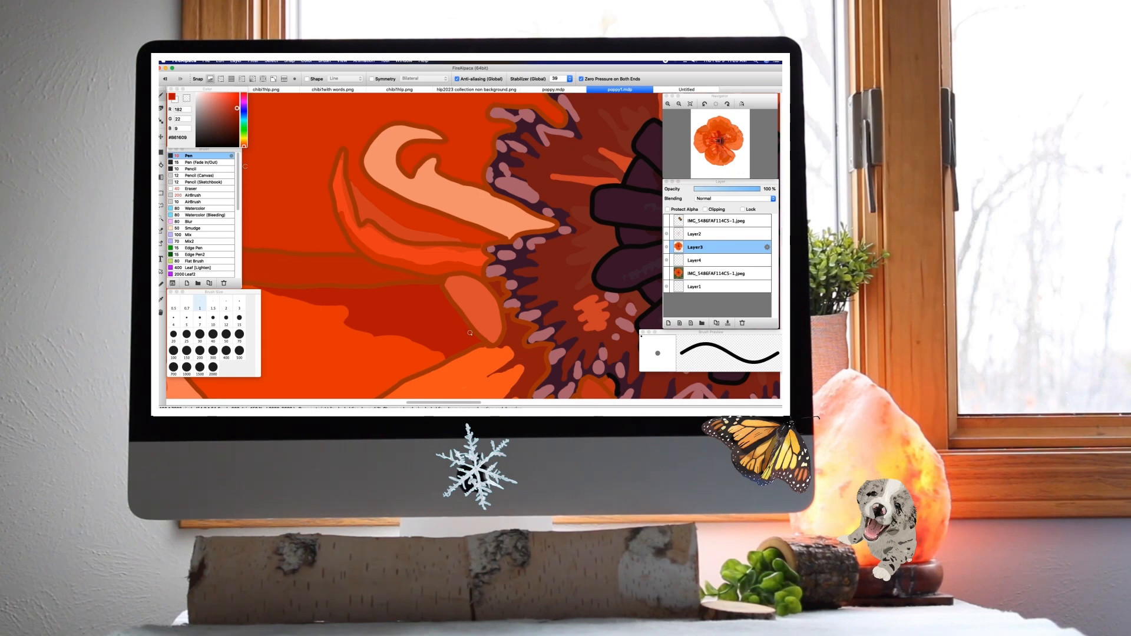
pyautogui.moveTo(460, 334)
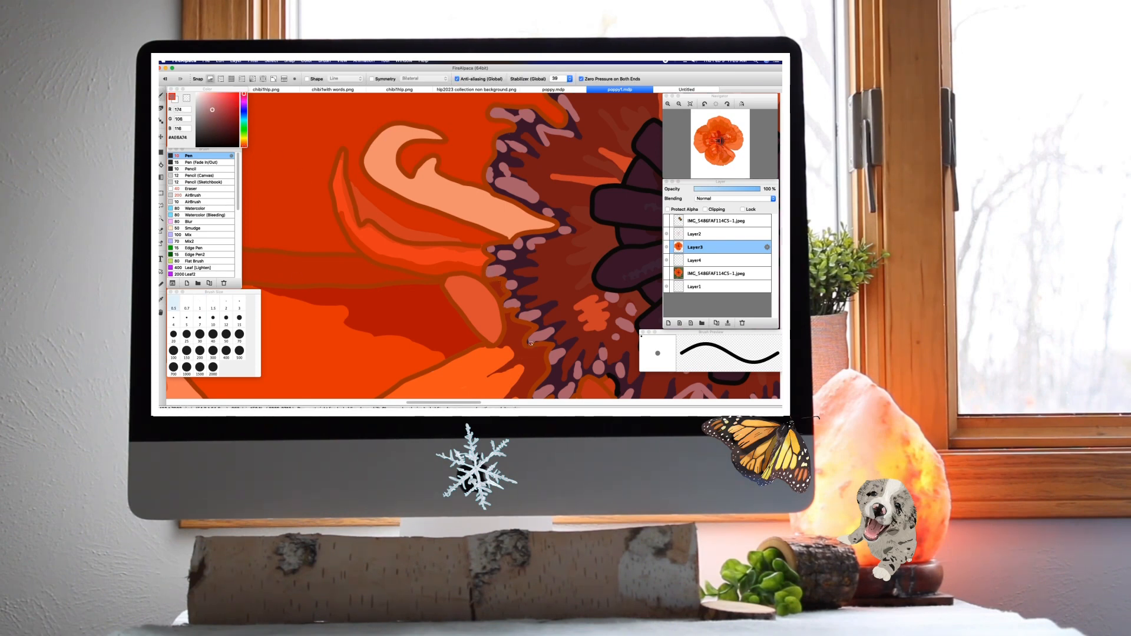
pyautogui.moveTo(507, 310)
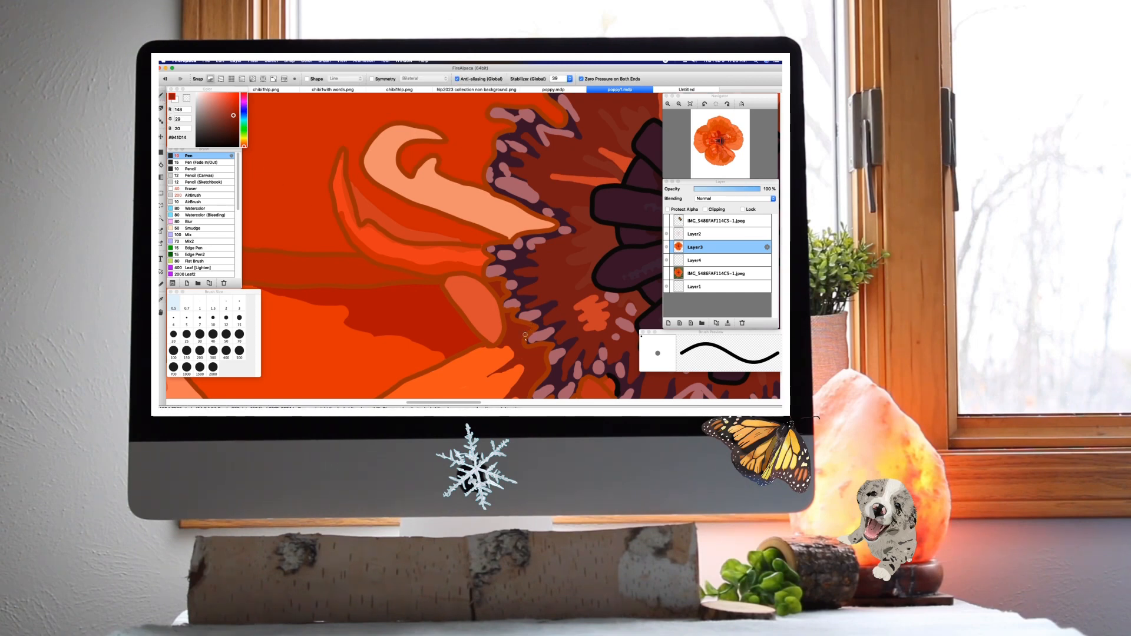
pyautogui.moveTo(540, 382)
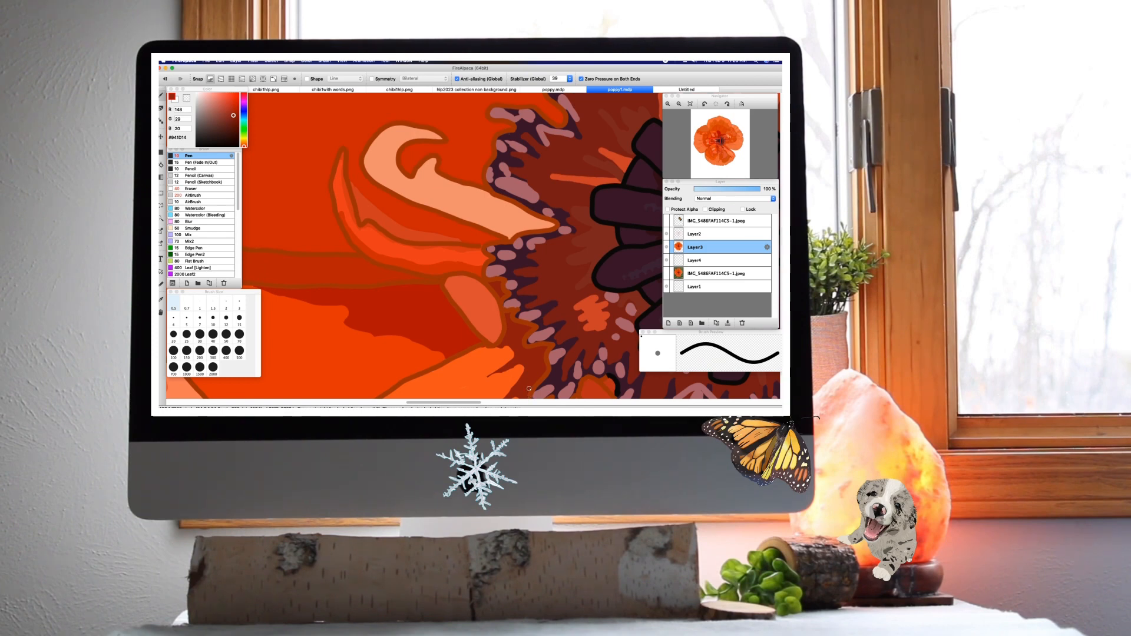
pyautogui.moveTo(585, 318)
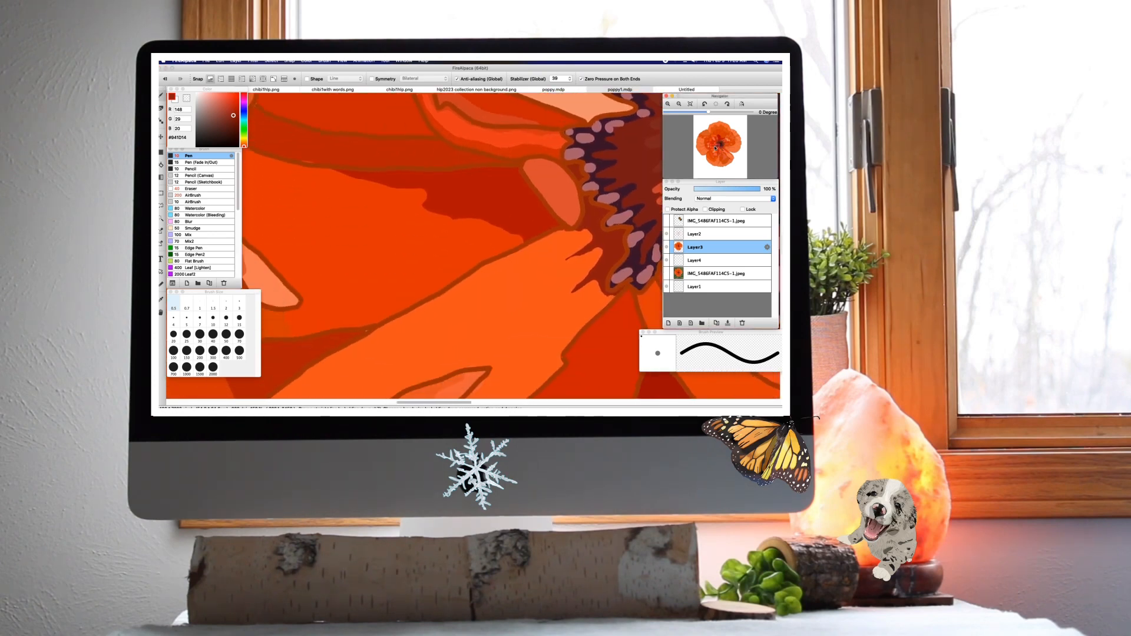
# Eyedrop successive outer petal oranges, finishing with a pale peach foreground colour.
pyautogui.click(619, 89)
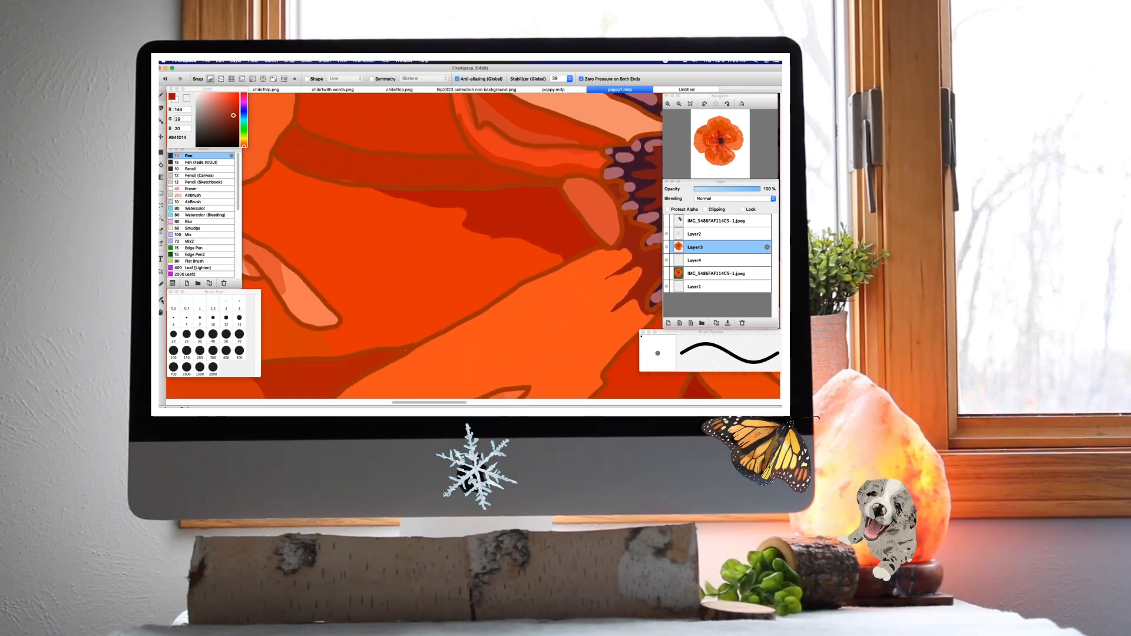
pyautogui.click(235, 106)
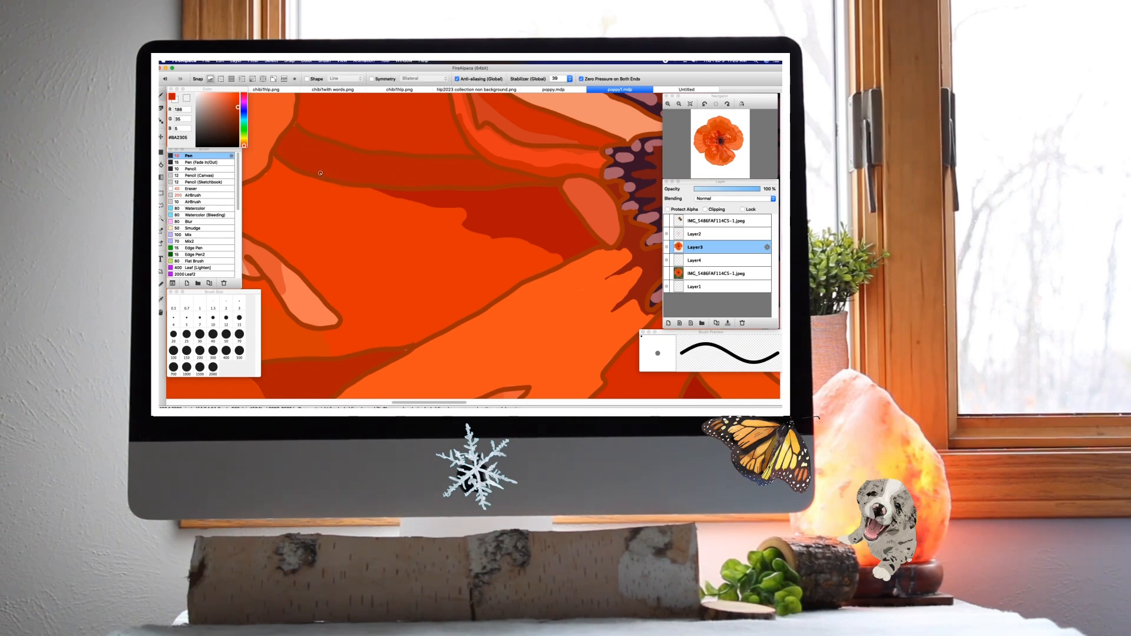
pyautogui.moveTo(295, 122)
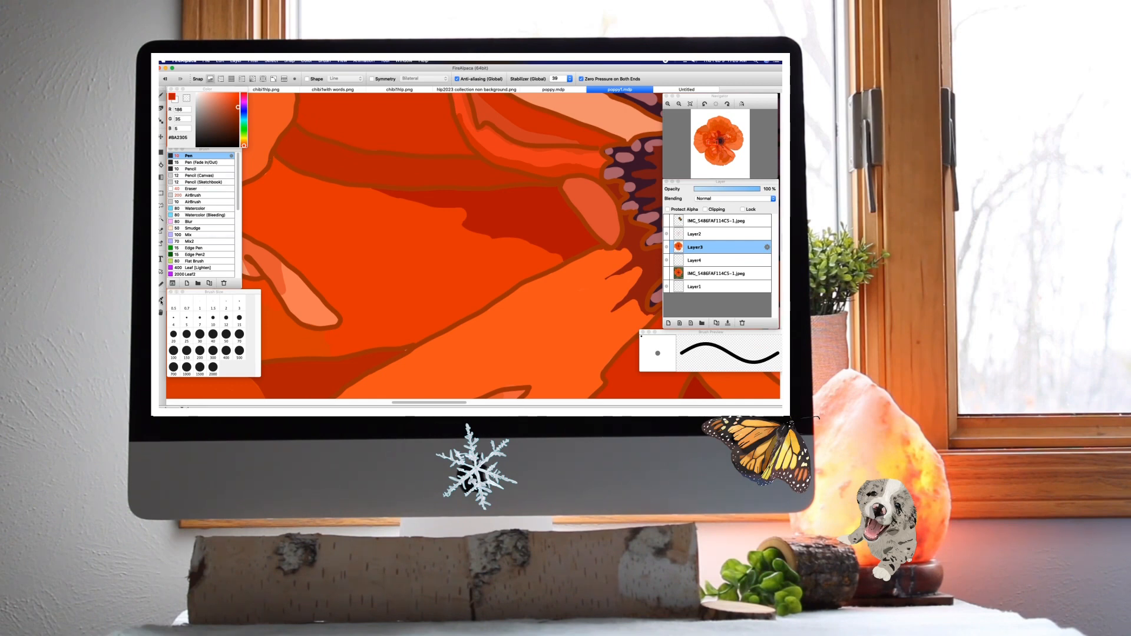
pyautogui.click(237, 99)
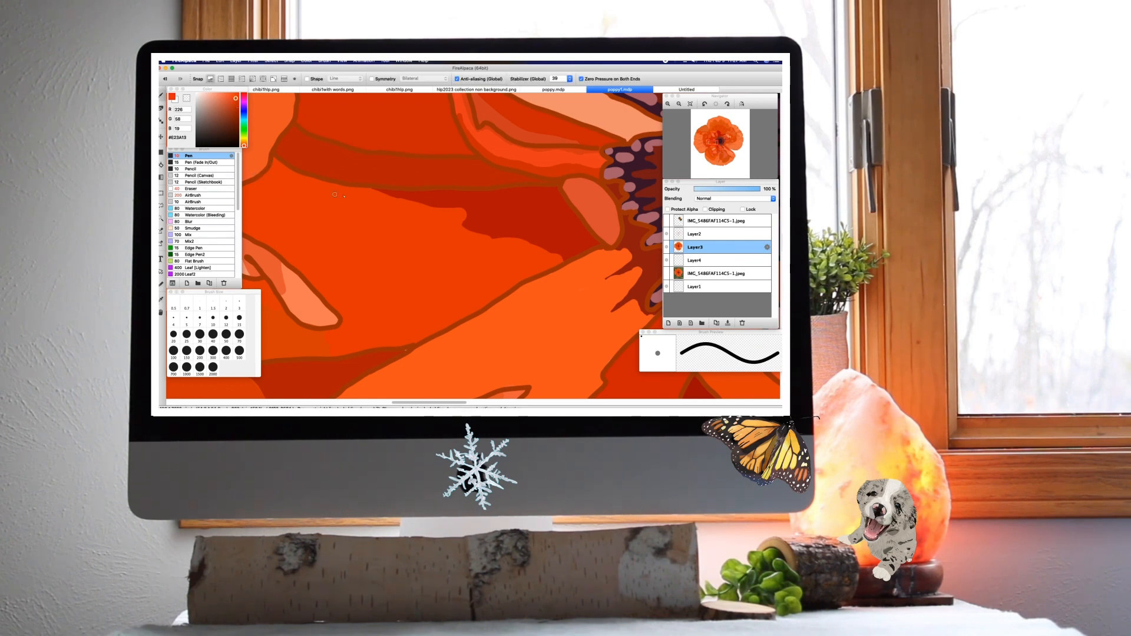
pyautogui.moveTo(483, 251)
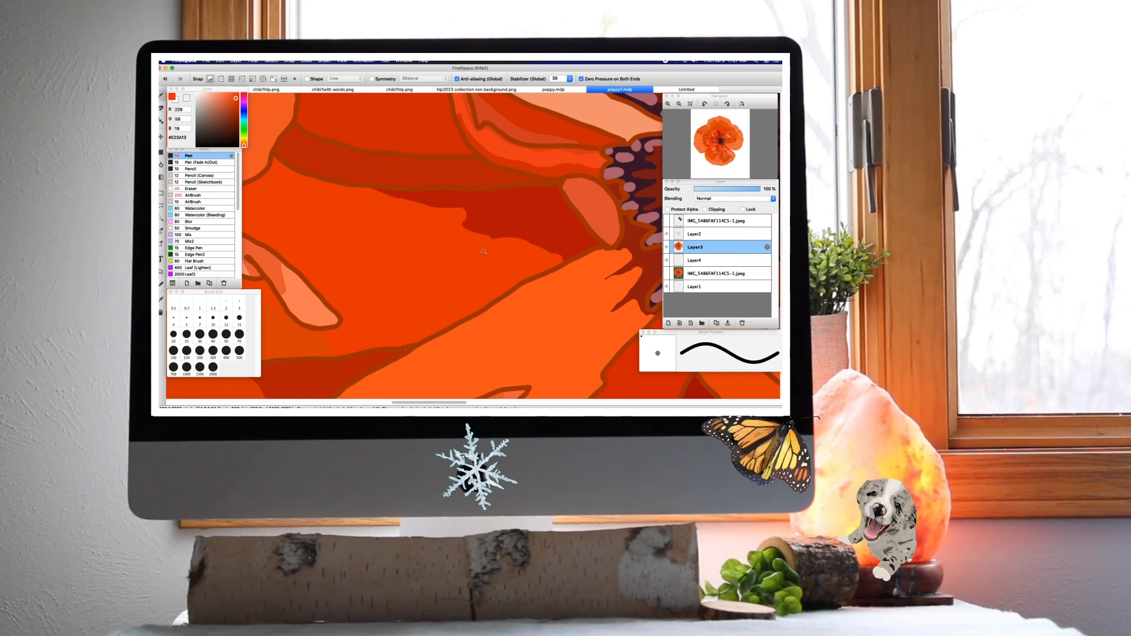
pyautogui.moveTo(562, 262)
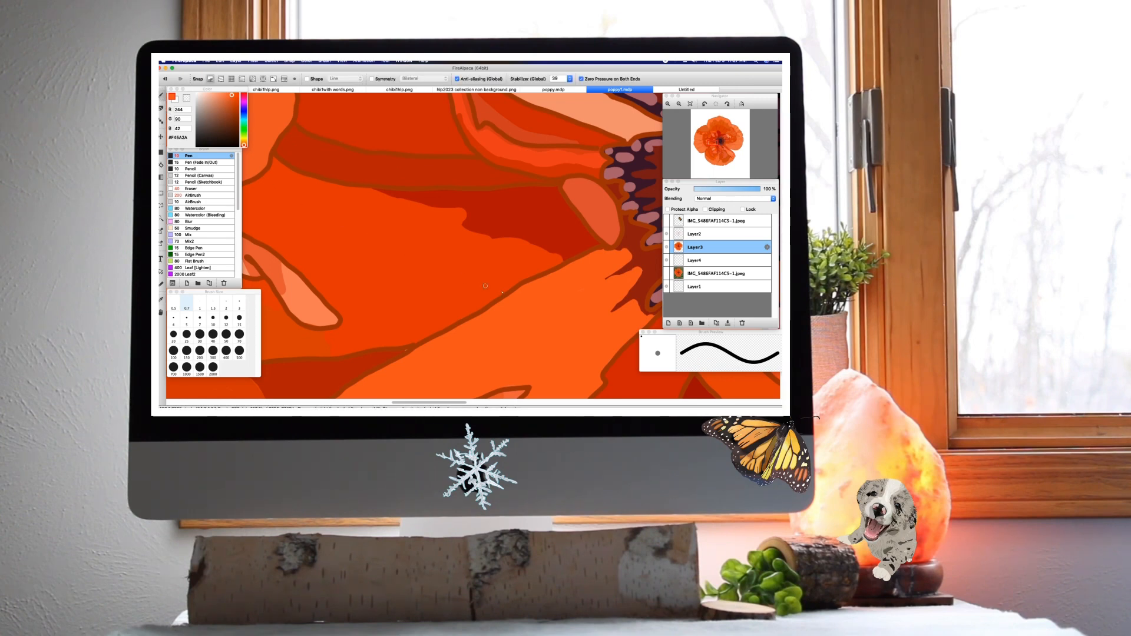
pyautogui.moveTo(566, 296)
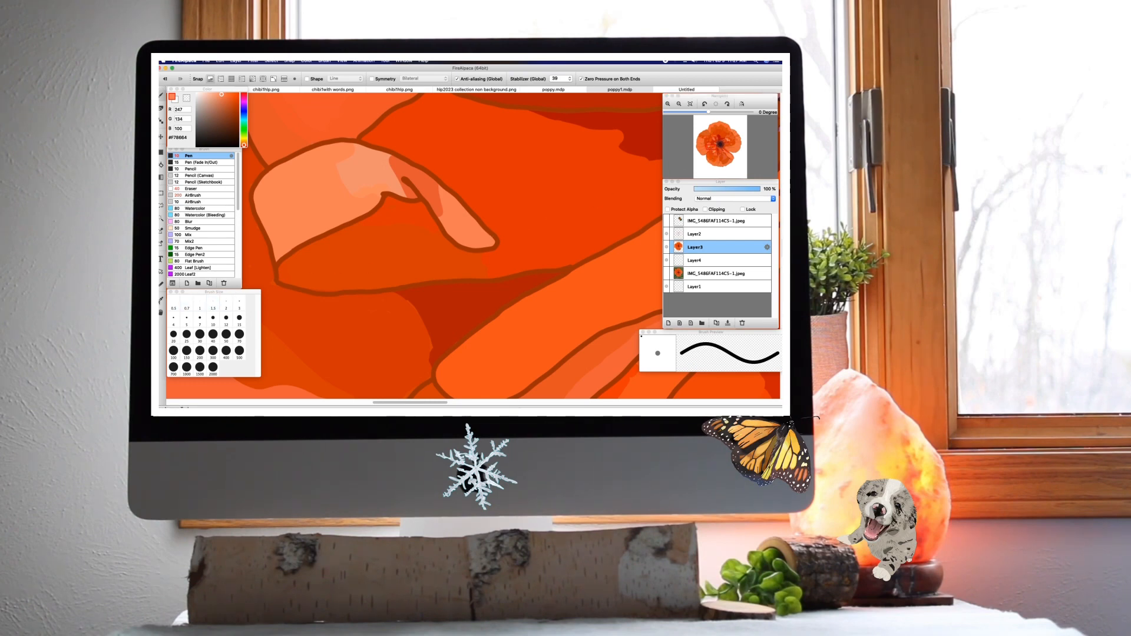
# Sample the petal fold orange and paint darker shading below the curled petal on Layer3.
pyautogui.click(618, 88)
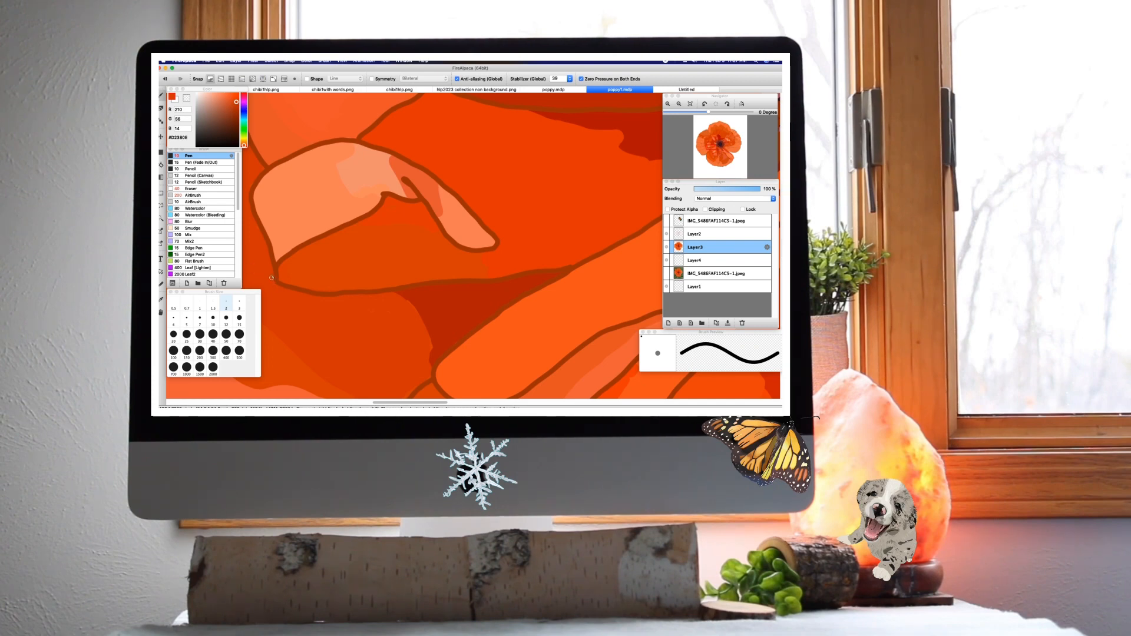
pyautogui.moveTo(296, 280)
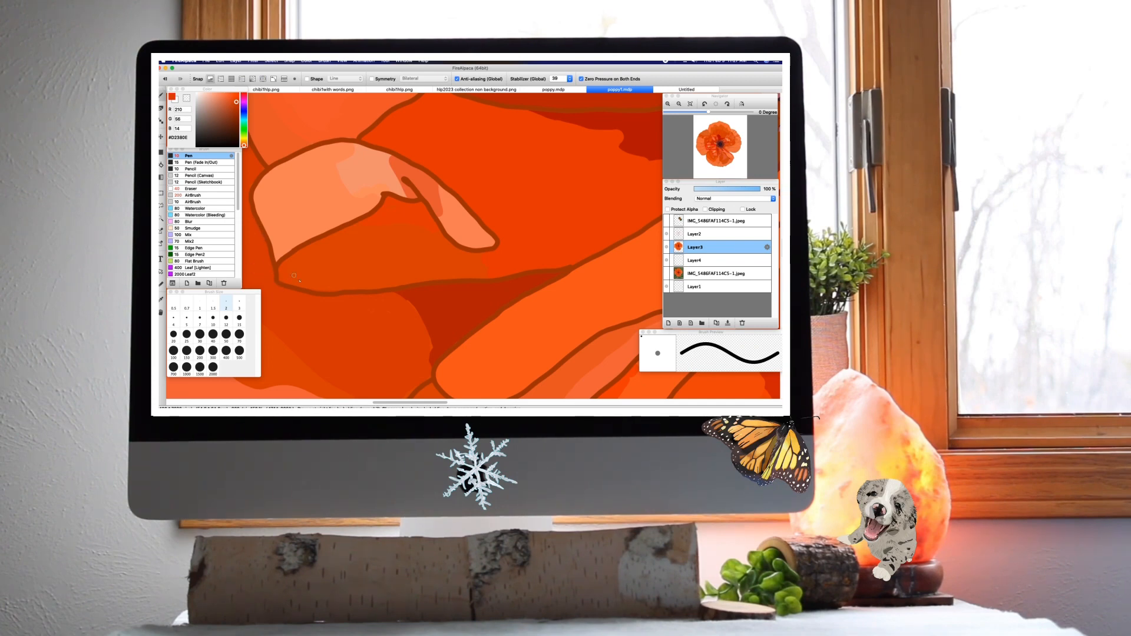
pyautogui.moveTo(425, 309)
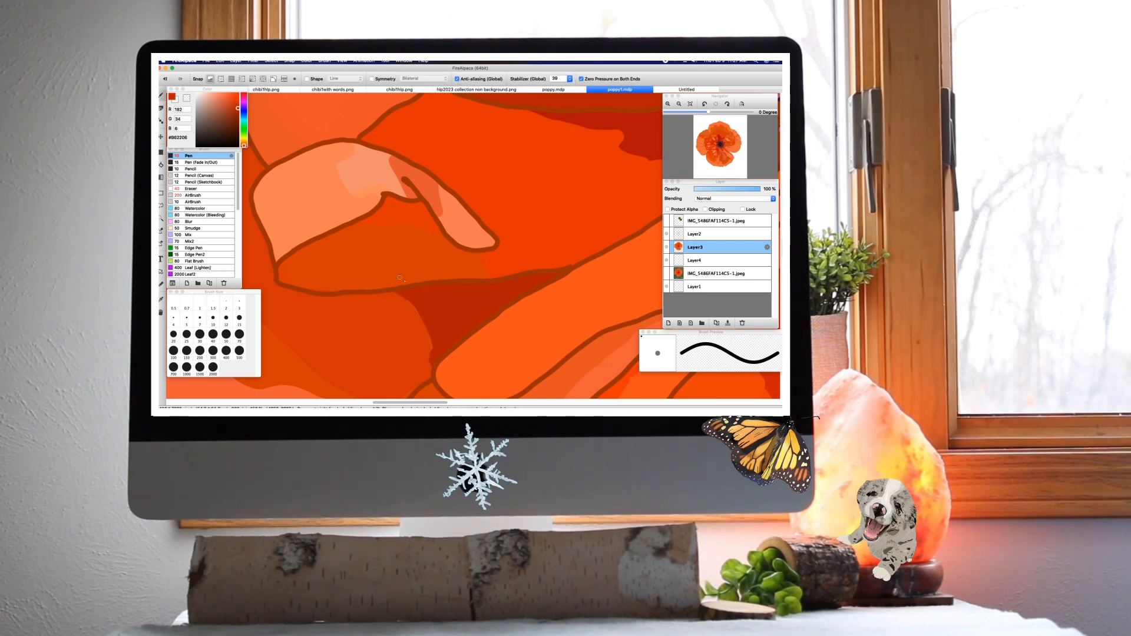
pyautogui.moveTo(410, 302)
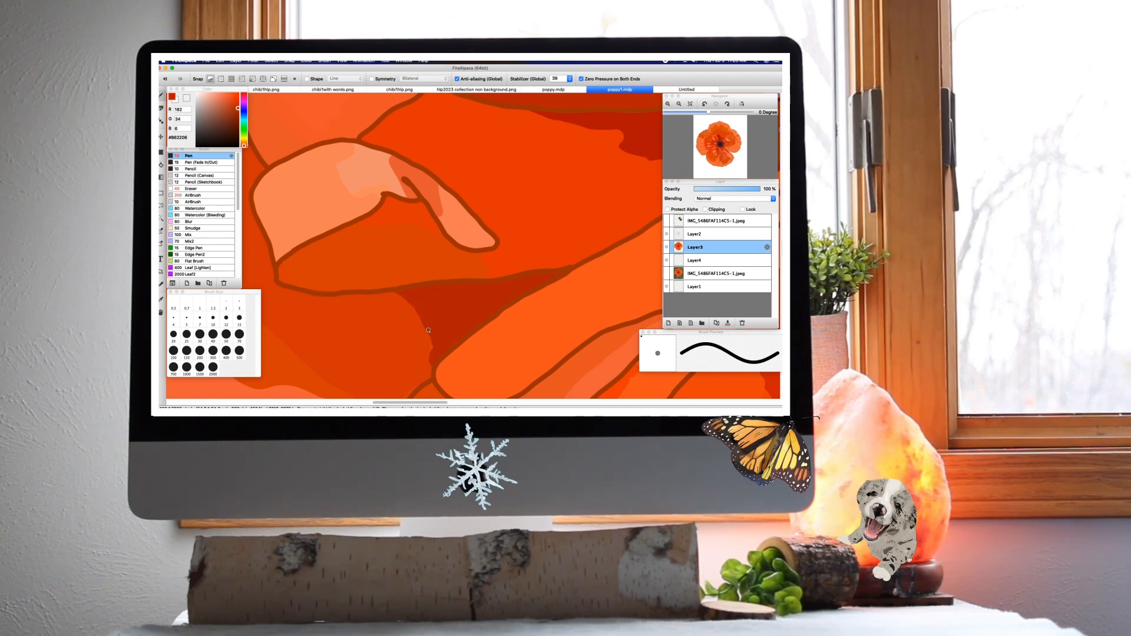
pyautogui.moveTo(443, 354)
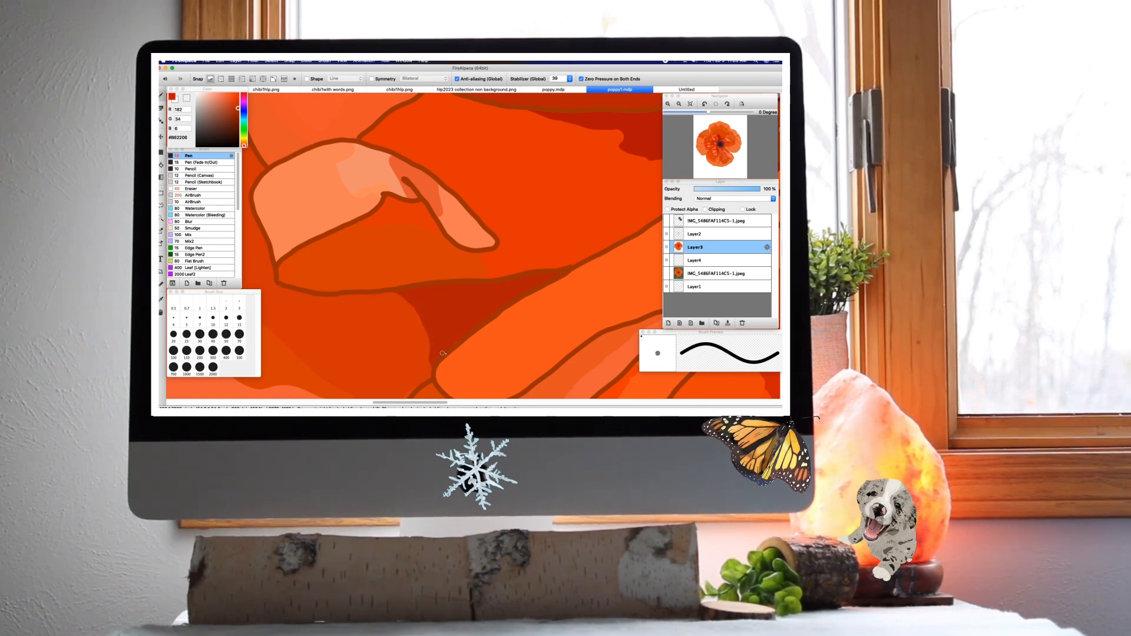
pyautogui.moveTo(447, 341)
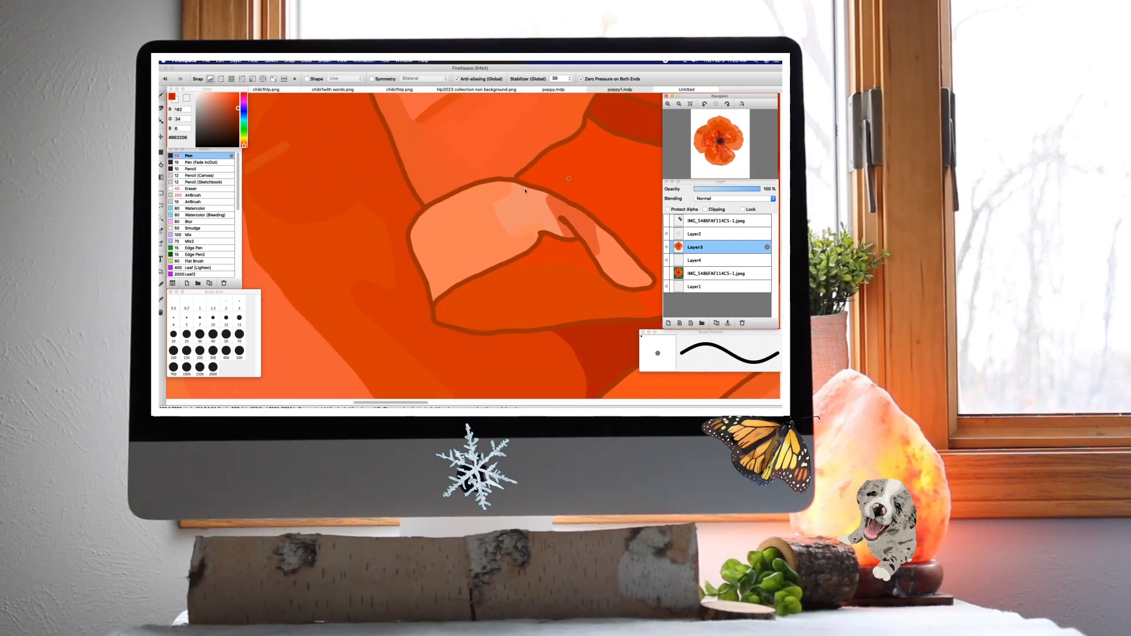
# Pick darker oranges and stroke light and dark shading across the adjacent petals.
pyautogui.click(619, 89)
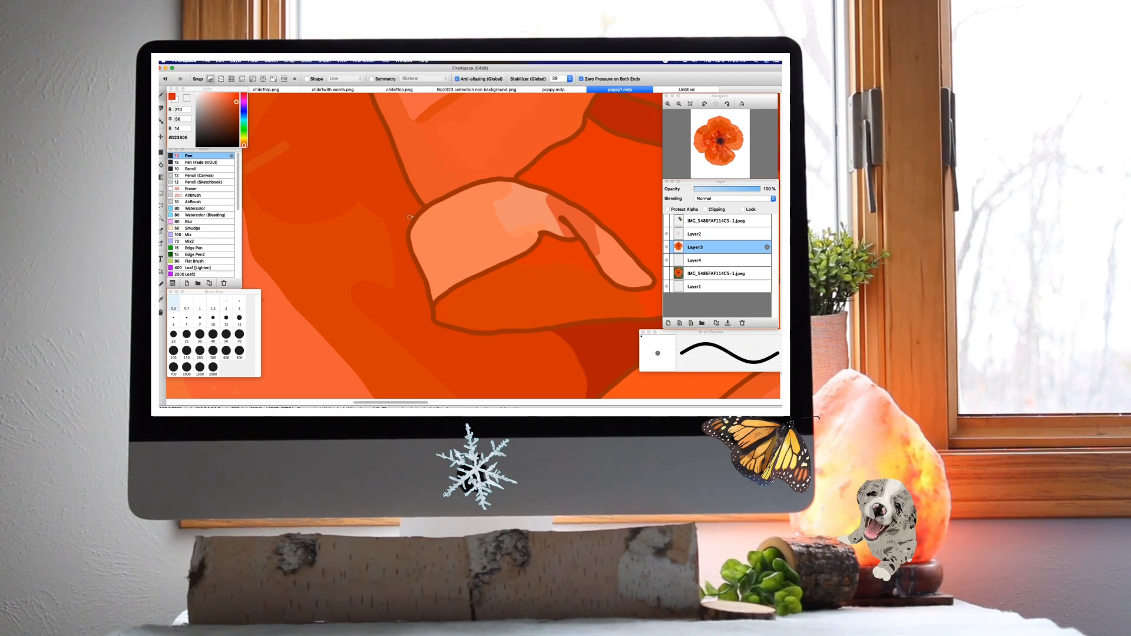
pyautogui.moveTo(390, 270)
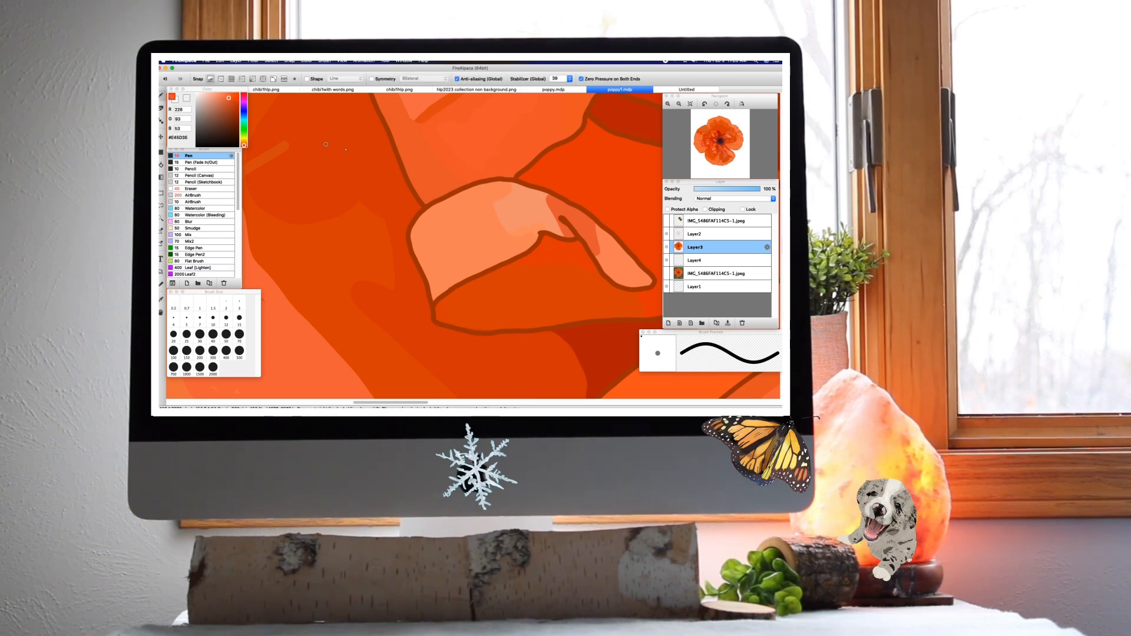
pyautogui.moveTo(504, 175)
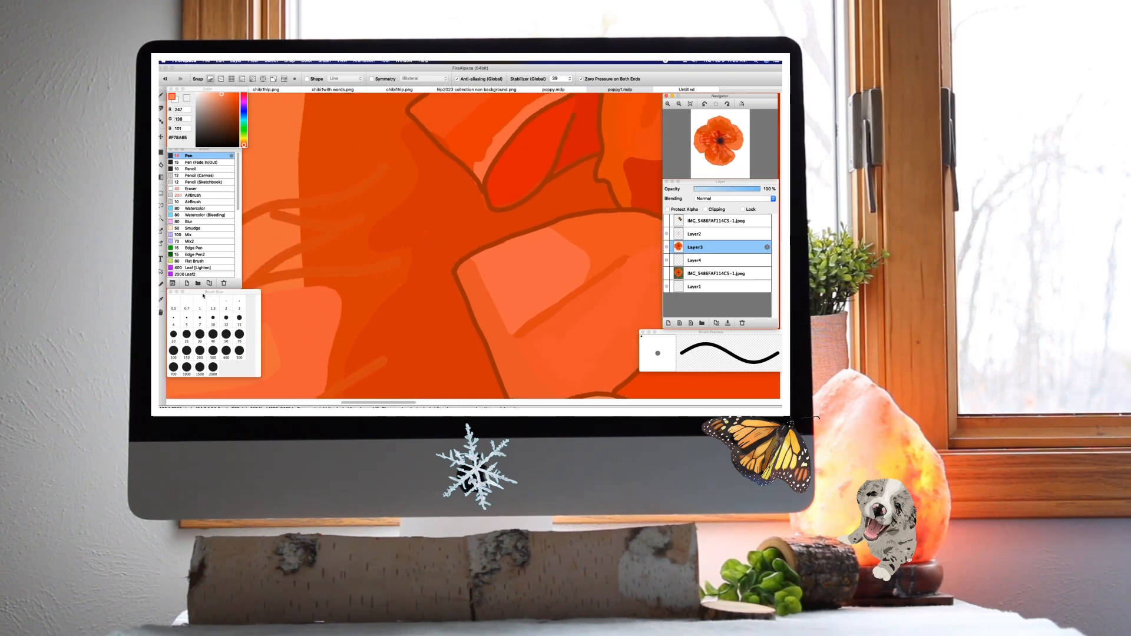
pyautogui.click(617, 89)
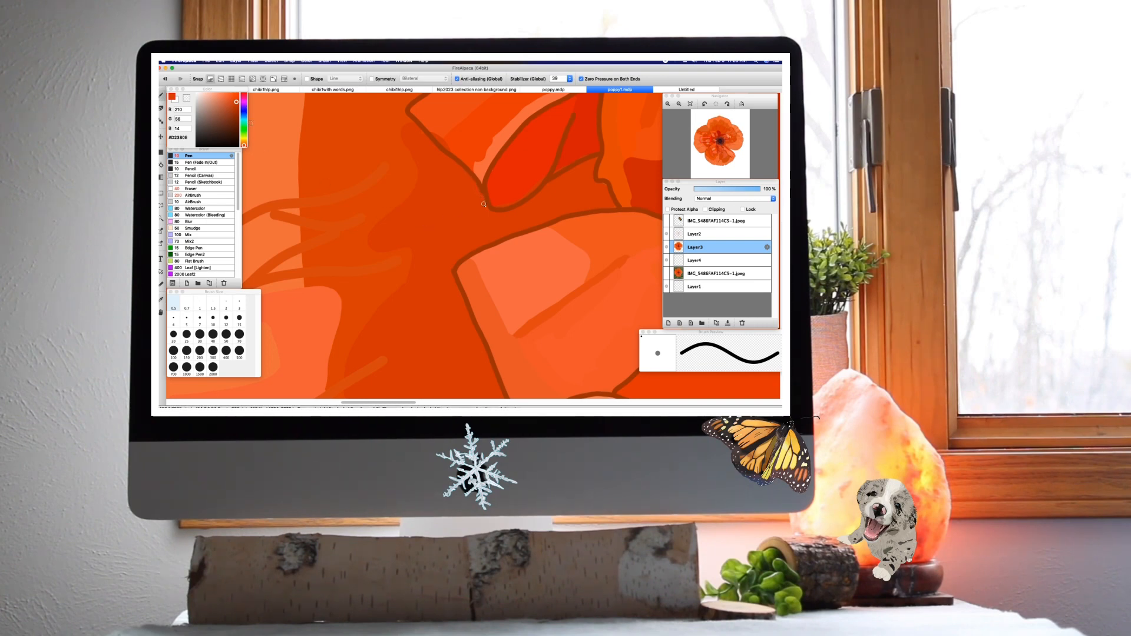
pyautogui.moveTo(424, 136)
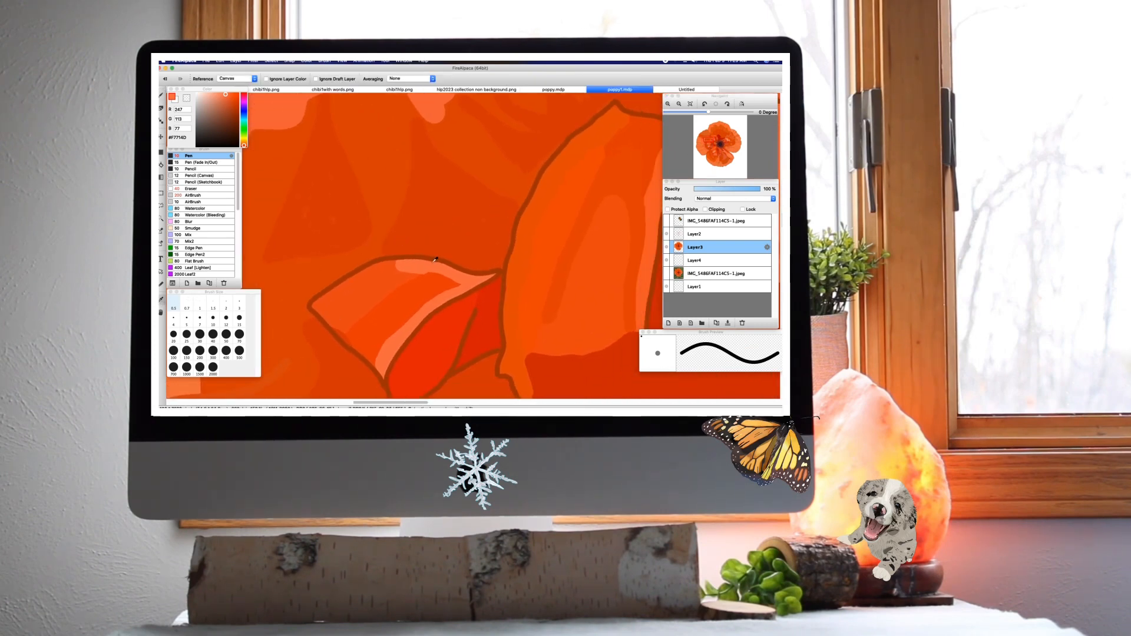
# Sample dark orange from the painting and shade the large petal beside the tall outline.
pyautogui.click(232, 99)
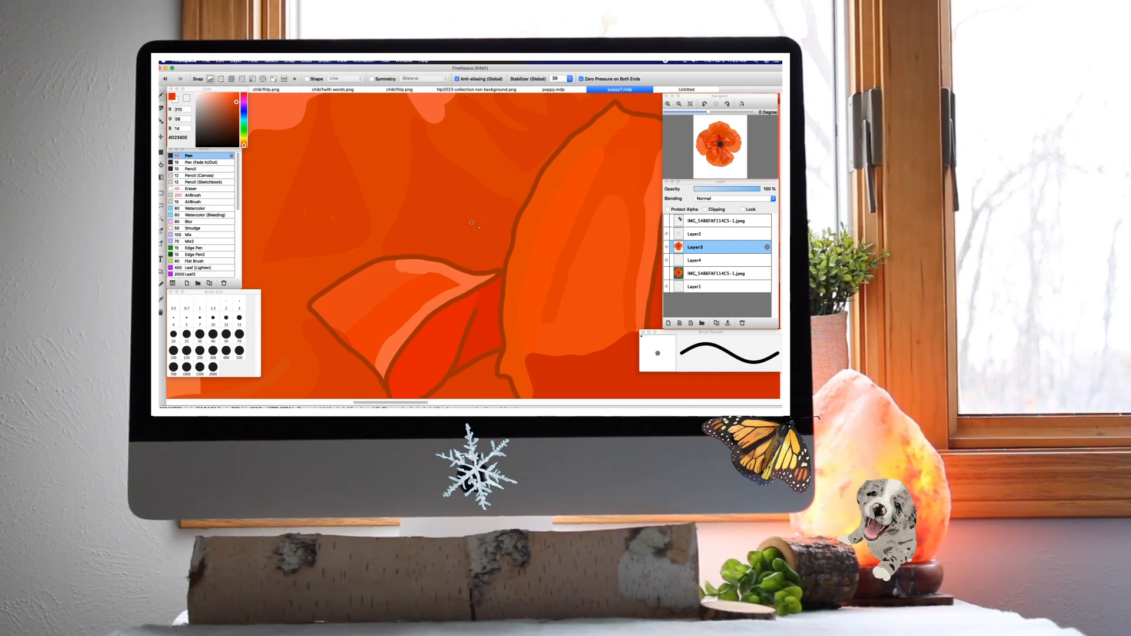
pyautogui.moveTo(510, 236)
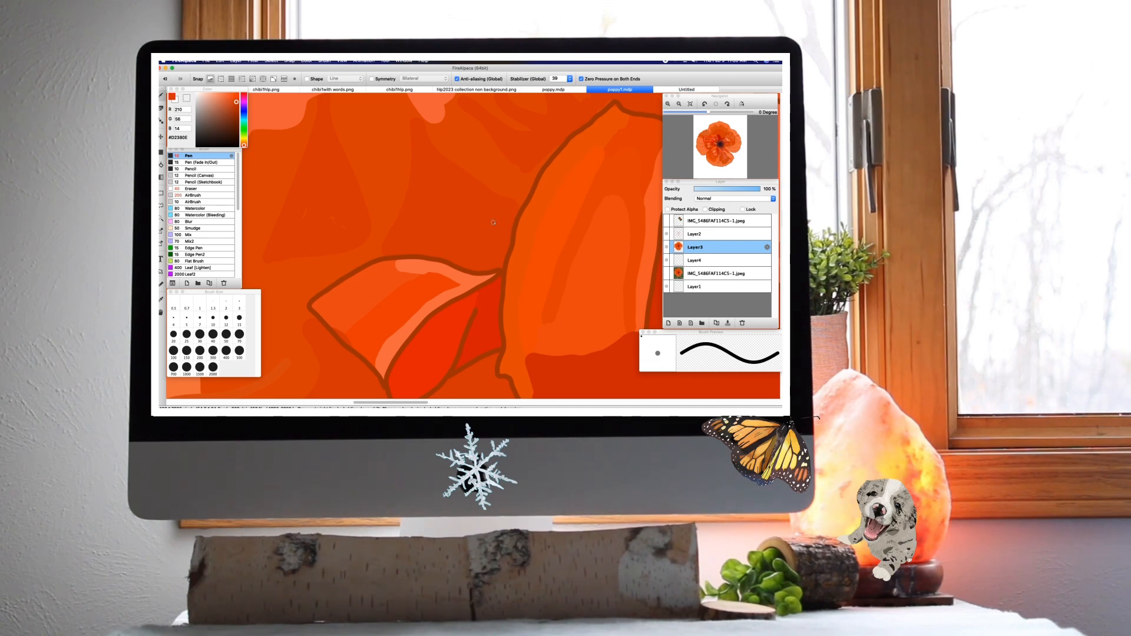
pyautogui.moveTo(319, 209)
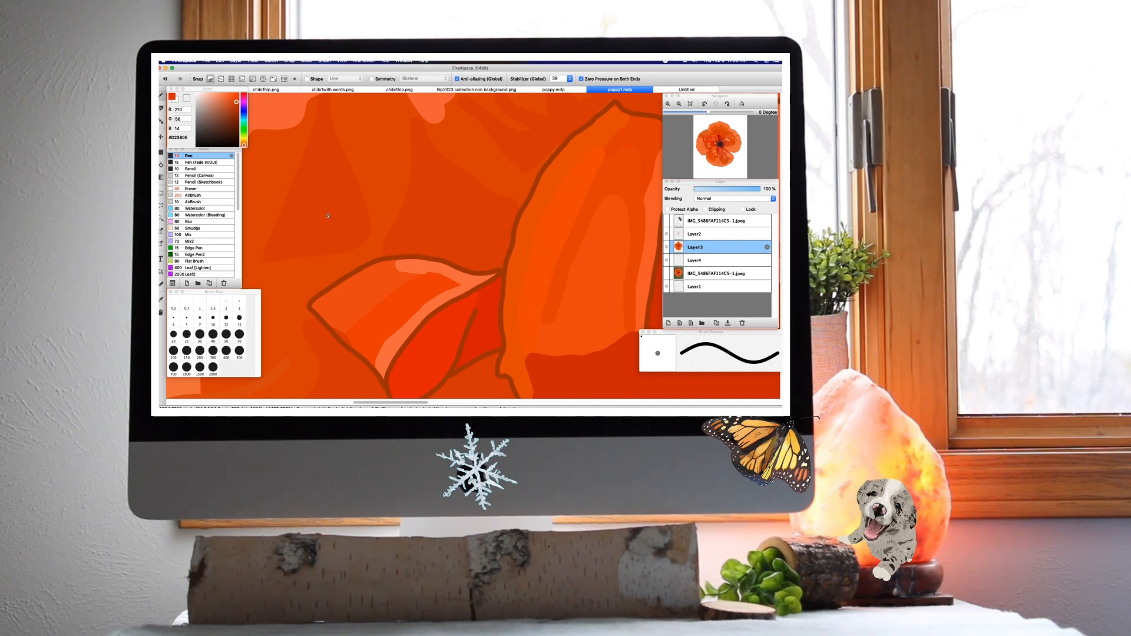
pyautogui.moveTo(337, 231)
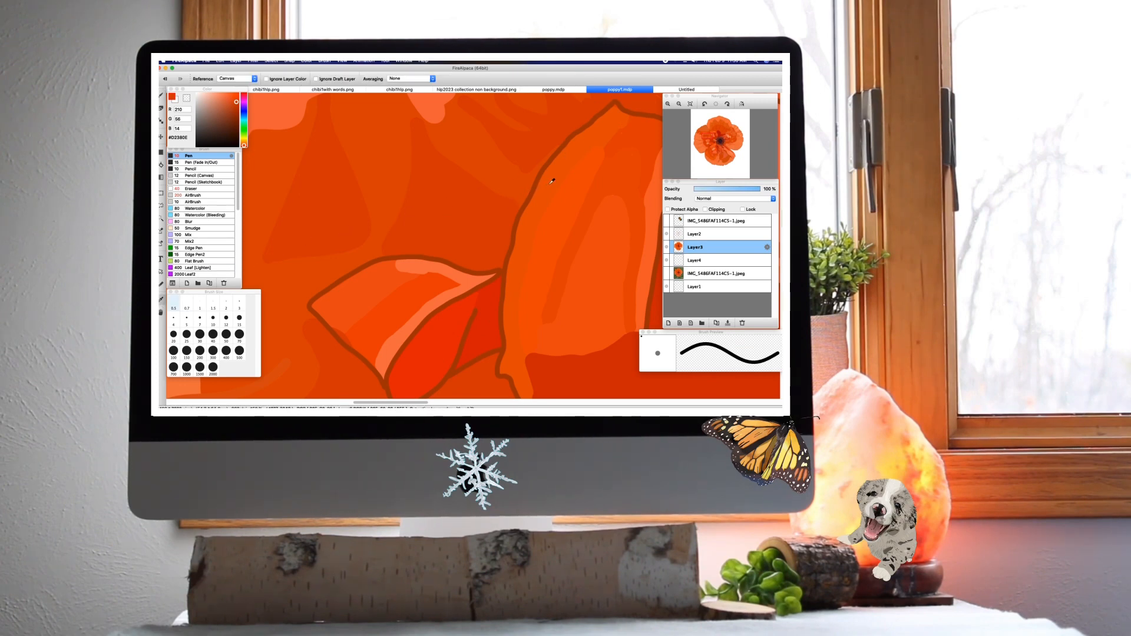
pyautogui.click(234, 102)
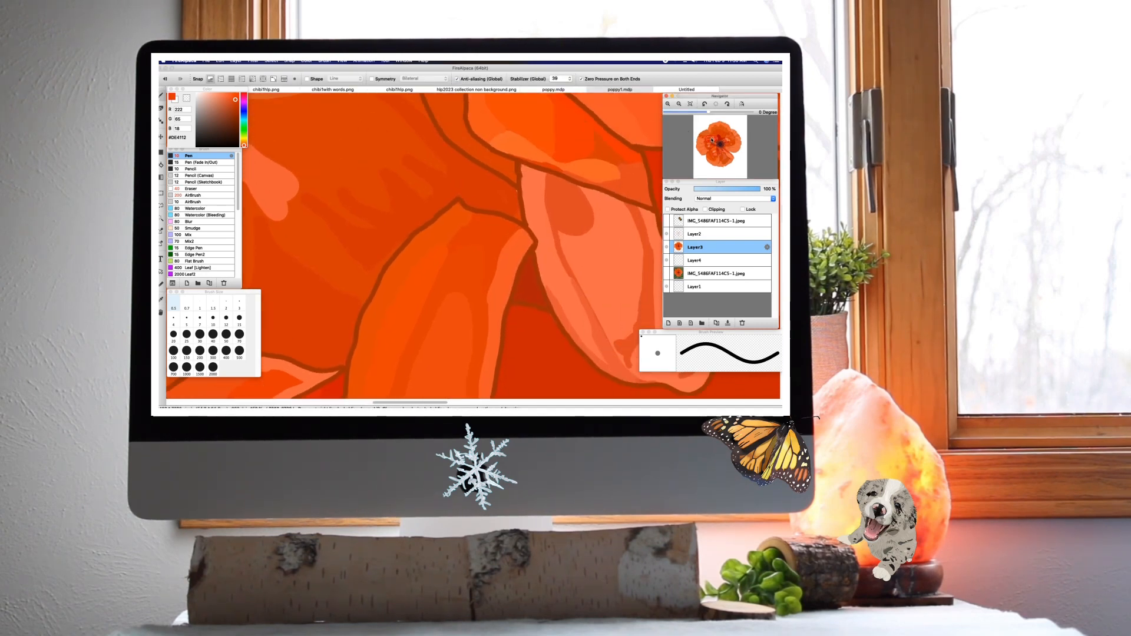
# Sample a darker red-orange from the painting and resume shading the central petals.
pyautogui.click(619, 89)
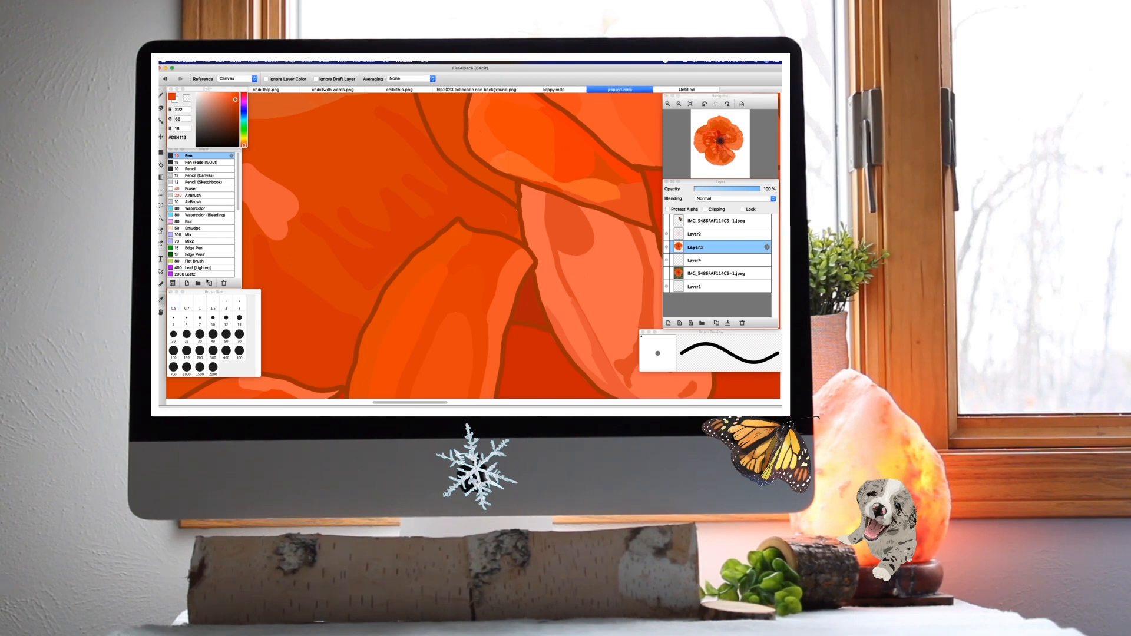
pyautogui.click(237, 101)
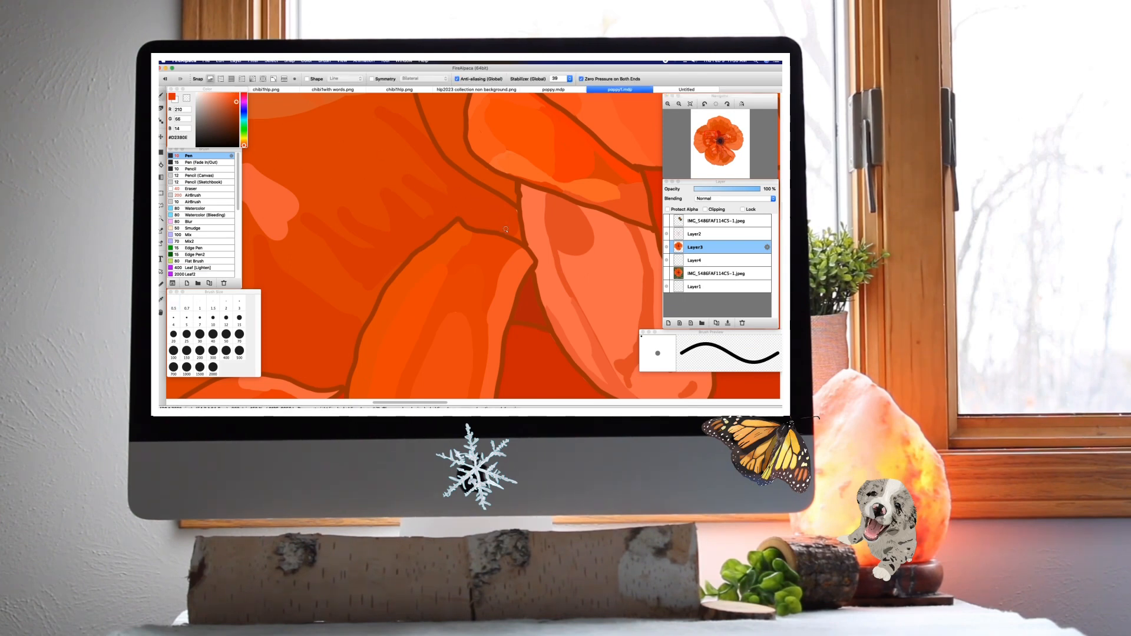
pyautogui.moveTo(509, 209)
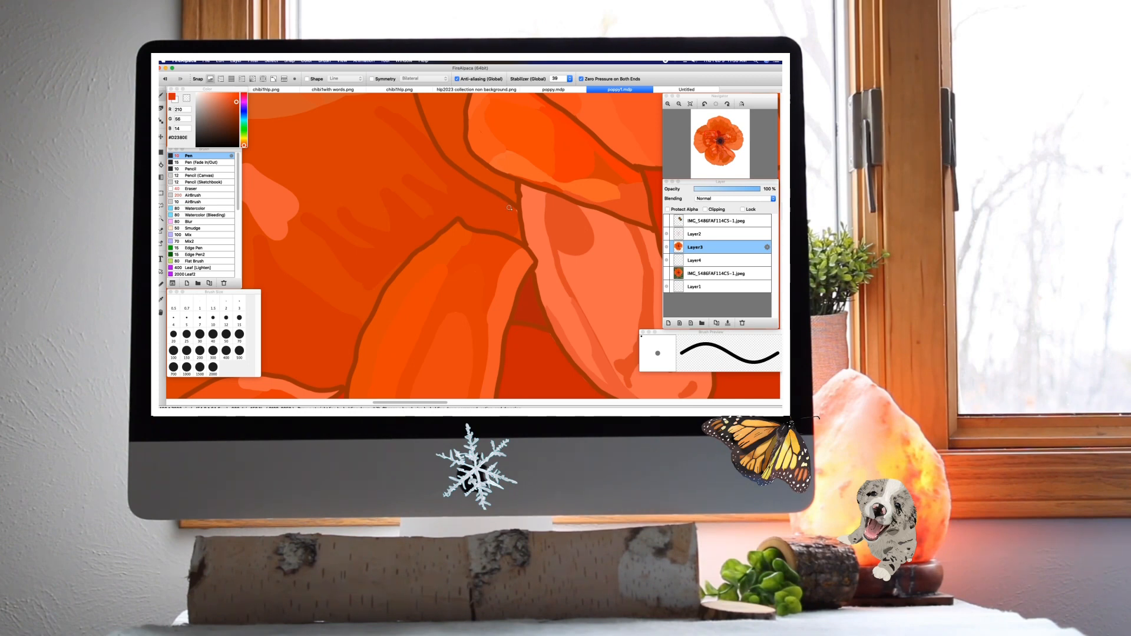
pyautogui.moveTo(473, 214)
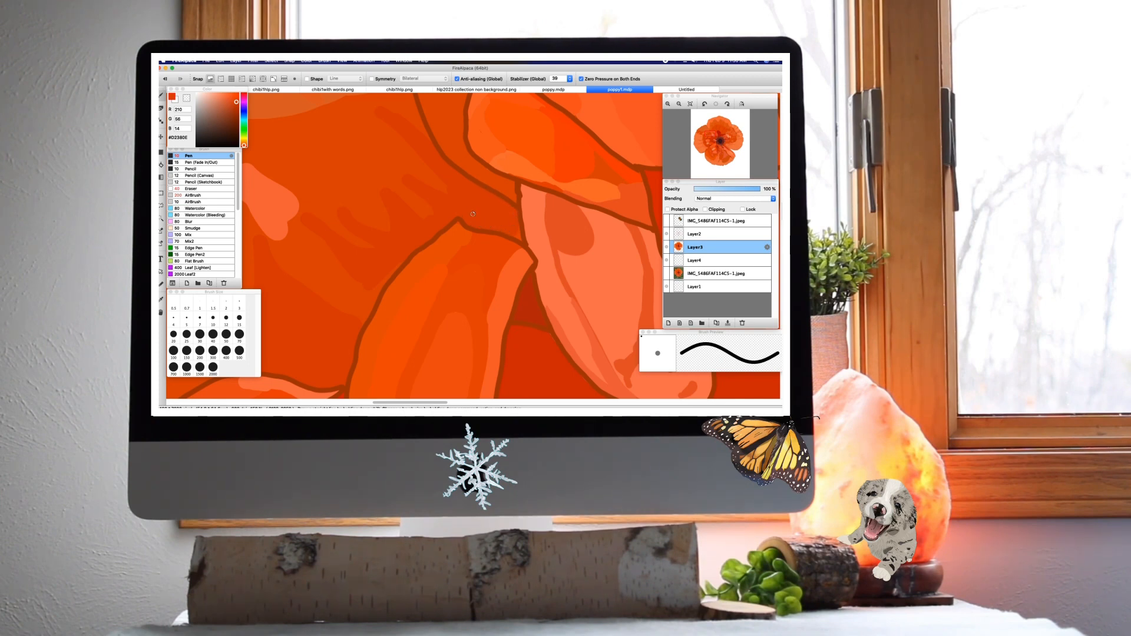
pyautogui.moveTo(473, 211)
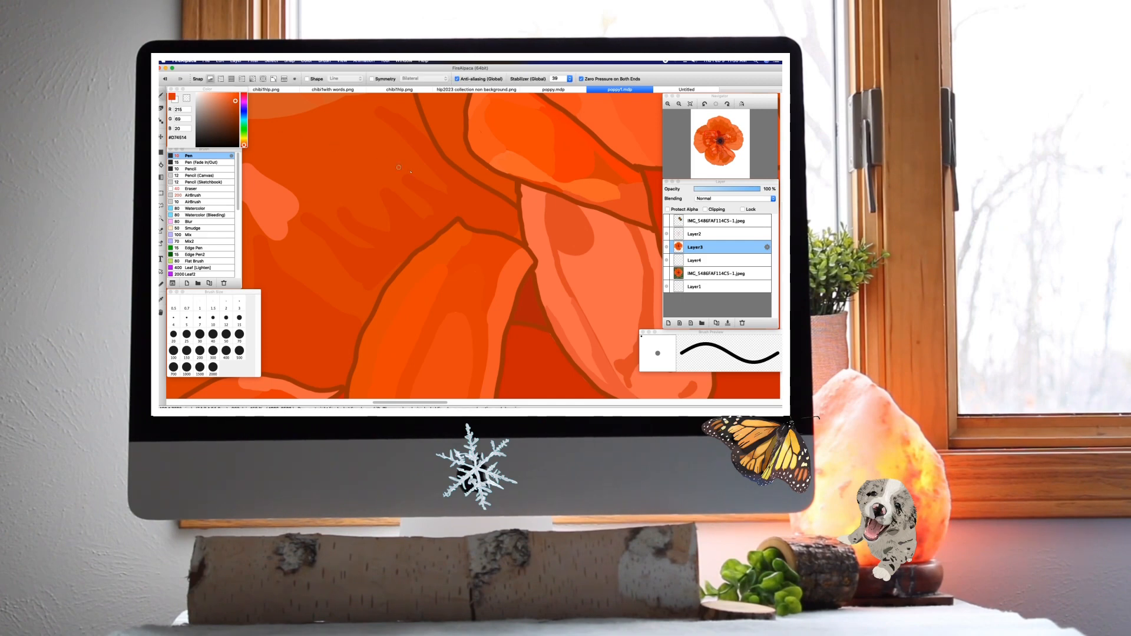
pyautogui.moveTo(466, 184)
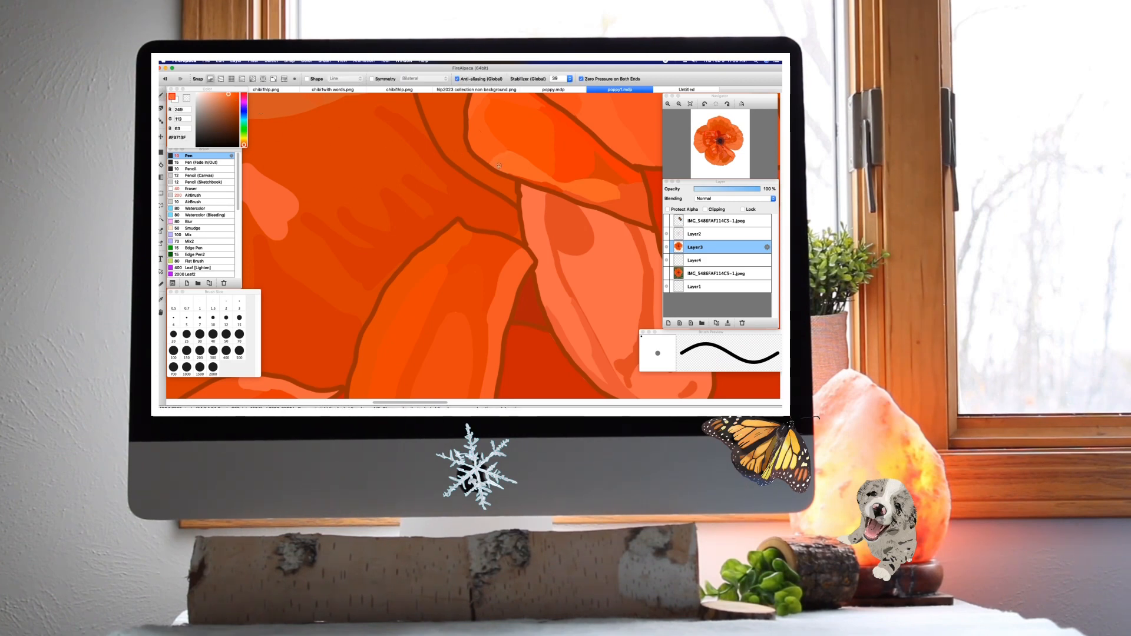
pyautogui.moveTo(510, 152)
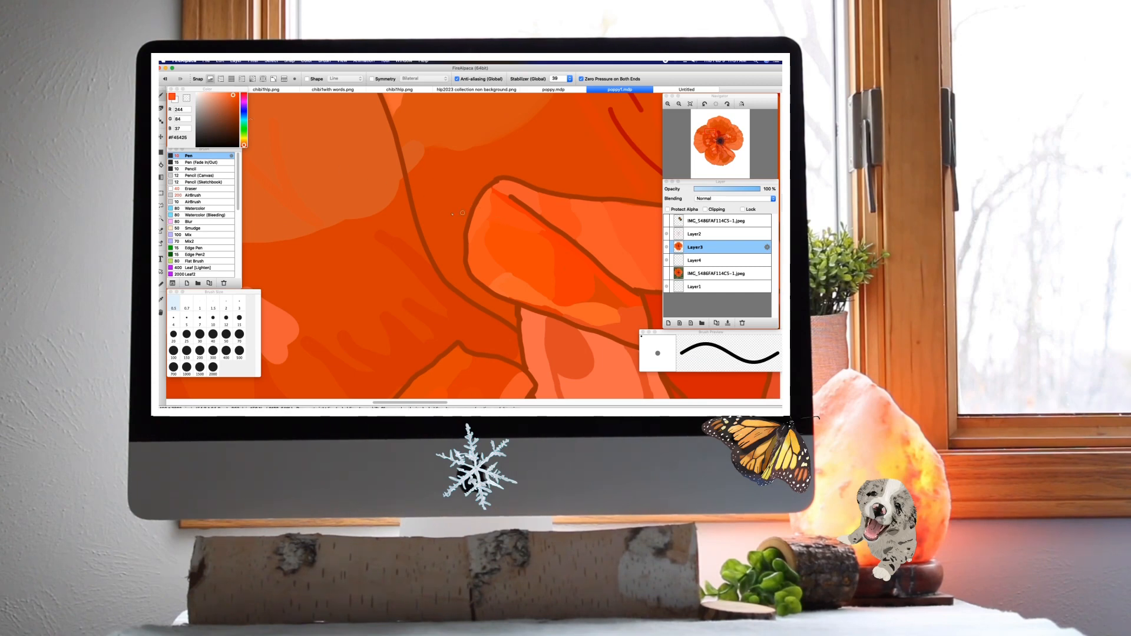
pyautogui.moveTo(540, 232)
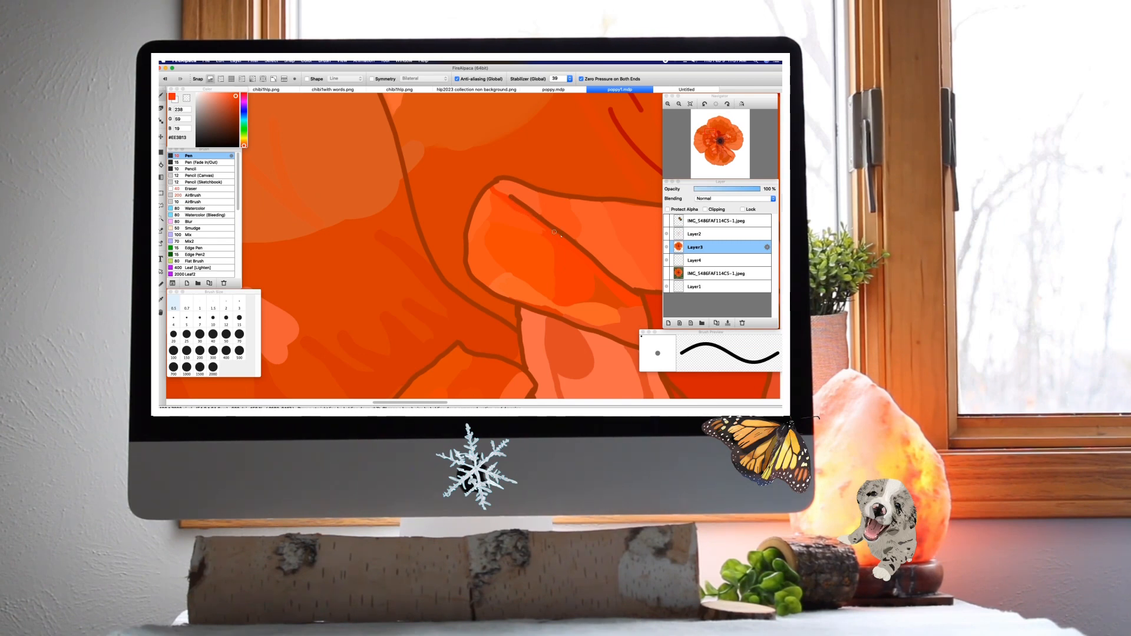
pyautogui.moveTo(577, 253)
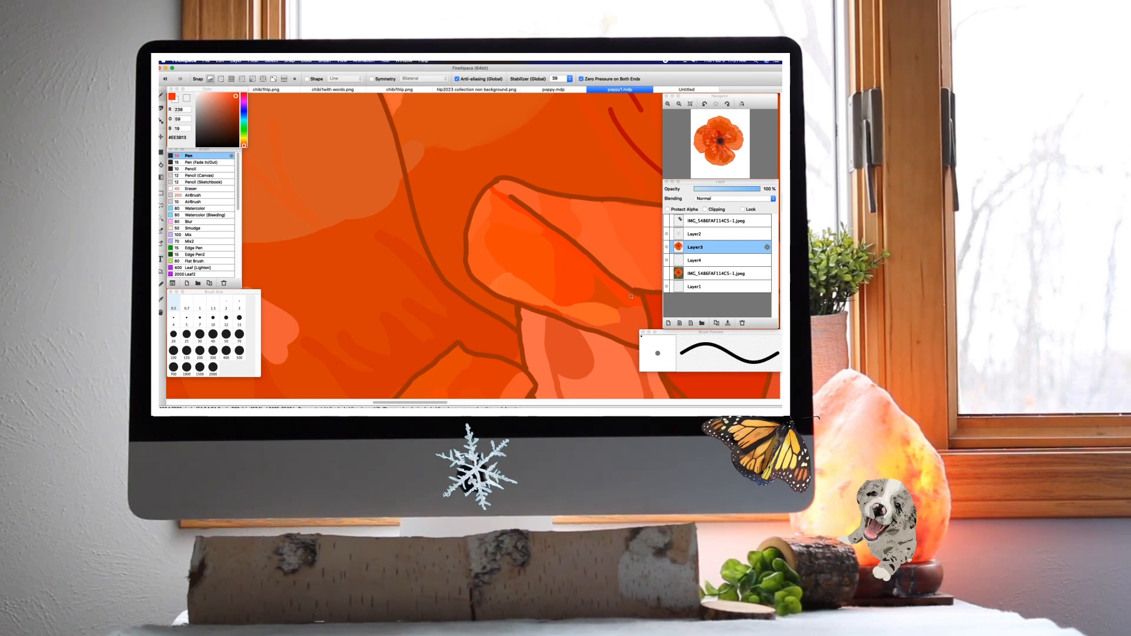
pyautogui.moveTo(550, 312)
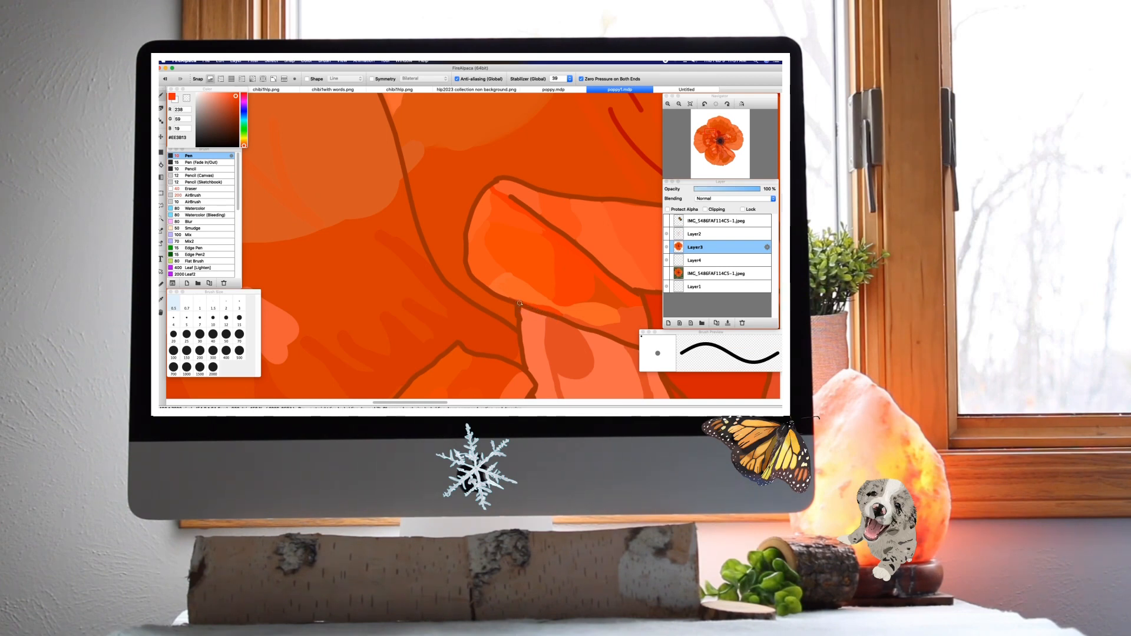
pyautogui.moveTo(638, 296)
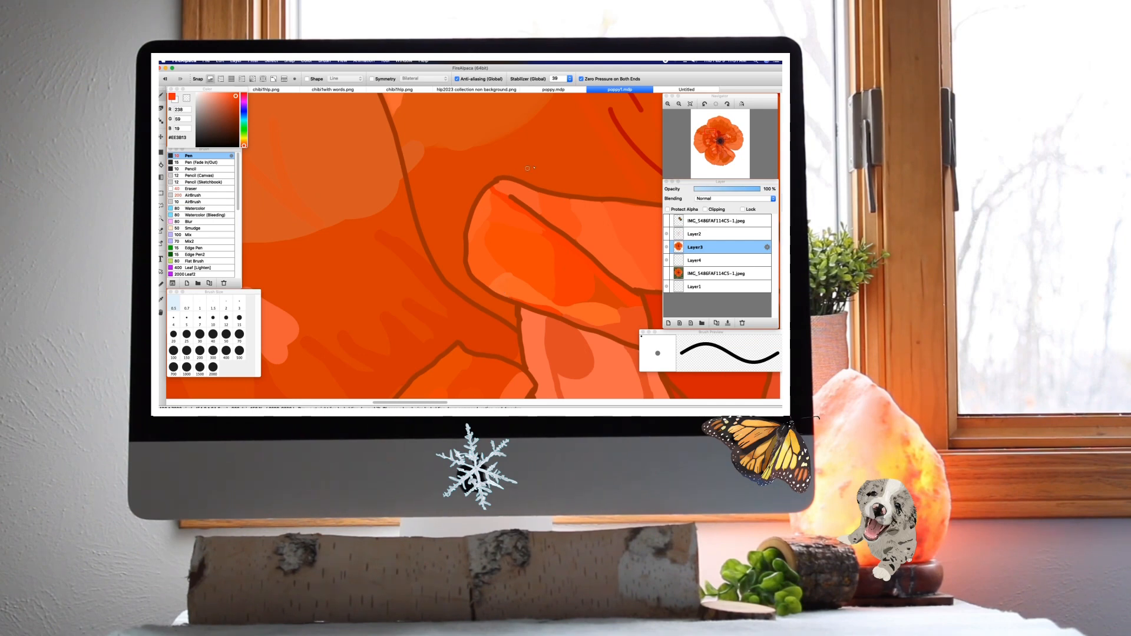
pyautogui.moveTo(295, 368)
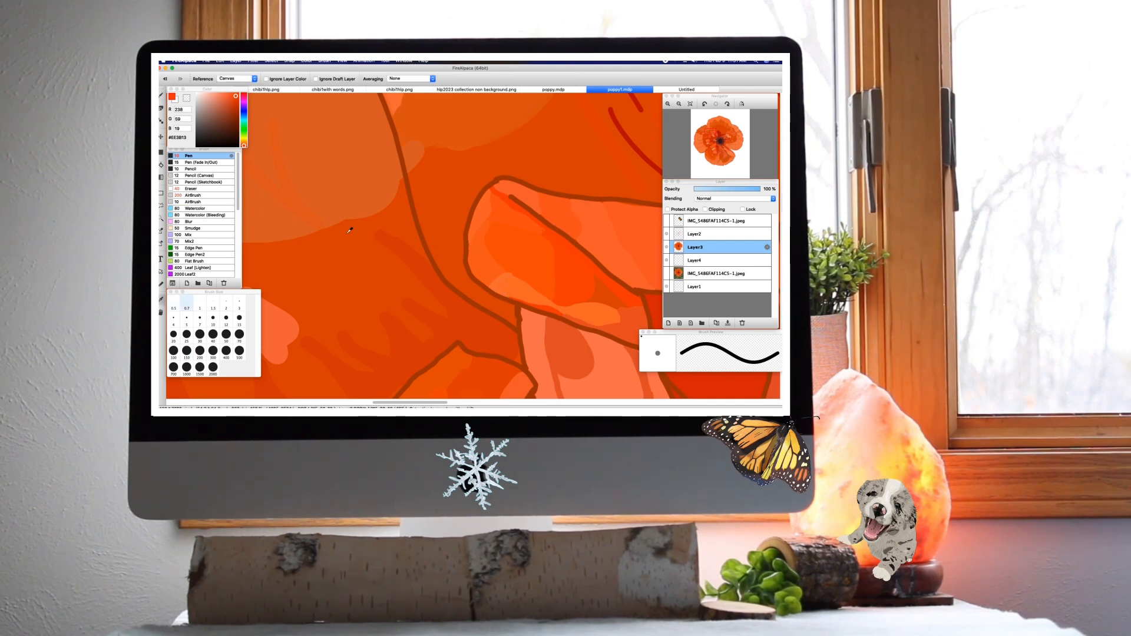
pyautogui.click(229, 95)
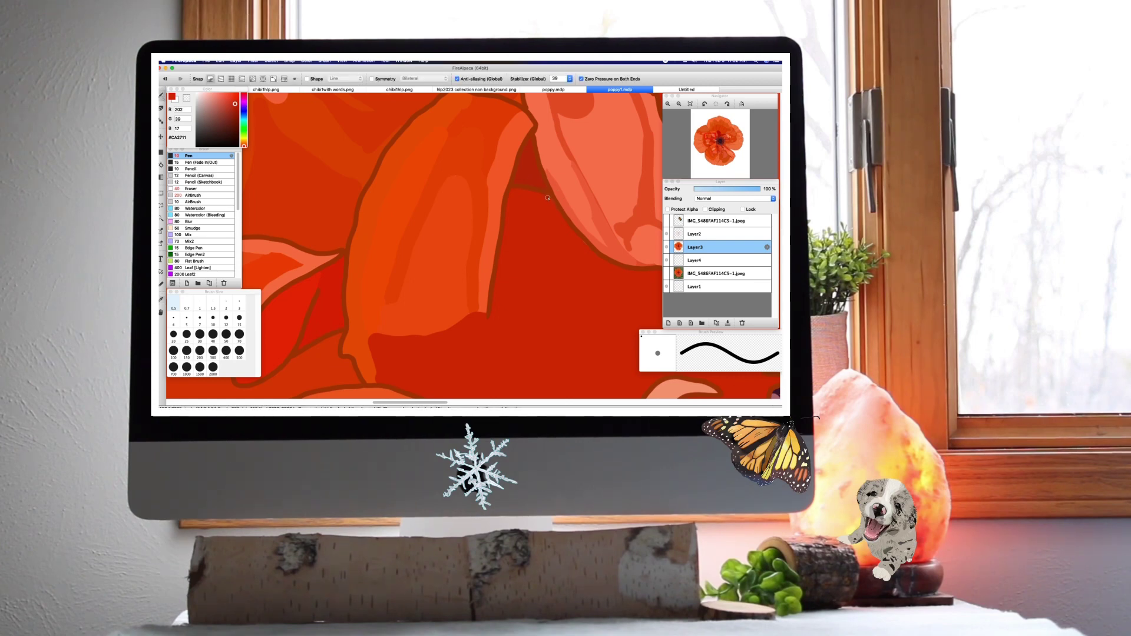
pyautogui.moveTo(582, 244)
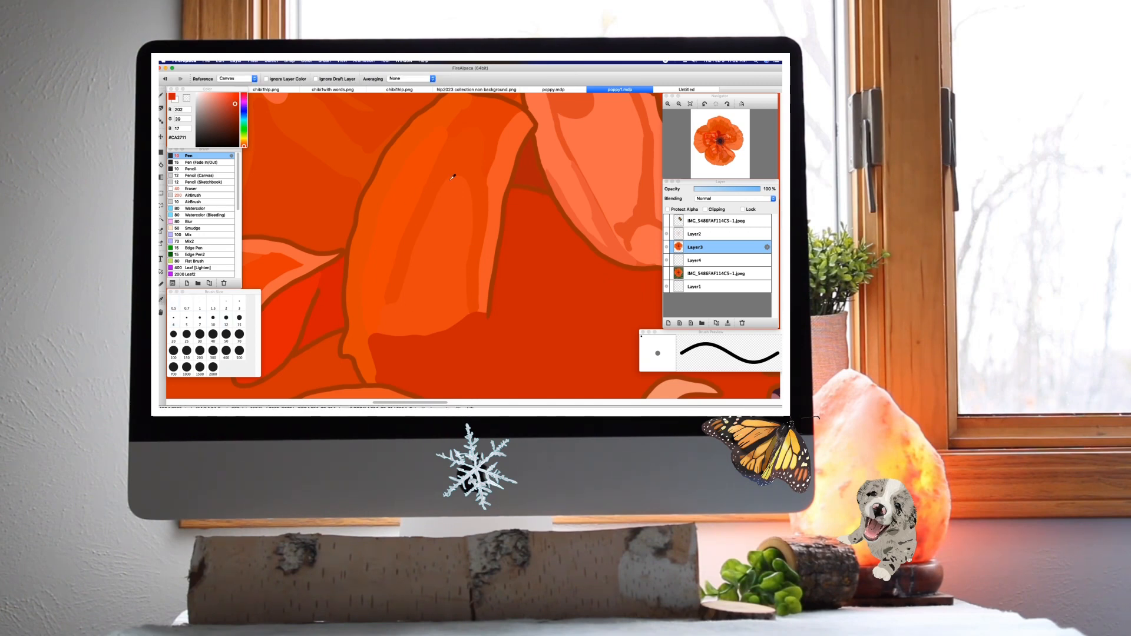
# Pick a brighter orange for lighter patches over the darker petal area.
pyautogui.click(216, 119)
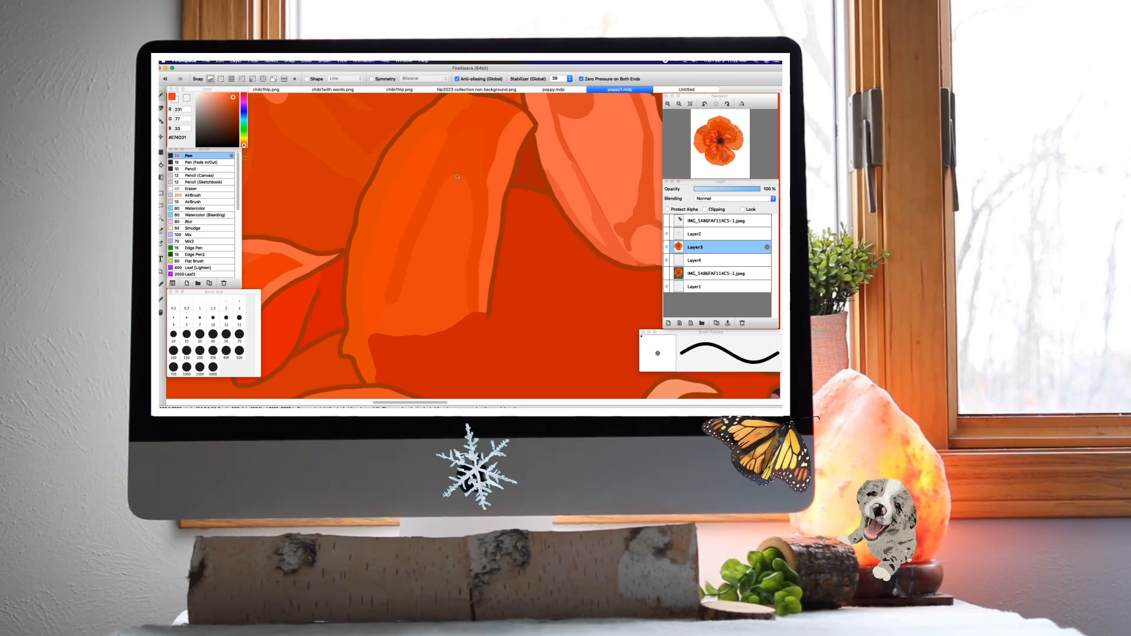
pyautogui.moveTo(460, 193)
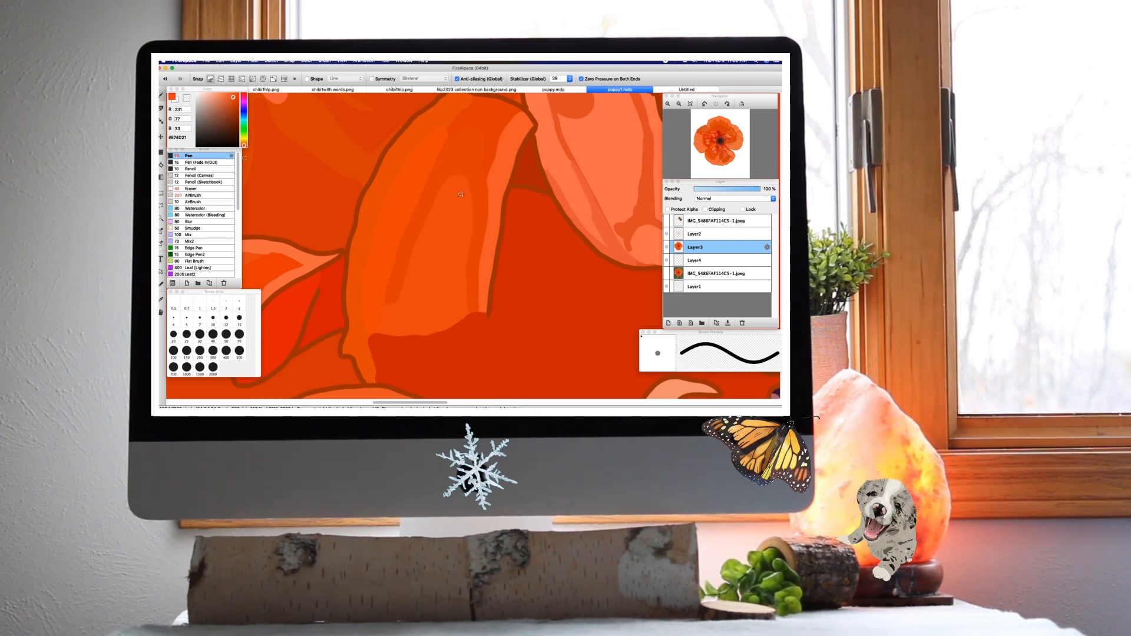
pyautogui.moveTo(478, 234)
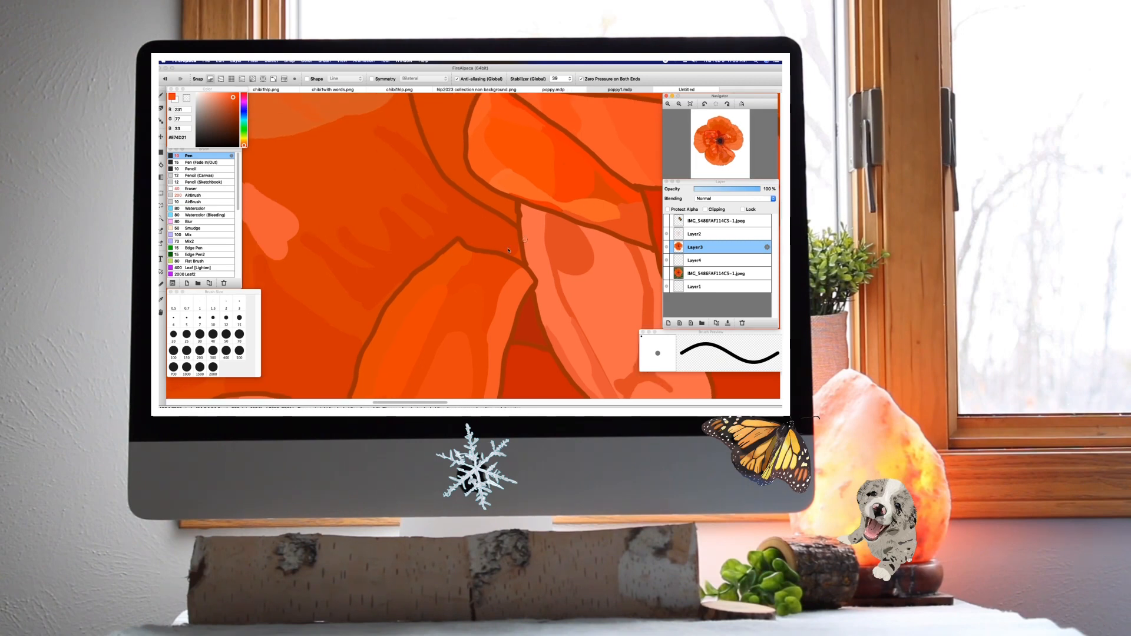
pyautogui.moveTo(467, 275)
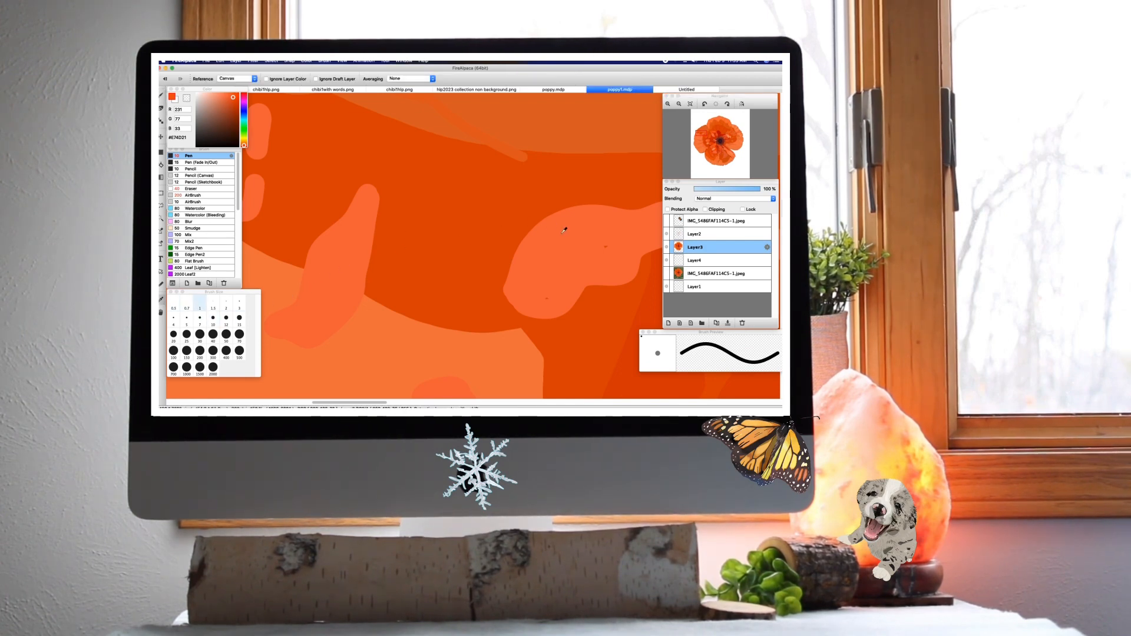
pyautogui.moveTo(562, 220)
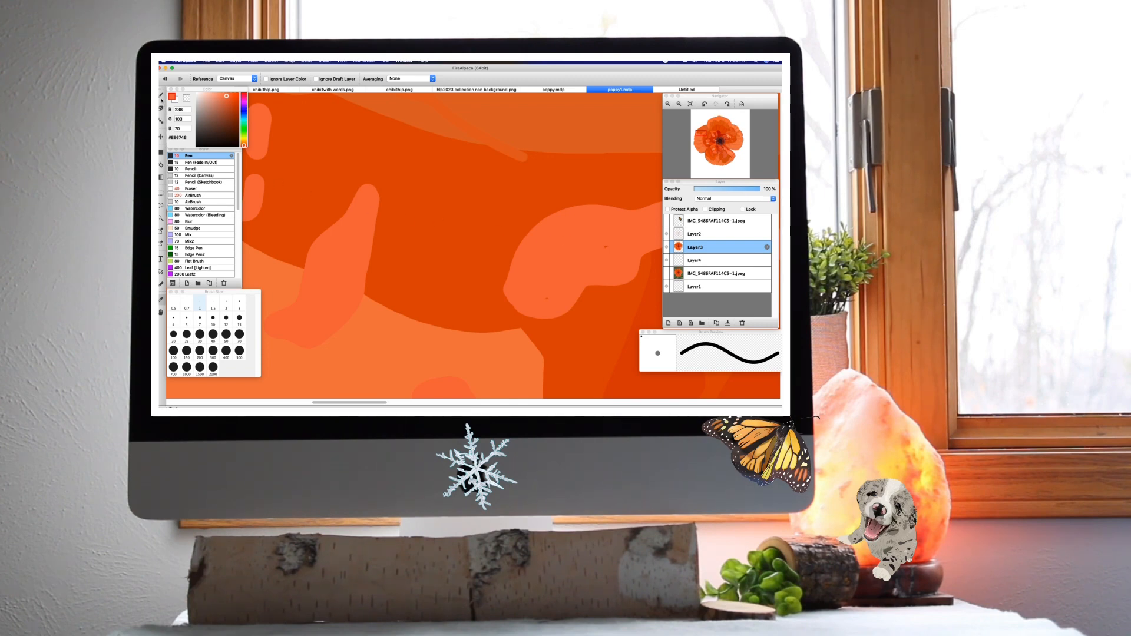
# Load a salmon-orange shade for shading along the outer petal edge.
pyautogui.click(160, 96)
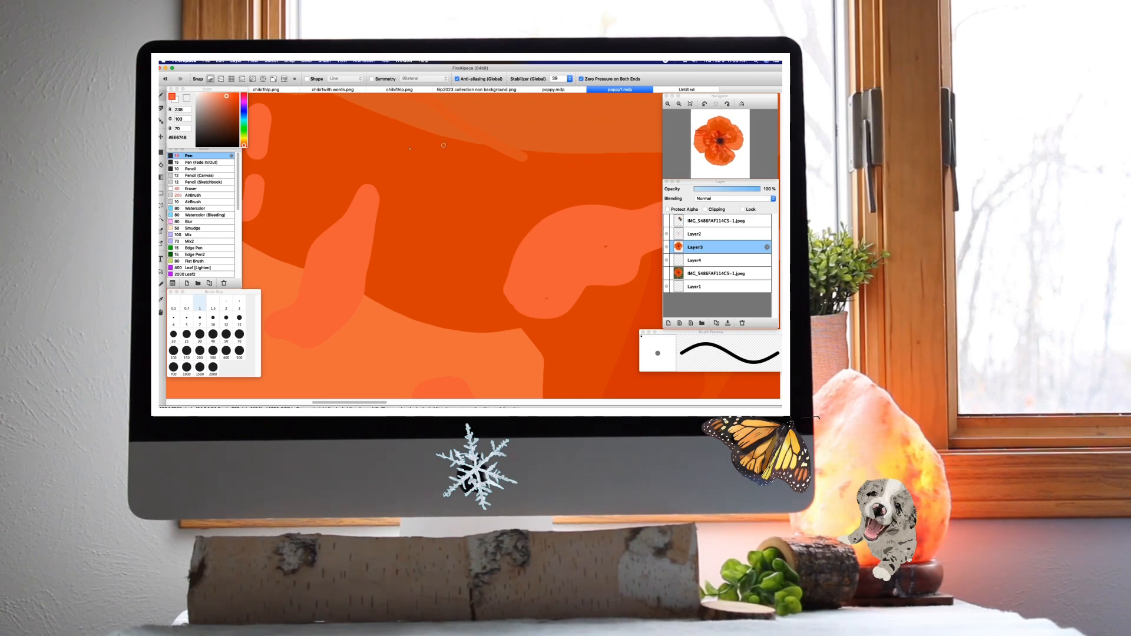
pyautogui.moveTo(546, 296)
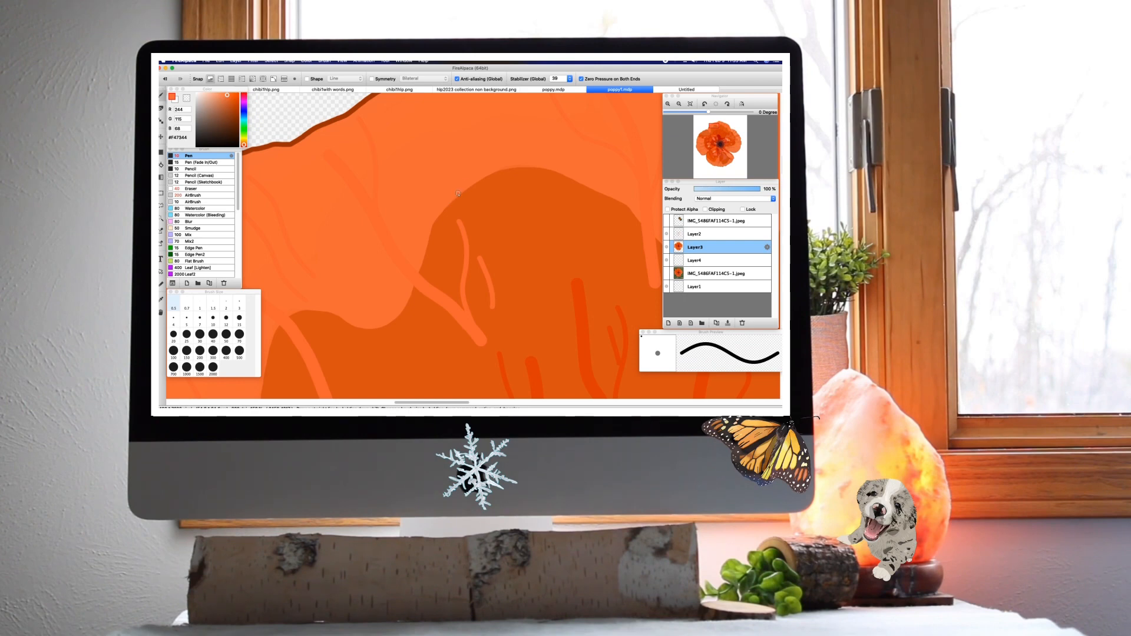
pyautogui.moveTo(503, 164)
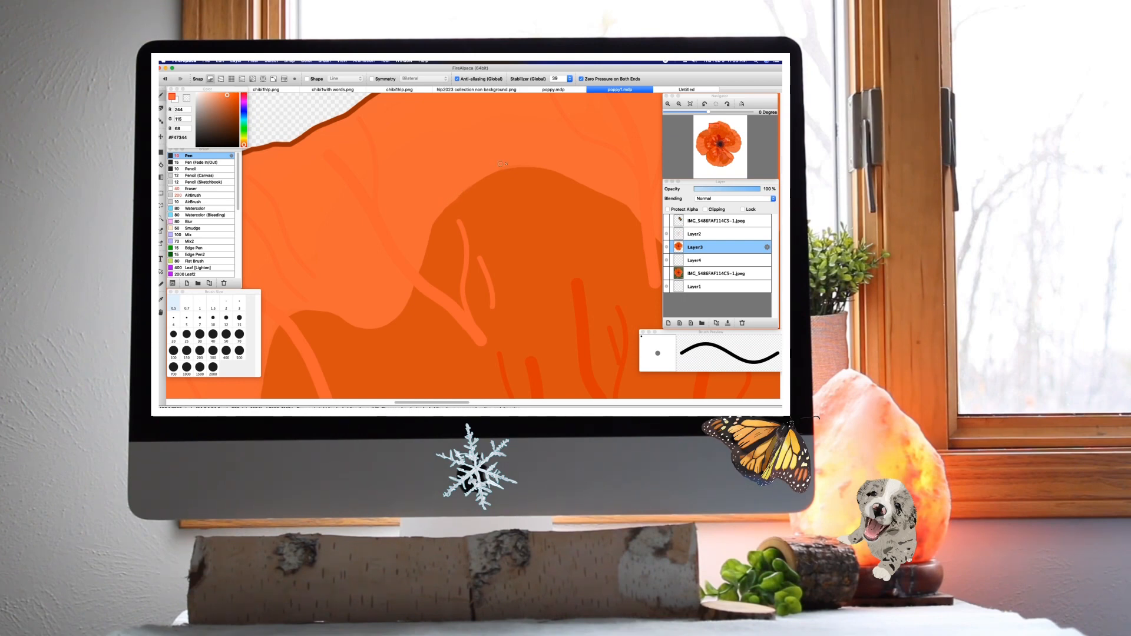
pyautogui.moveTo(505, 167)
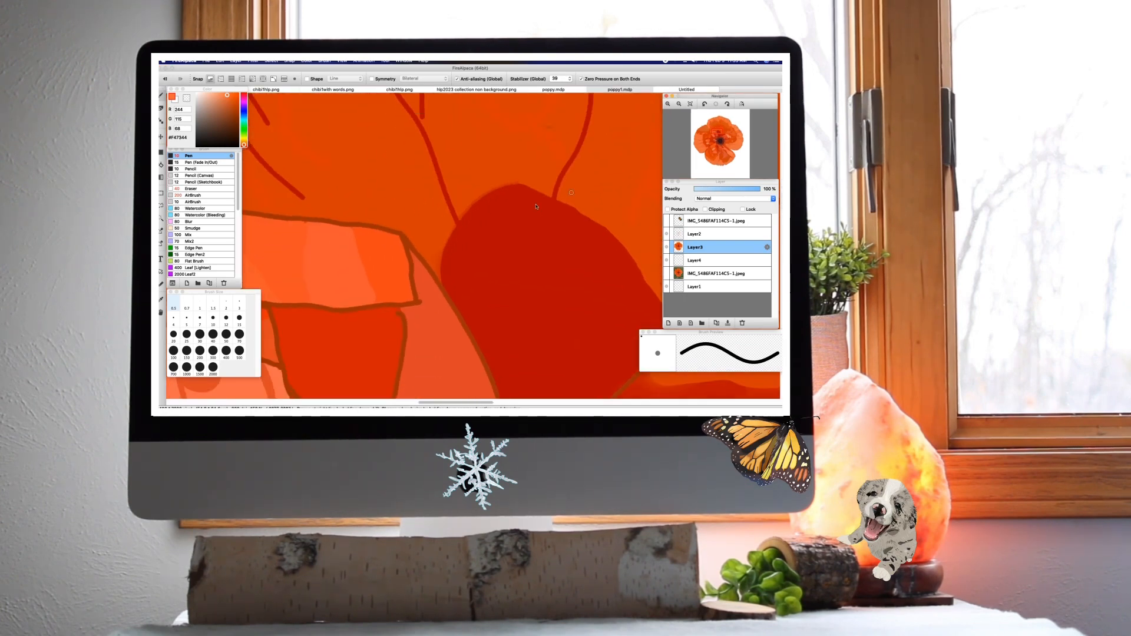
# Sample a slightly redder orange for the petal's vein lines and streaks.
pyautogui.click(619, 89)
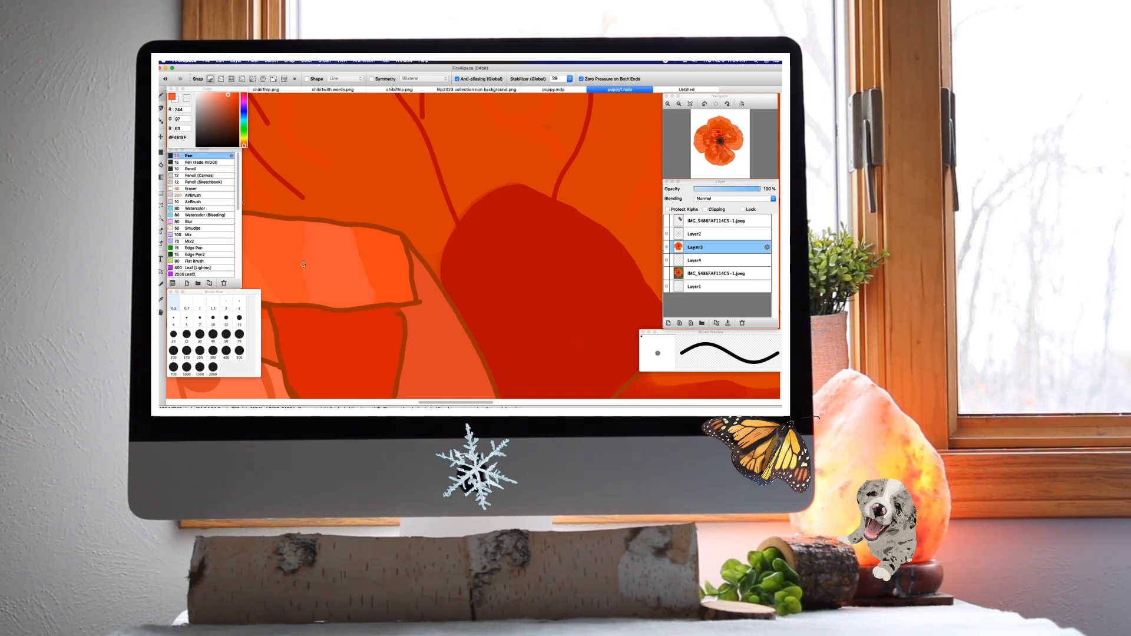
pyautogui.moveTo(317, 292)
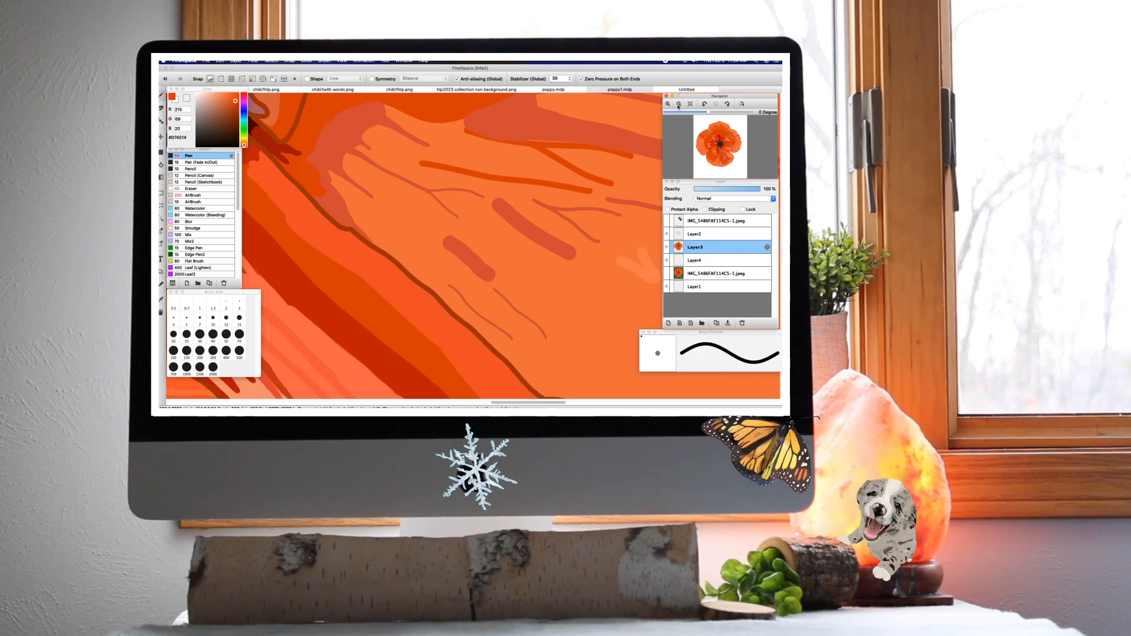
# Enlarge the brush and paint the curled fold cluster around the center.
pyautogui.click(657, 103)
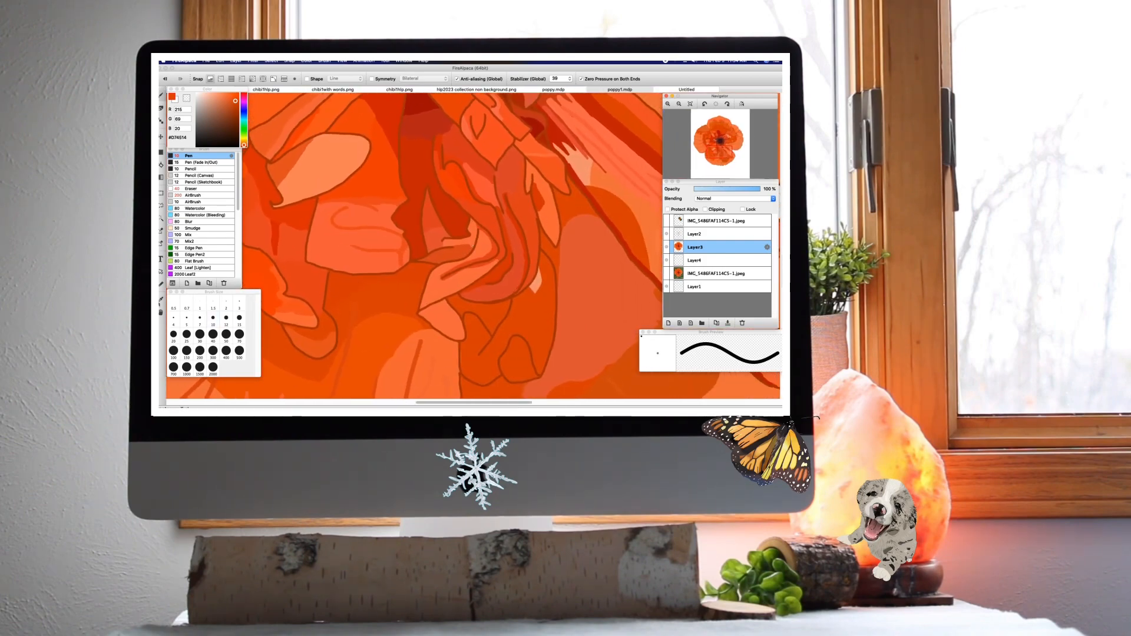
pyautogui.click(619, 90)
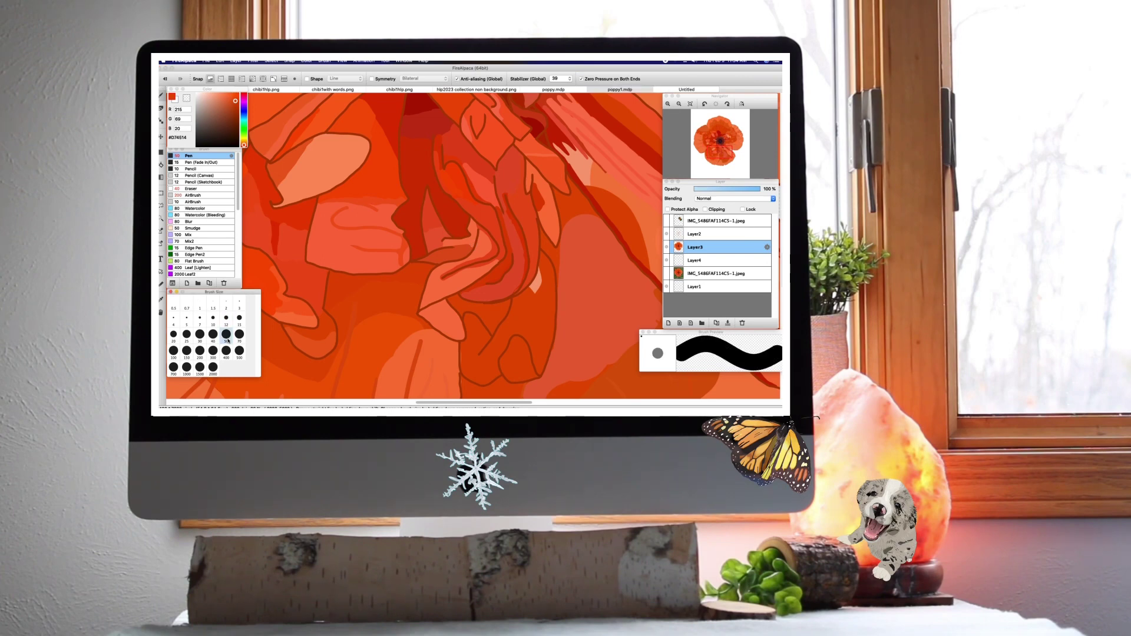
pyautogui.click(619, 90)
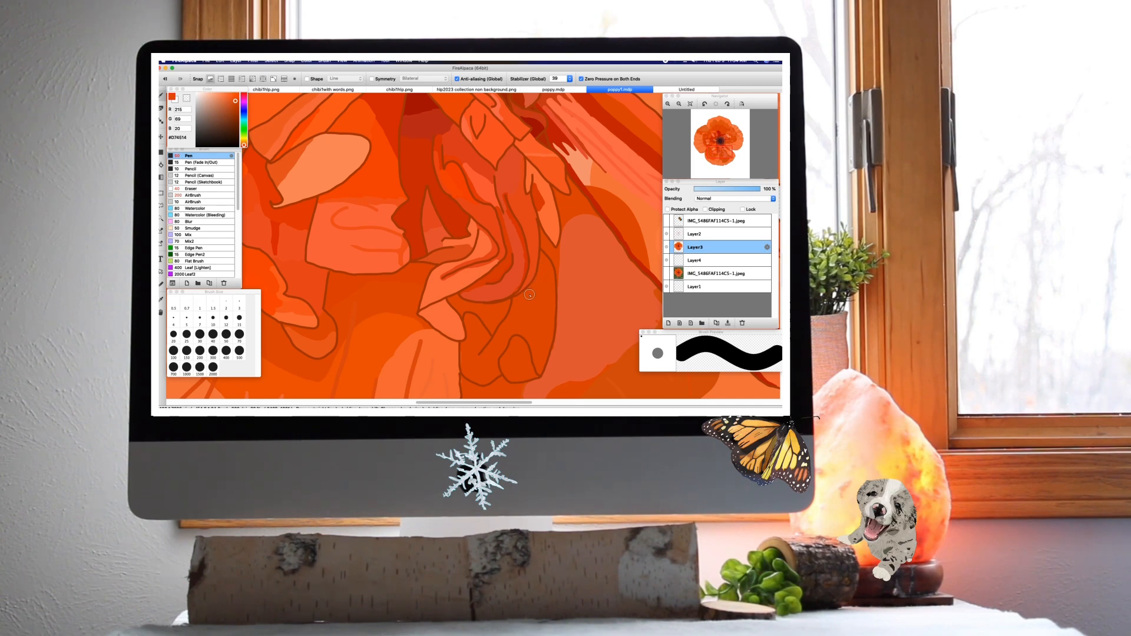
pyautogui.moveTo(534, 315)
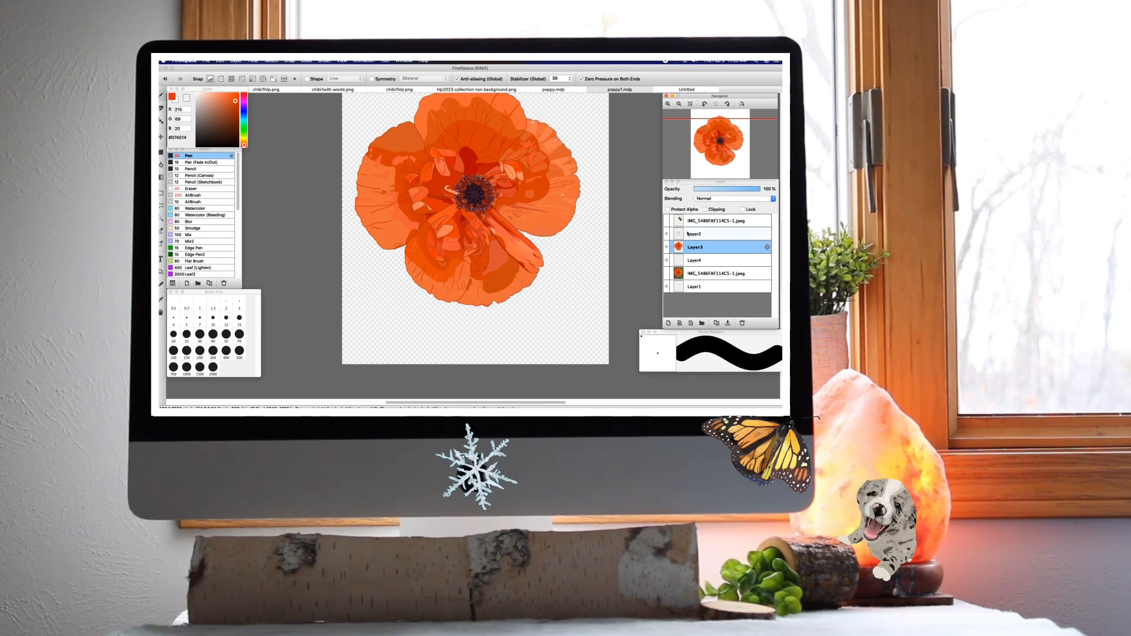
# Select the outline layer Layer2 and load a deep red-brown colour.
pyautogui.click(695, 233)
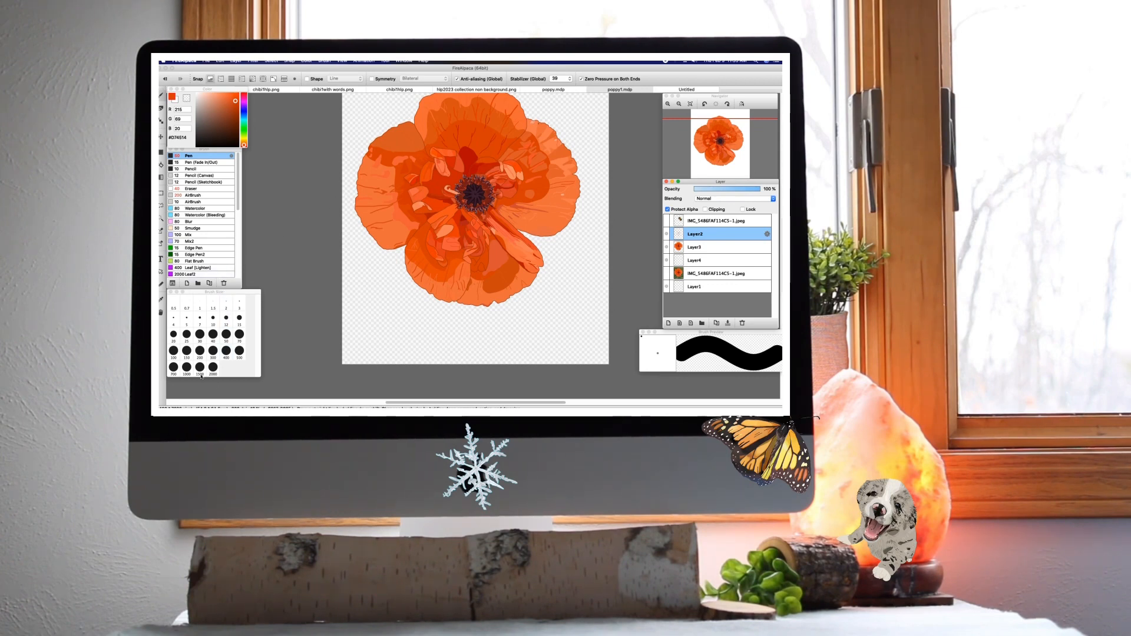
pyautogui.click(617, 89)
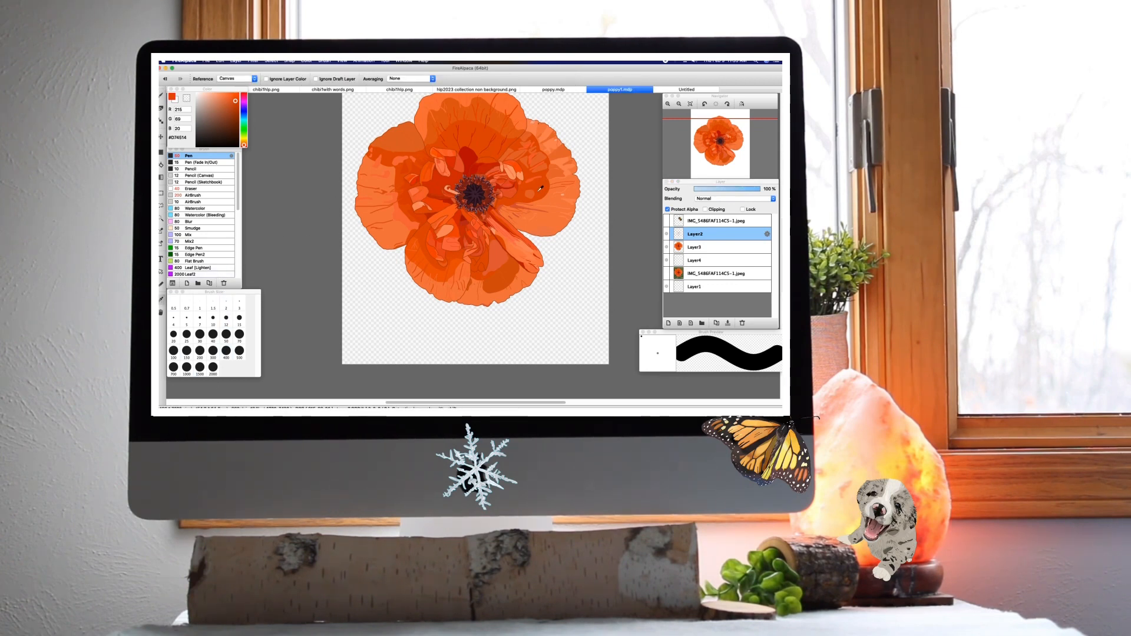
pyautogui.click(229, 119)
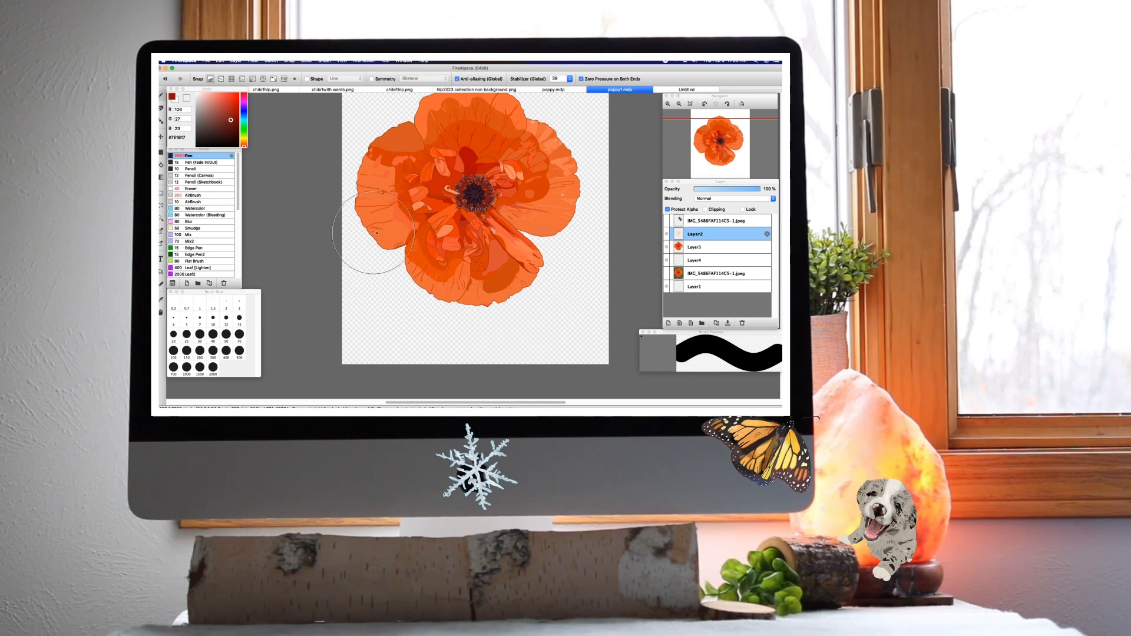
pyautogui.moveTo(548, 137)
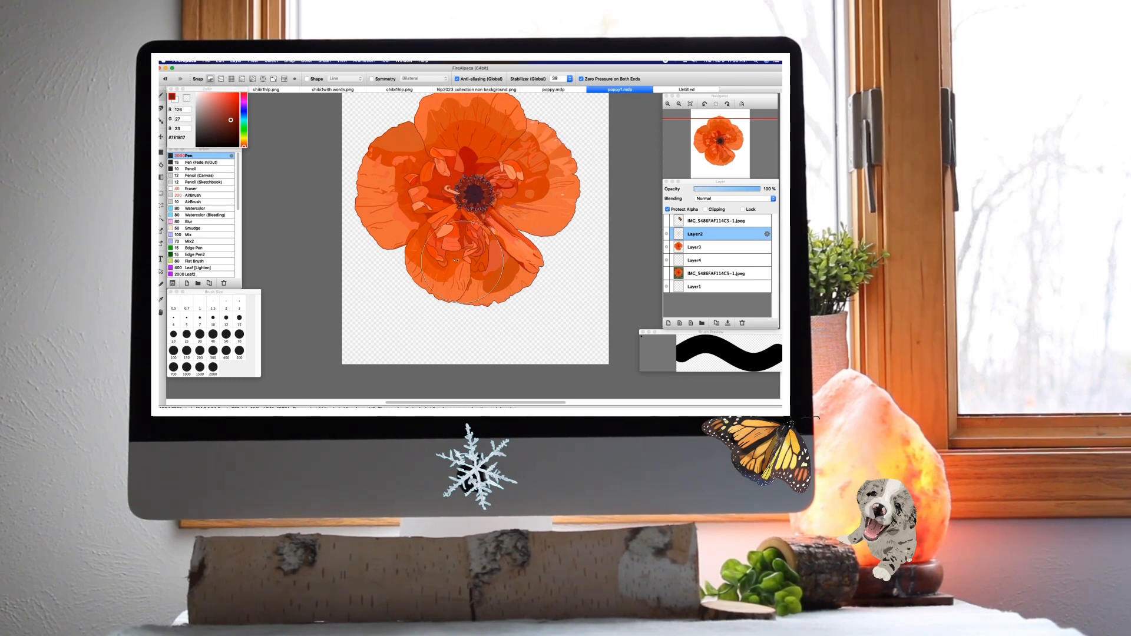
pyautogui.moveTo(570, 274)
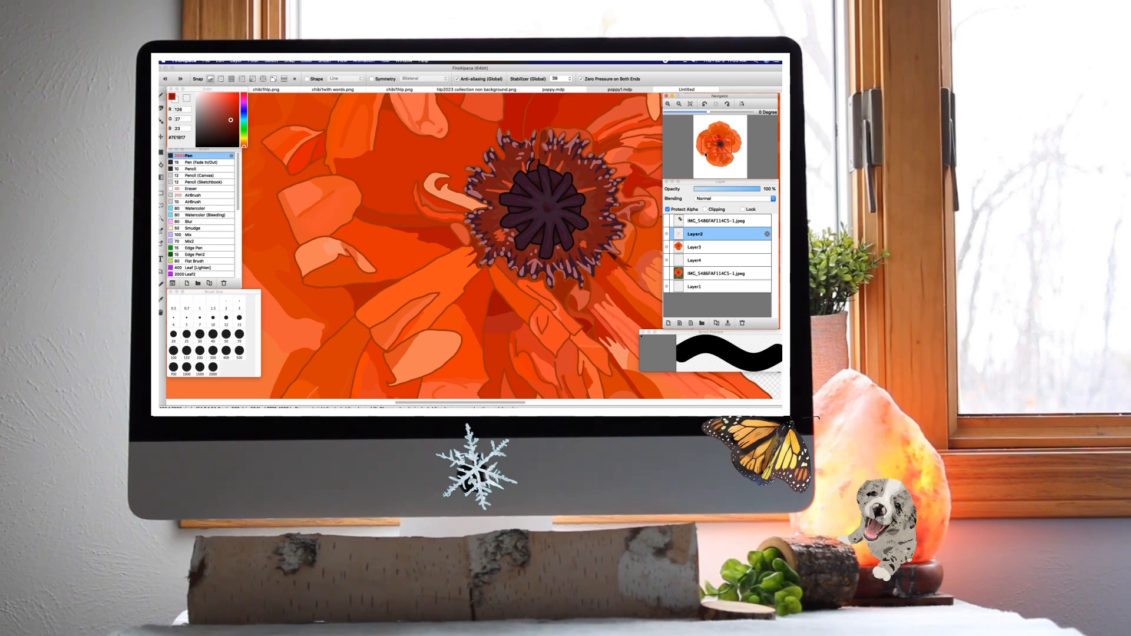
pyautogui.moveTo(698, 161)
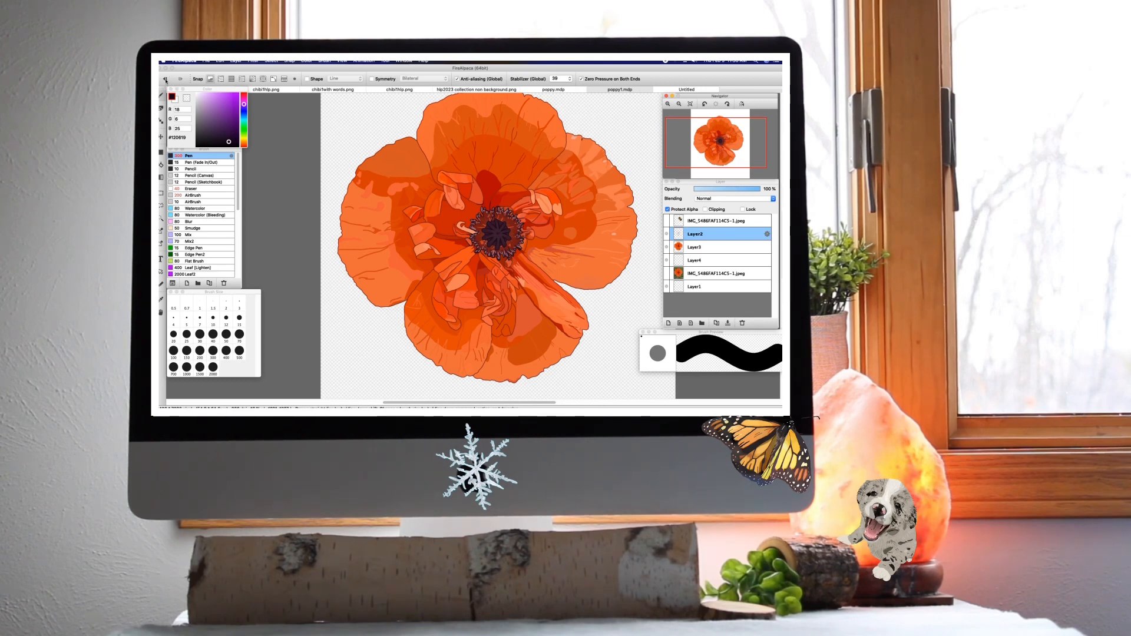
# Zoom in on the dark star-shaped center and its purple stamen tips.
pyautogui.click(619, 89)
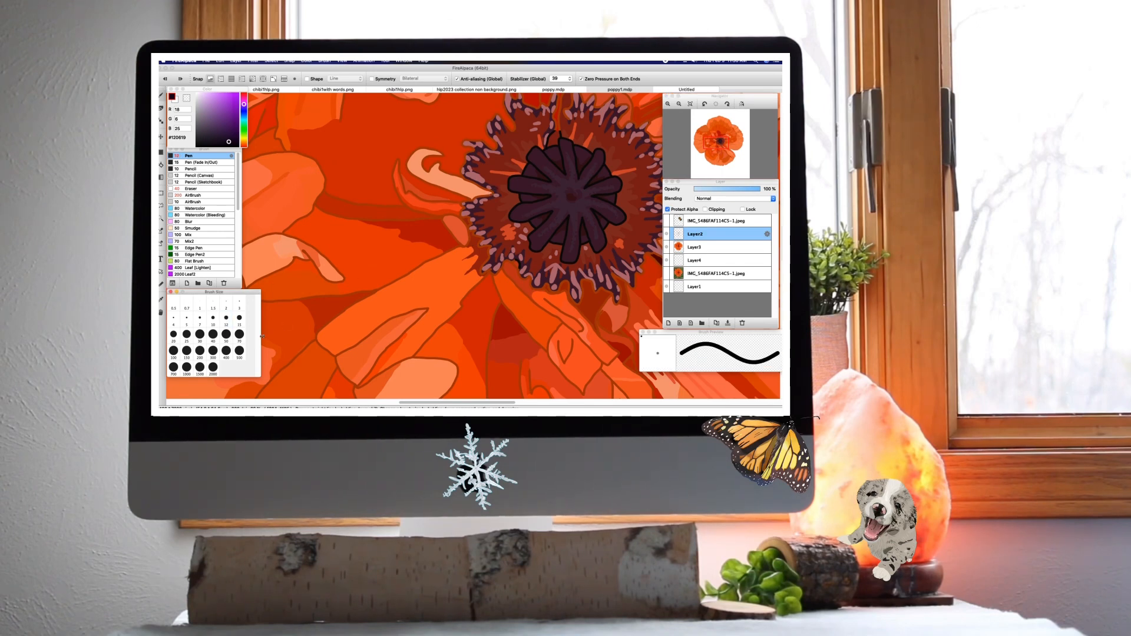
# Trace thin dark purple-brown edges around the spiky stamen ring.
pyautogui.click(619, 90)
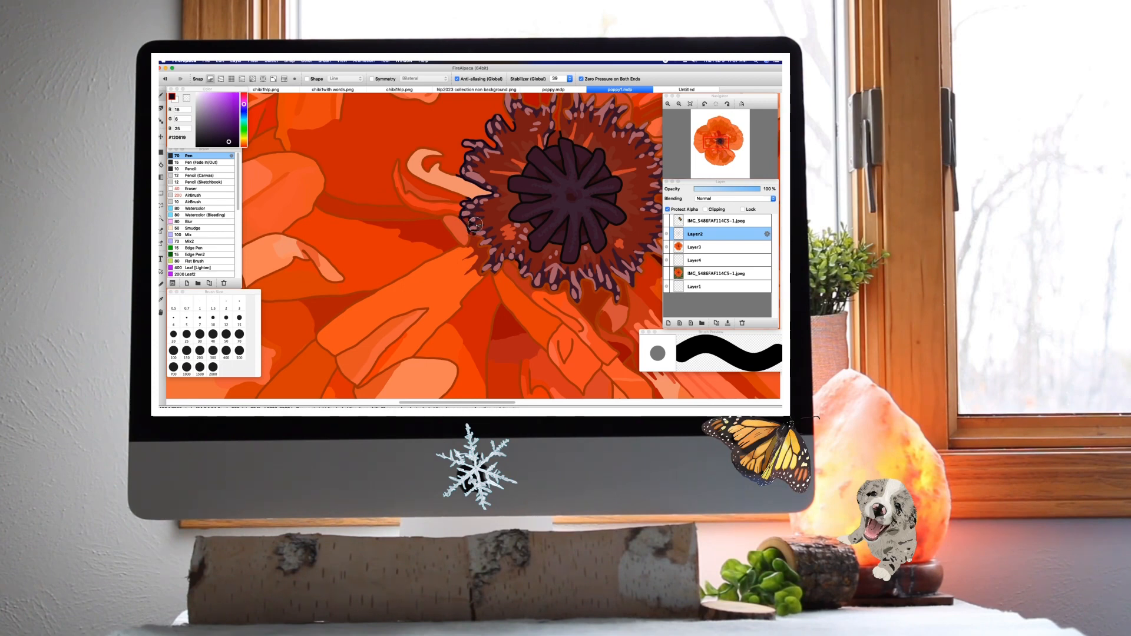
pyautogui.moveTo(465, 203)
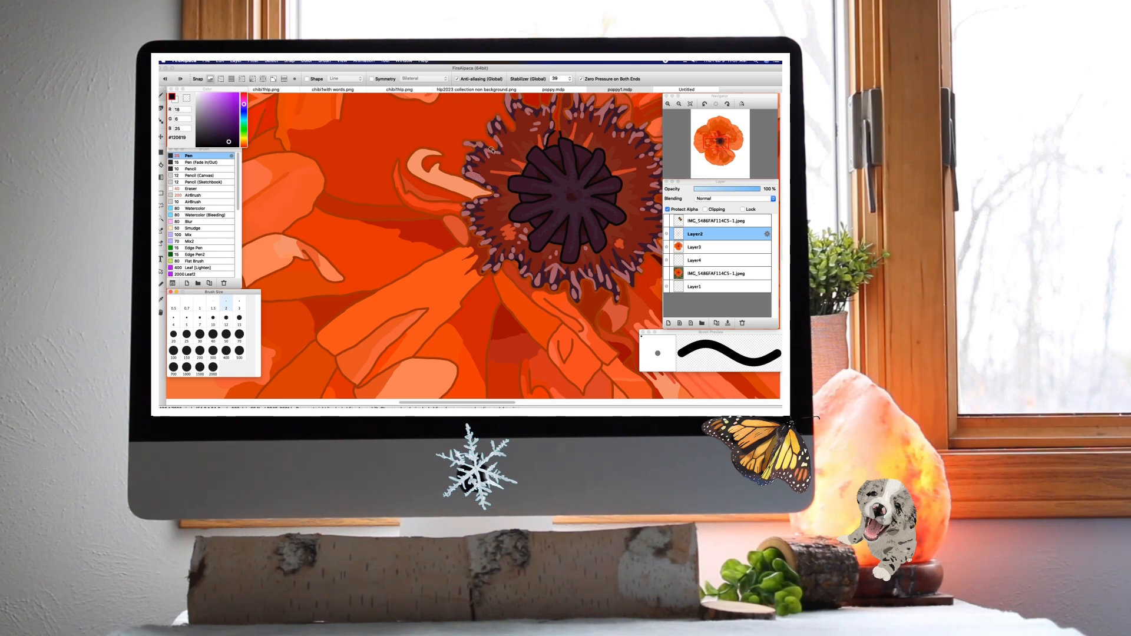
pyautogui.click(621, 89)
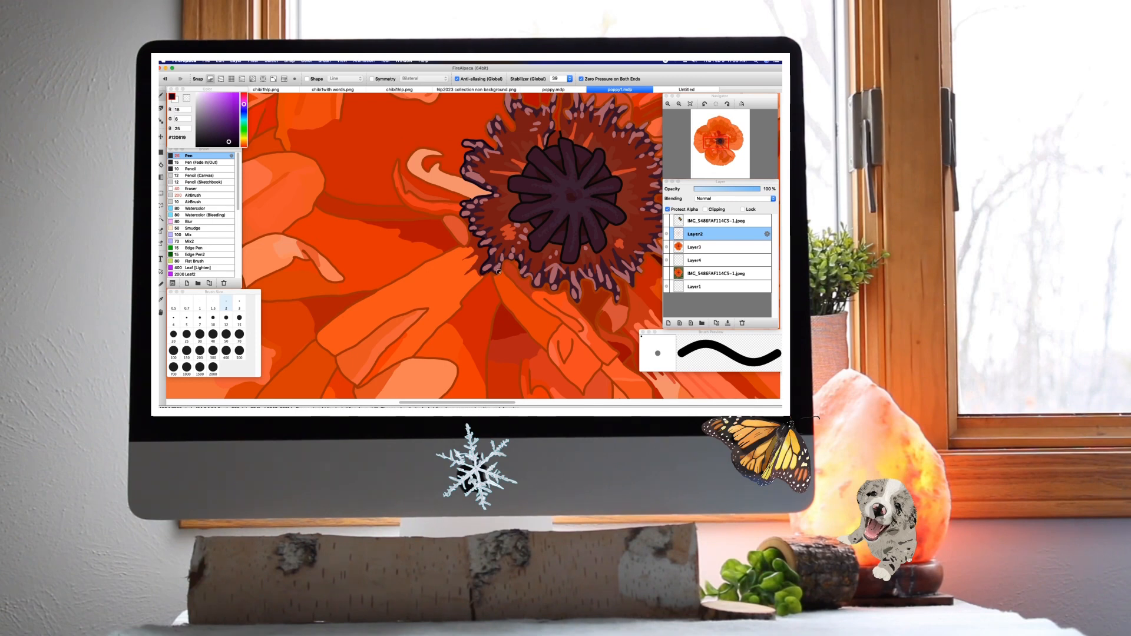
pyautogui.moveTo(518, 258)
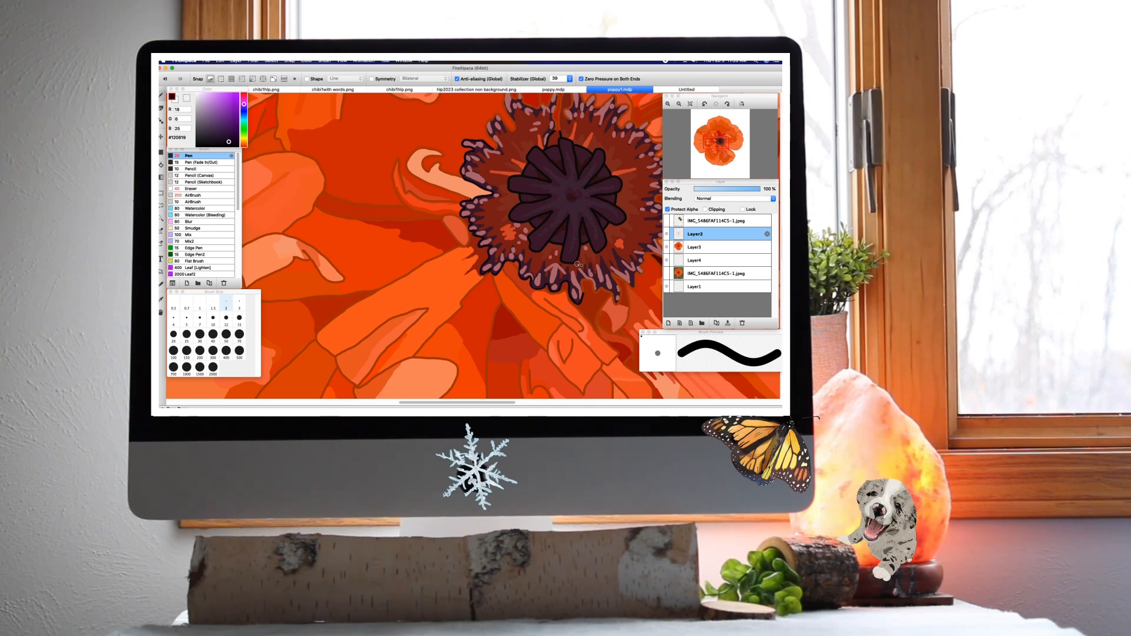
pyautogui.moveTo(583, 280)
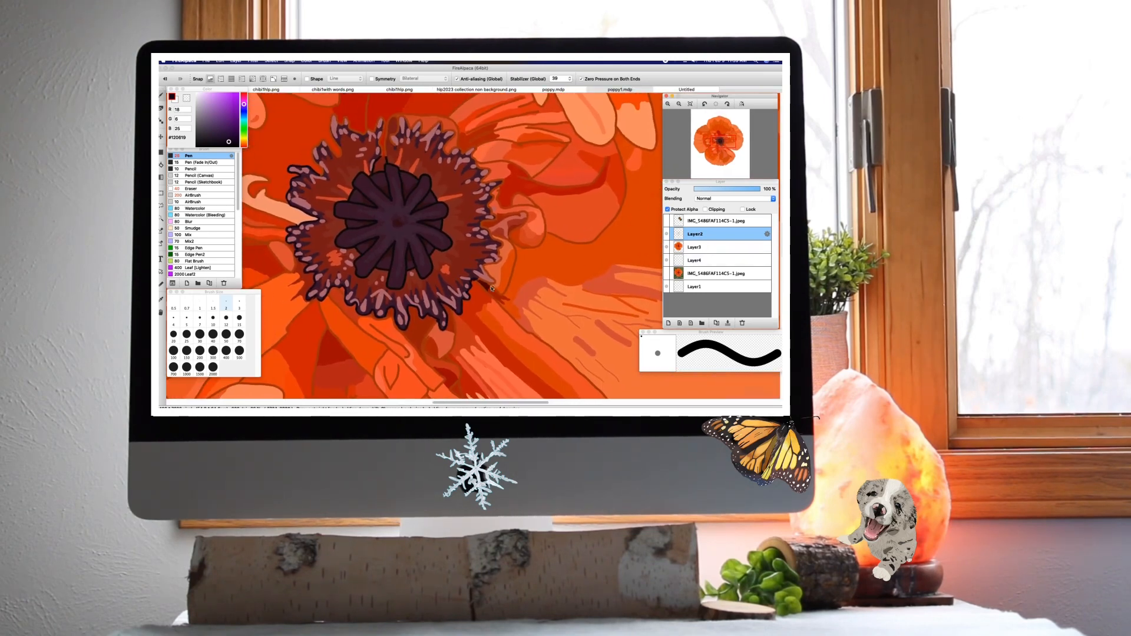
pyautogui.click(620, 90)
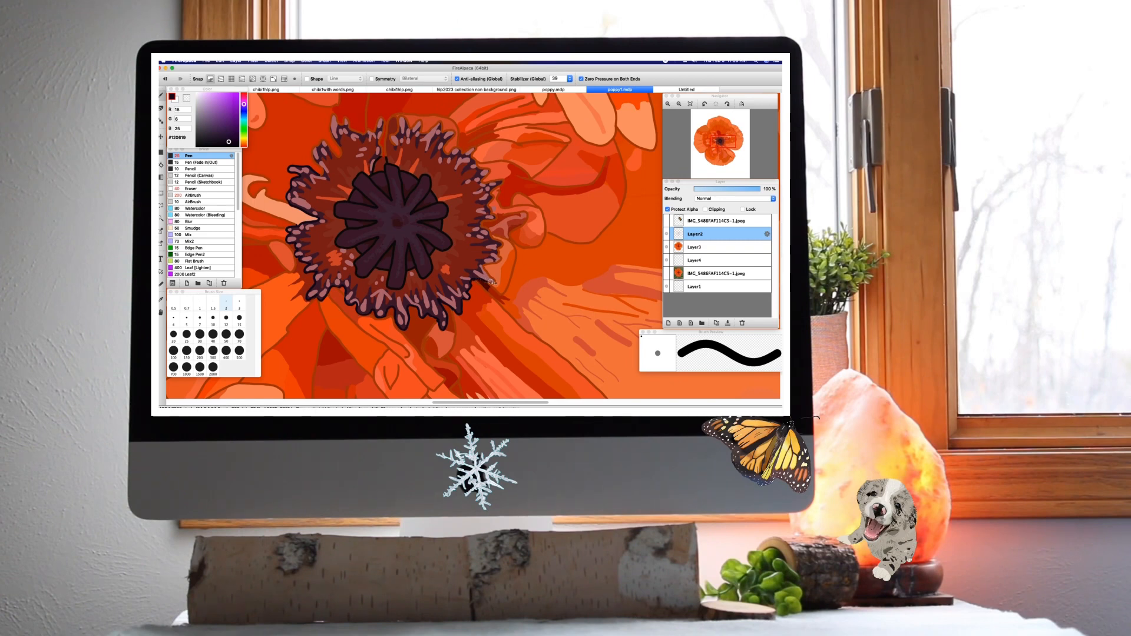
pyautogui.moveTo(494, 271)
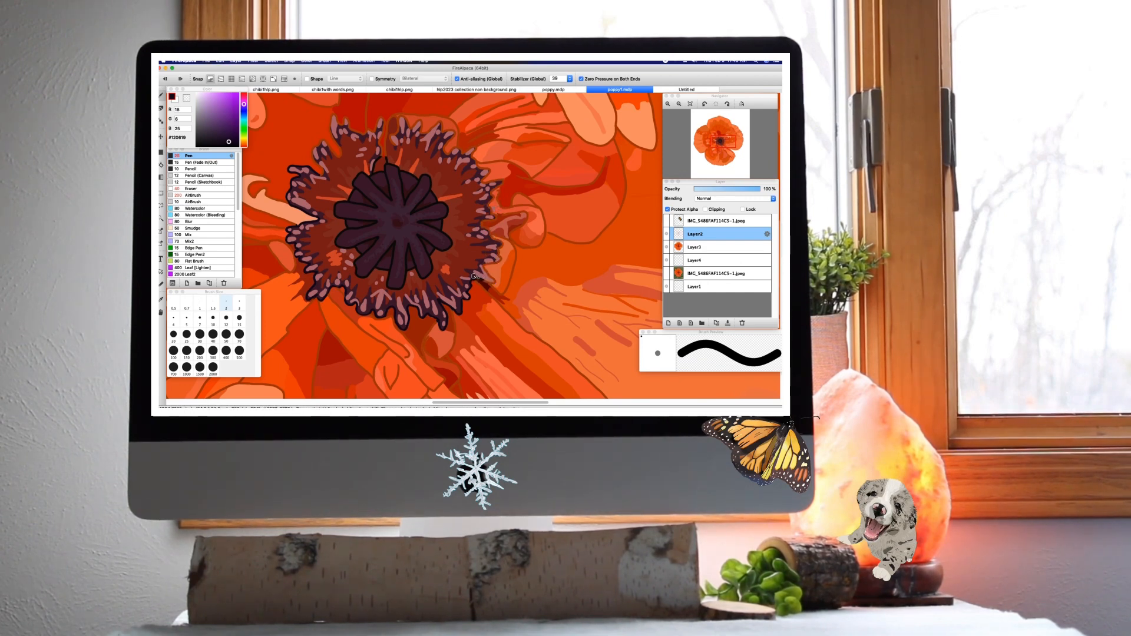
pyautogui.moveTo(491, 281)
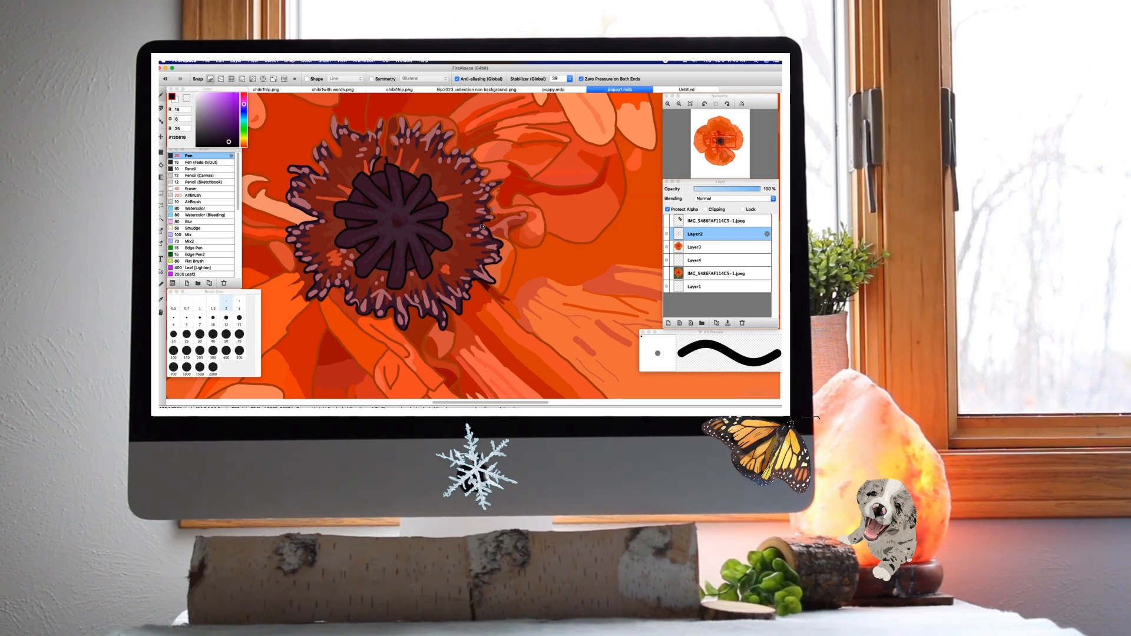
pyautogui.moveTo(488, 207)
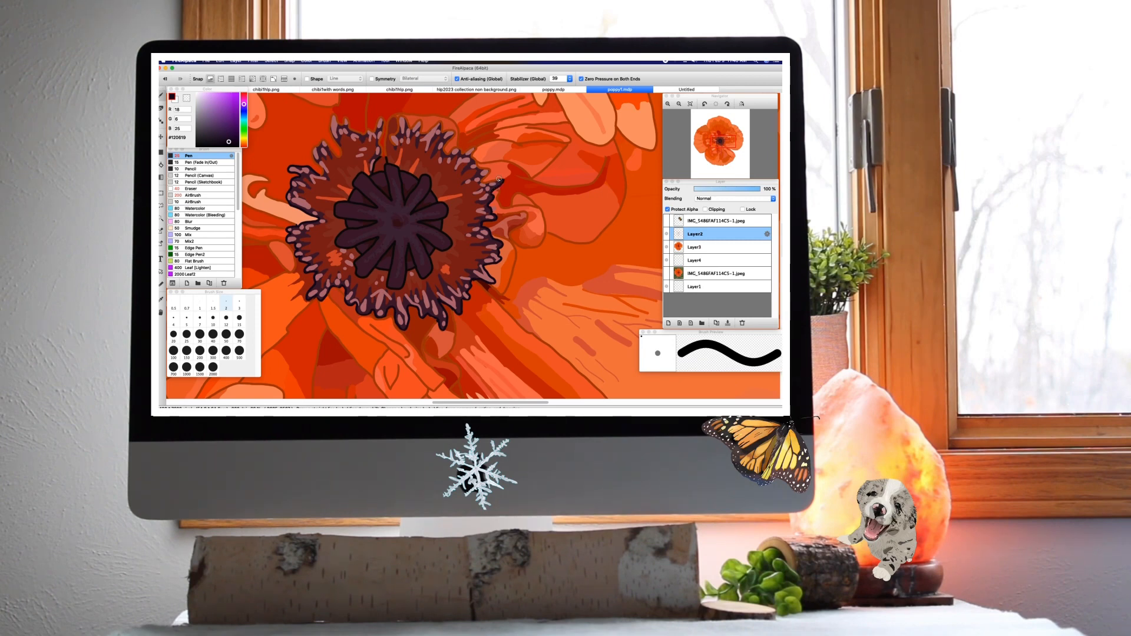
pyautogui.moveTo(484, 169)
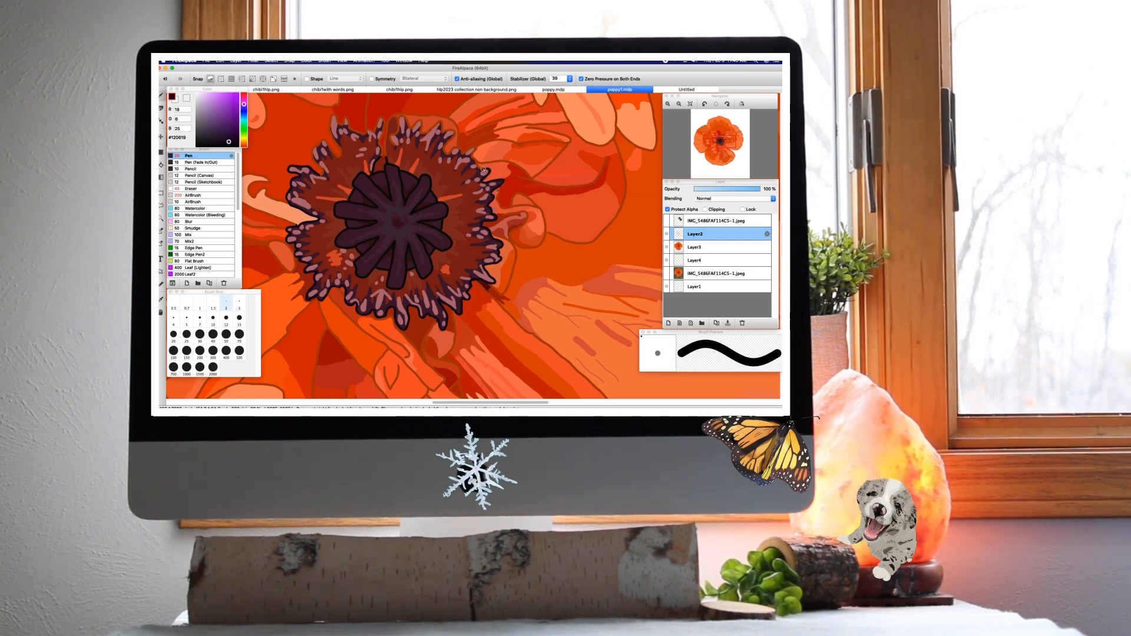
pyautogui.moveTo(476, 163)
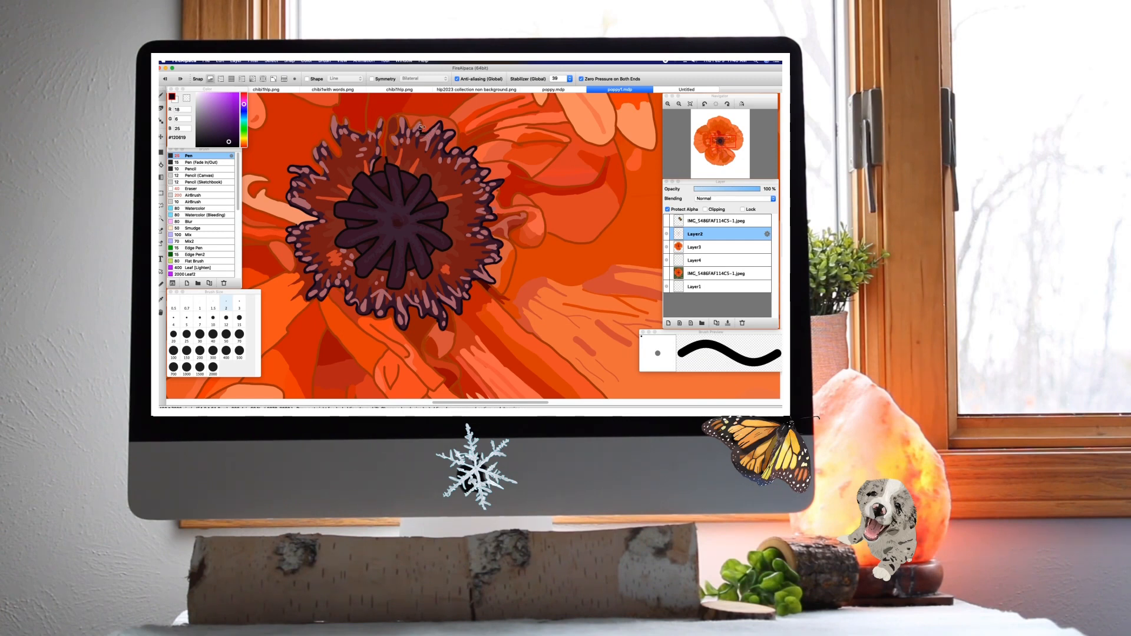
pyautogui.moveTo(415, 126)
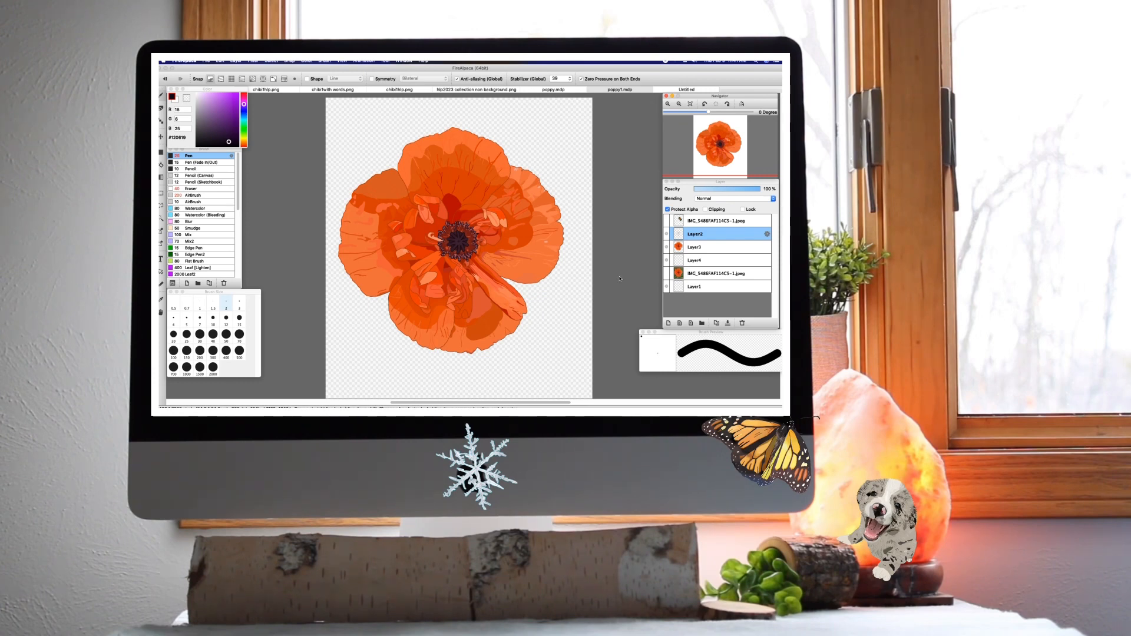
pyautogui.moveTo(655, 257)
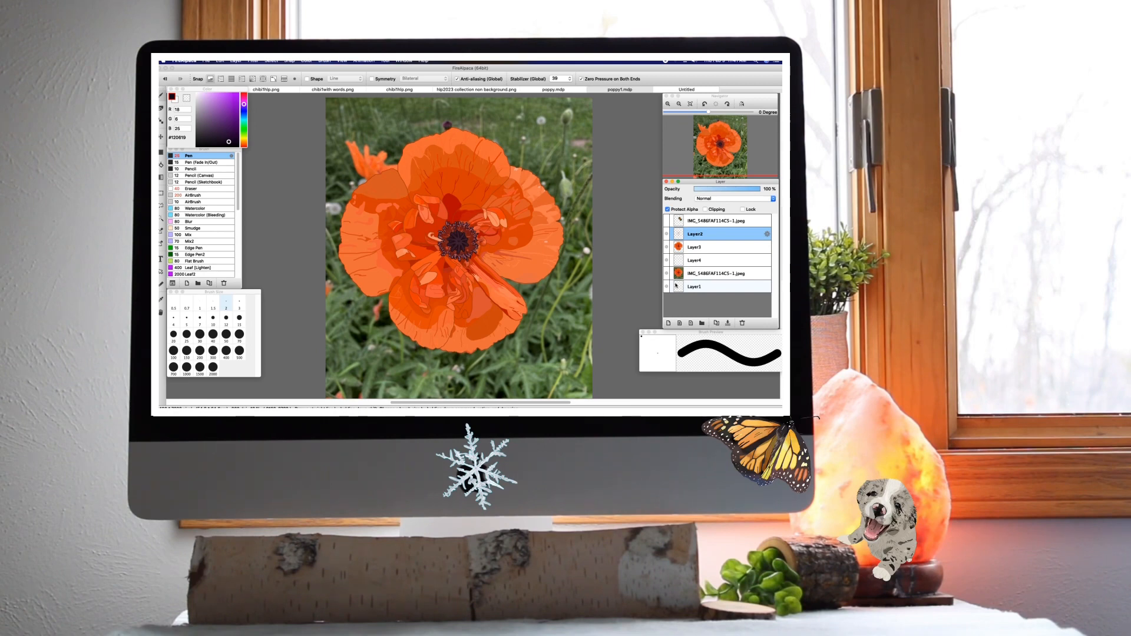
# Hide the reference photo layer and open the File menu.
pyautogui.click(666, 276)
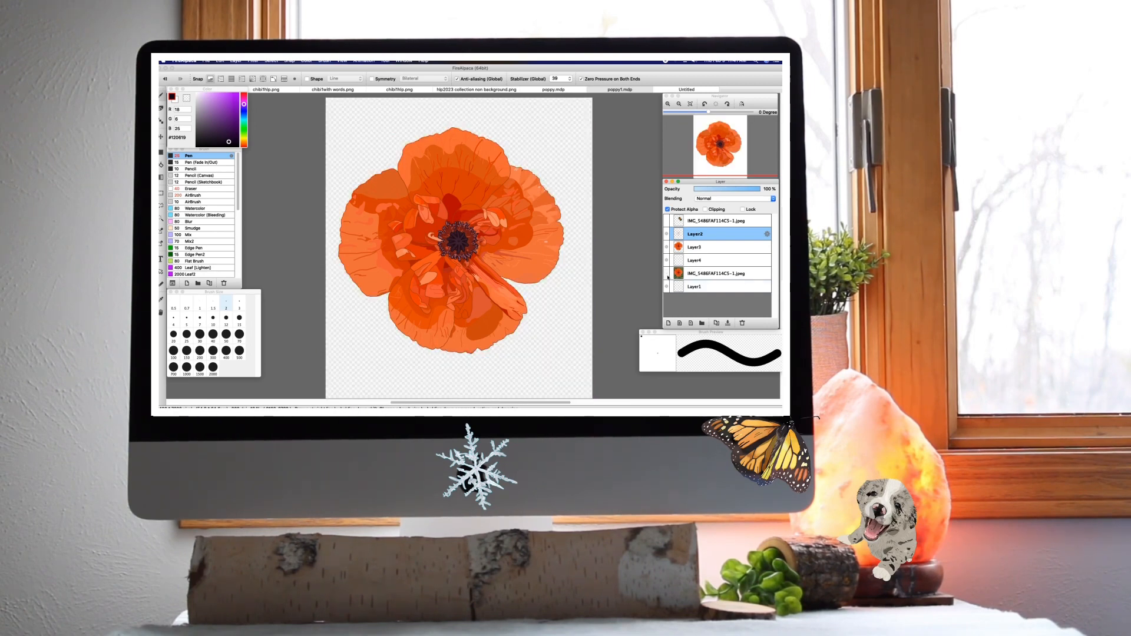
pyautogui.click(666, 287)
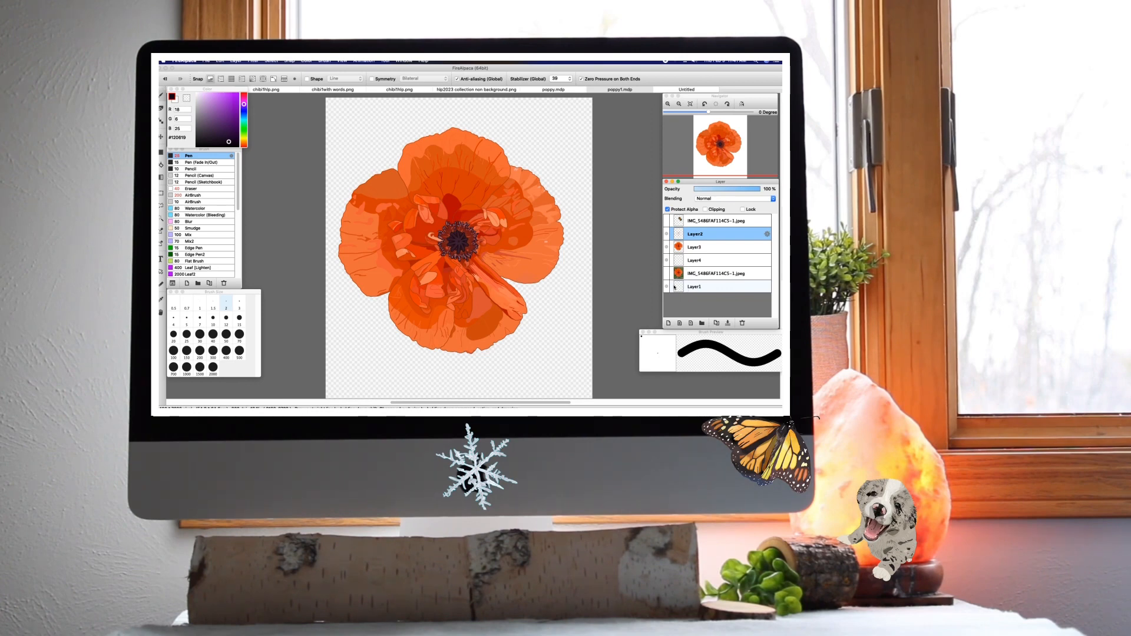
pyautogui.click(212, 61)
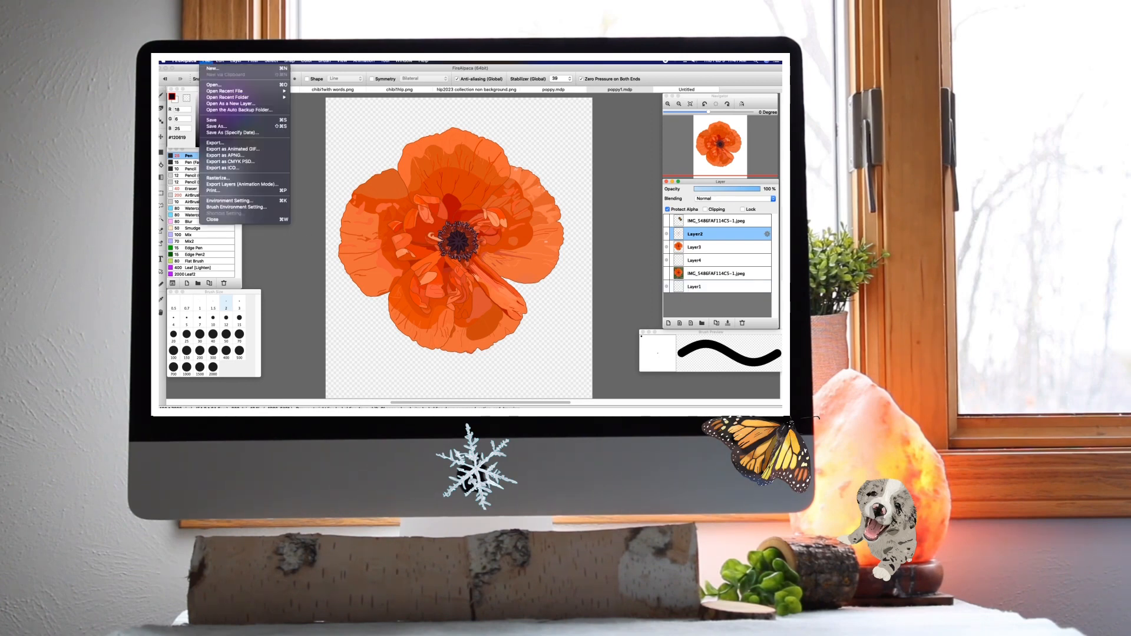
pyautogui.moveTo(212, 119)
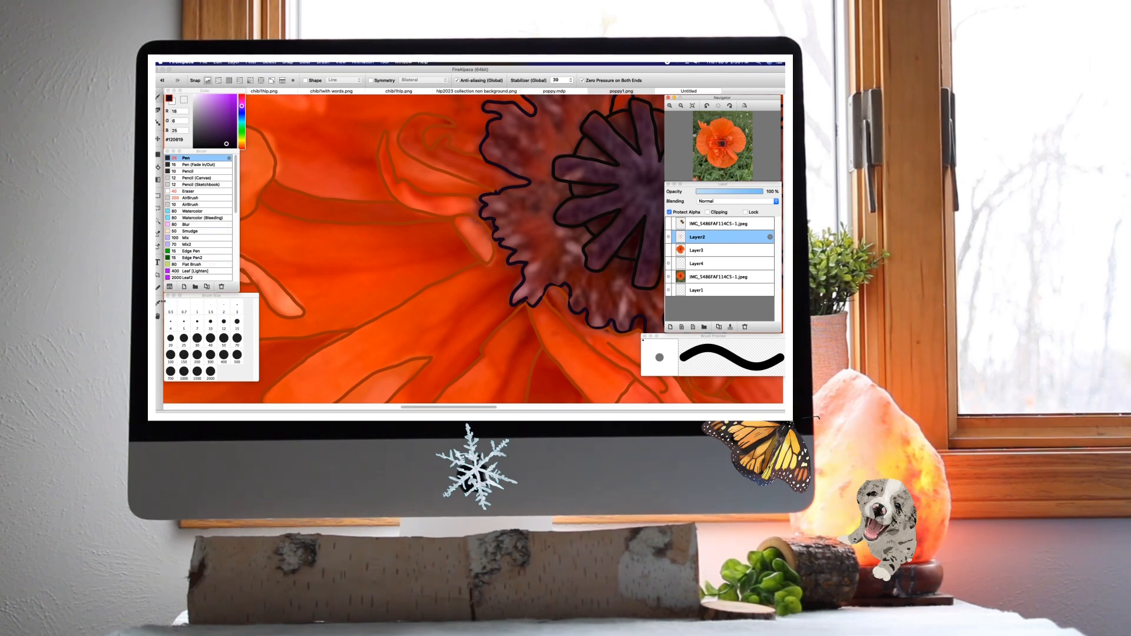
# On Layer3 of the close-up poppy, cover the pale curl with dark red-orange.
pyautogui.click(620, 91)
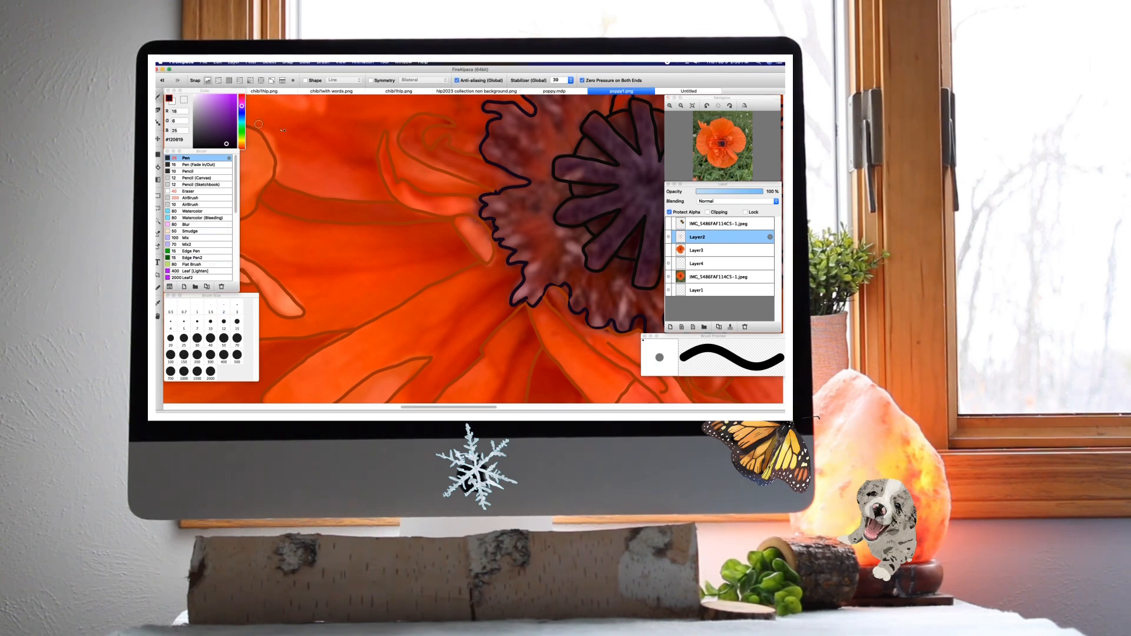
pyautogui.moveTo(323, 240)
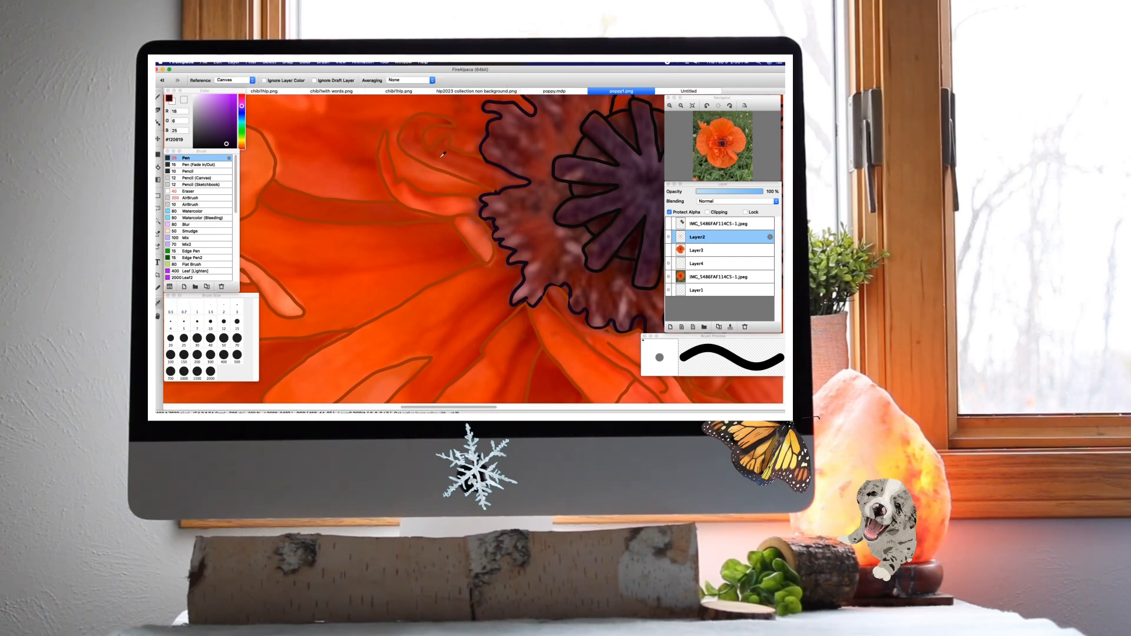
pyautogui.click(229, 110)
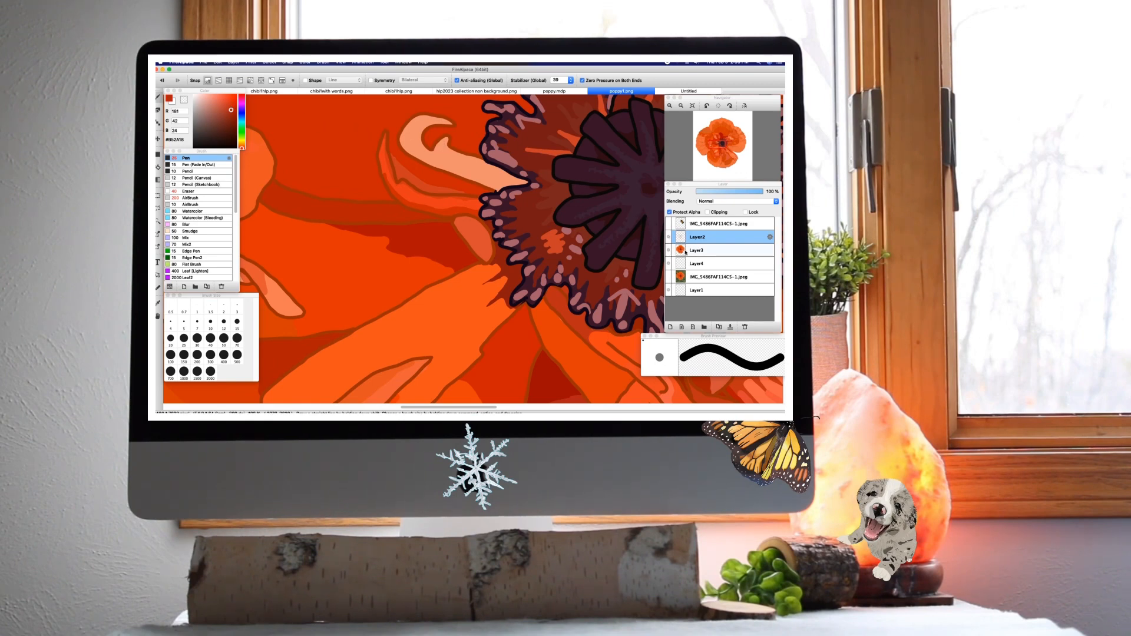
pyautogui.click(697, 251)
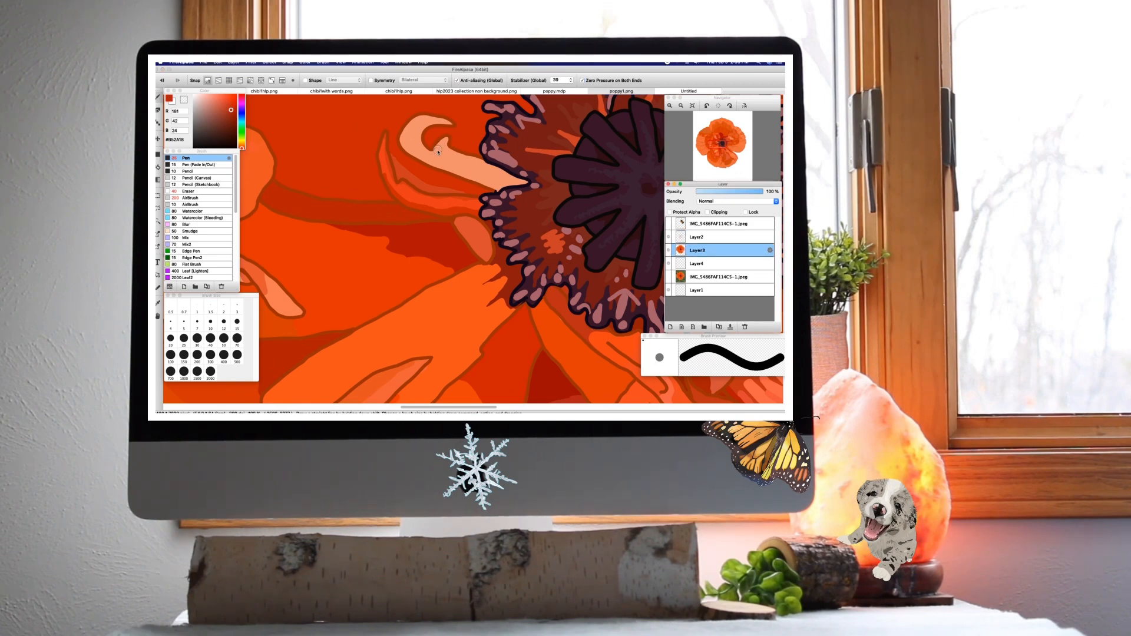
pyautogui.click(622, 91)
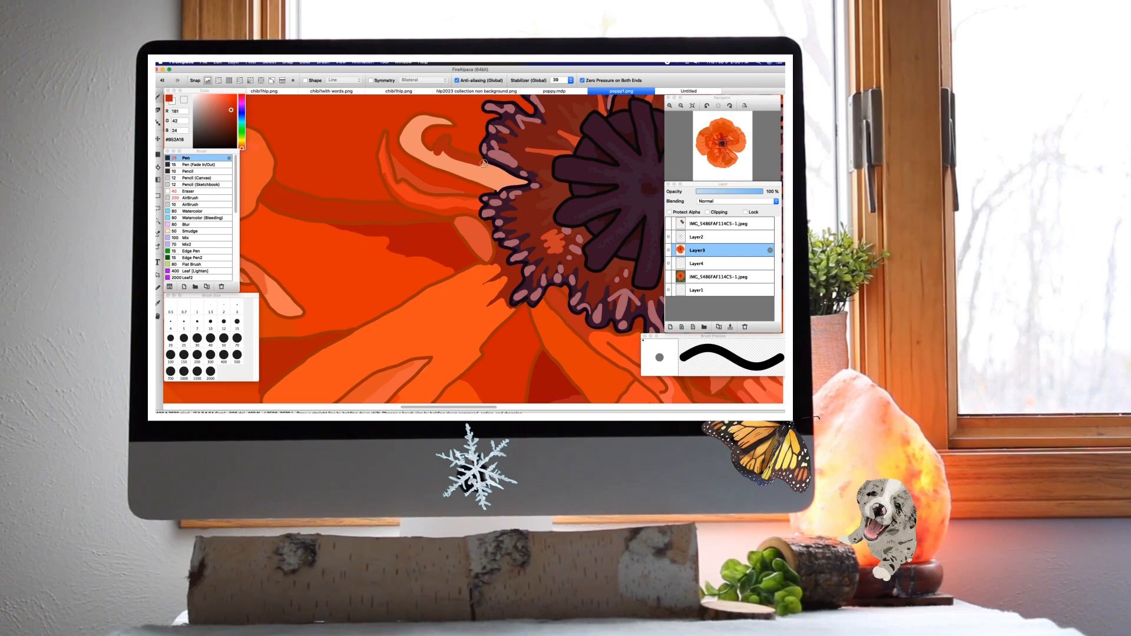
pyautogui.moveTo(489, 168)
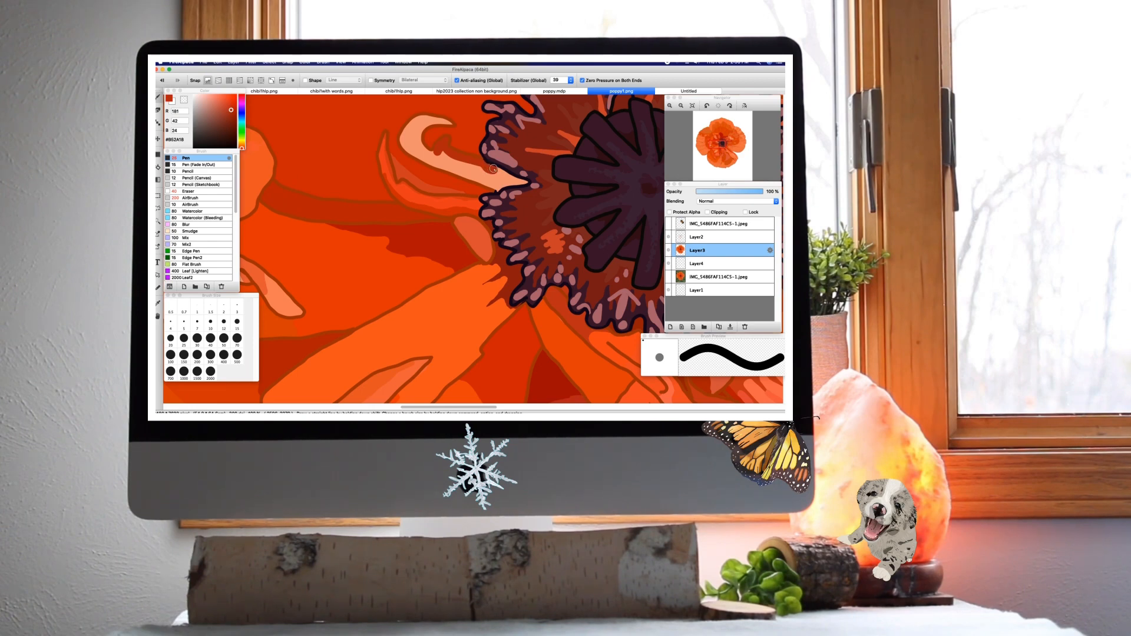
pyautogui.moveTo(521, 180)
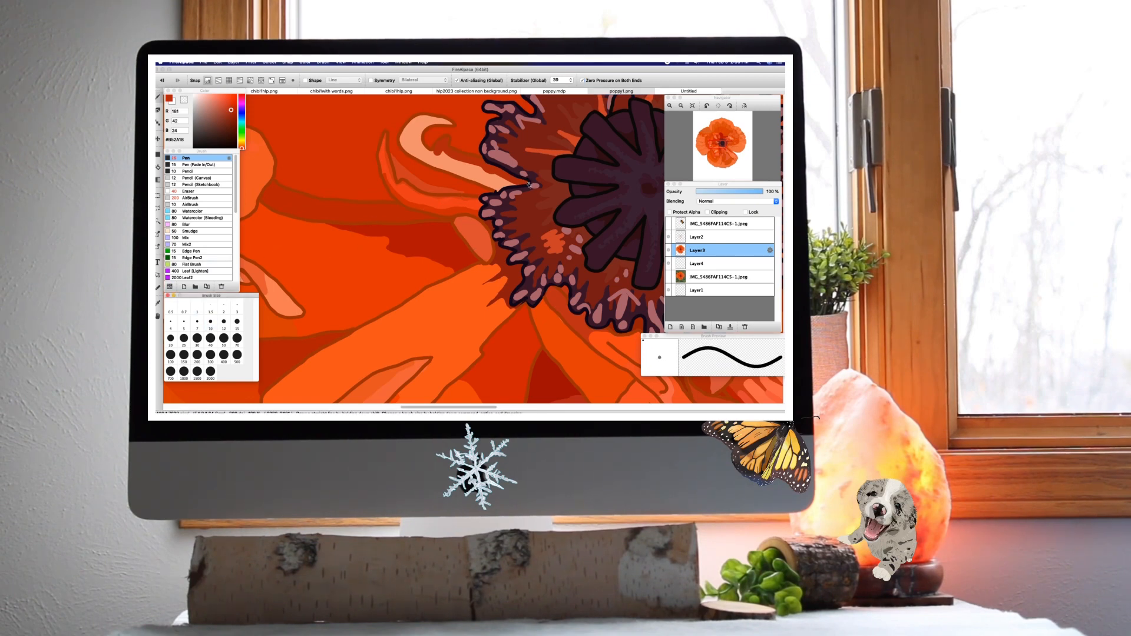
pyautogui.click(621, 91)
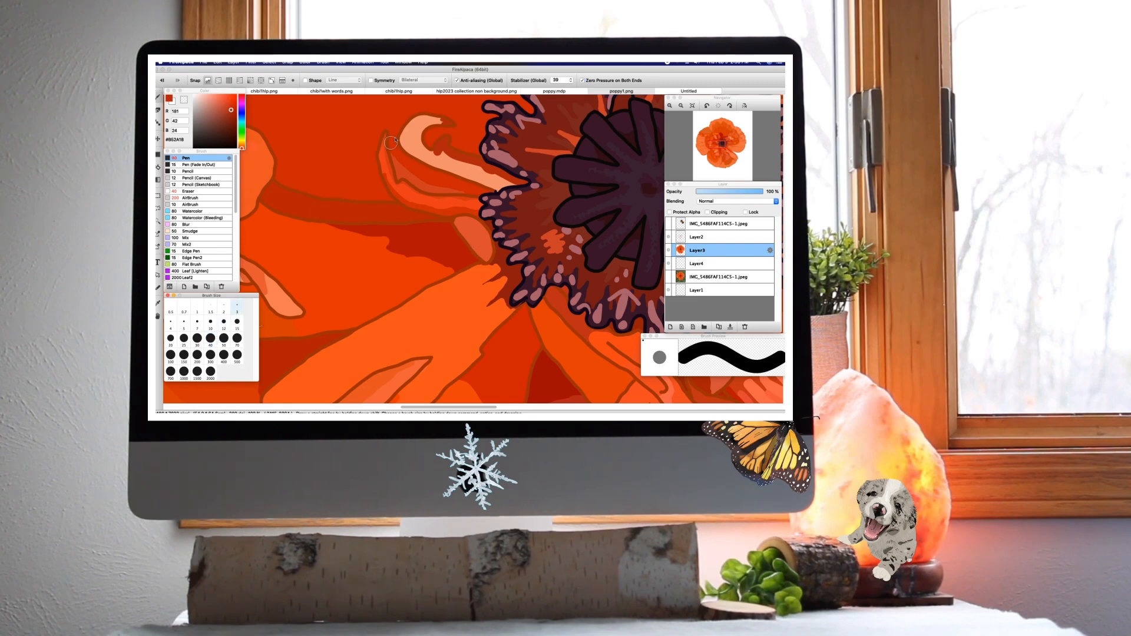
pyautogui.click(619, 91)
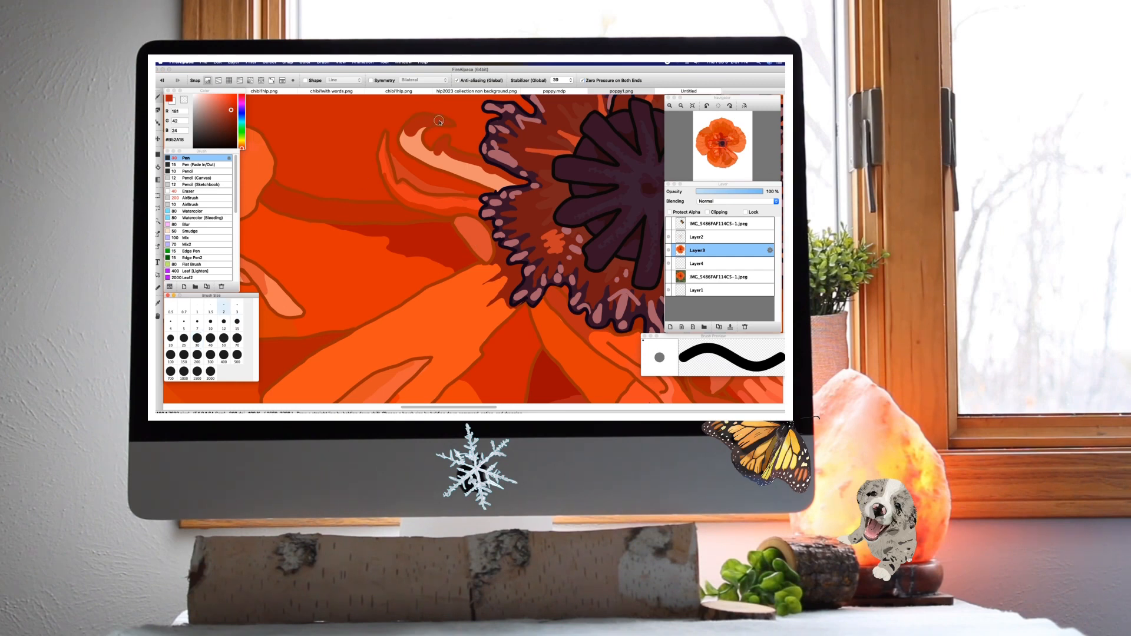
pyautogui.click(621, 91)
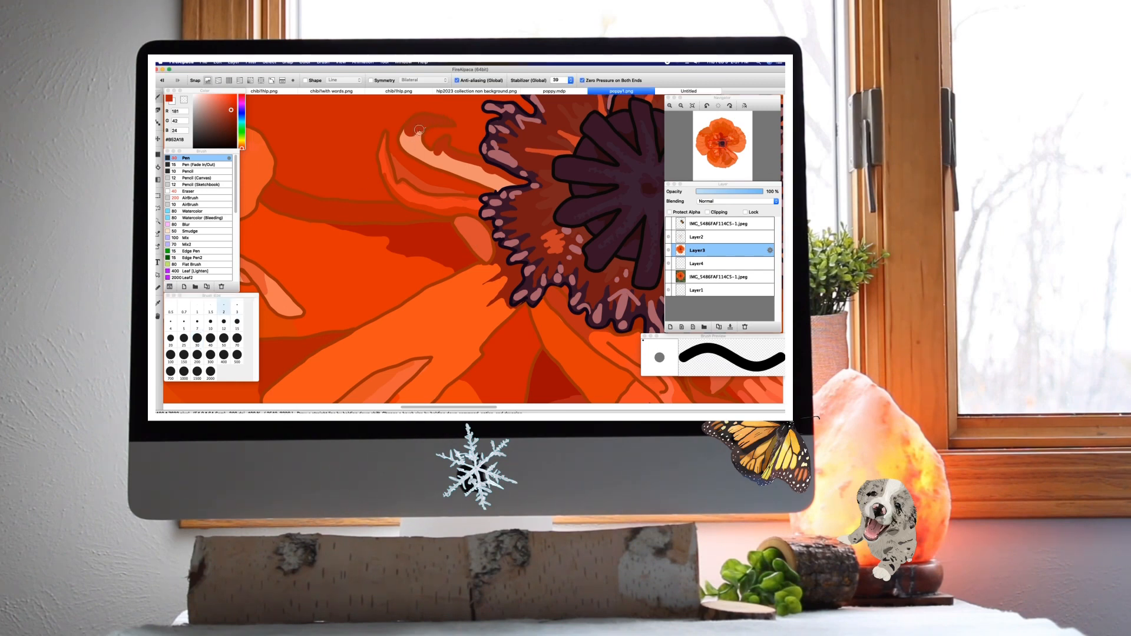
pyautogui.moveTo(406, 131)
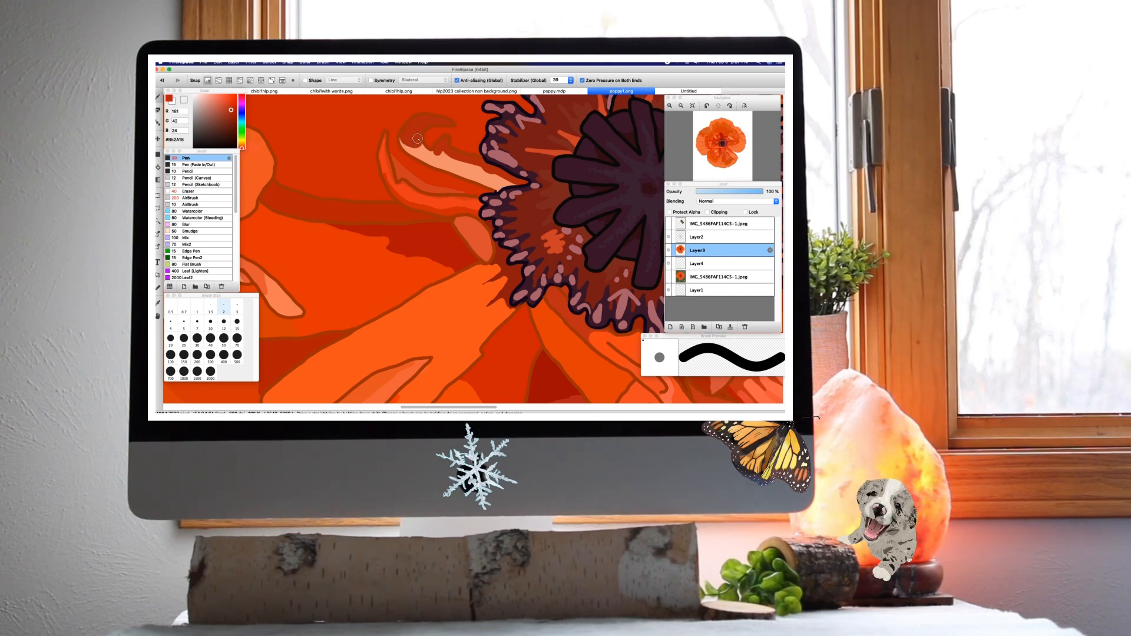
pyautogui.moveTo(431, 152)
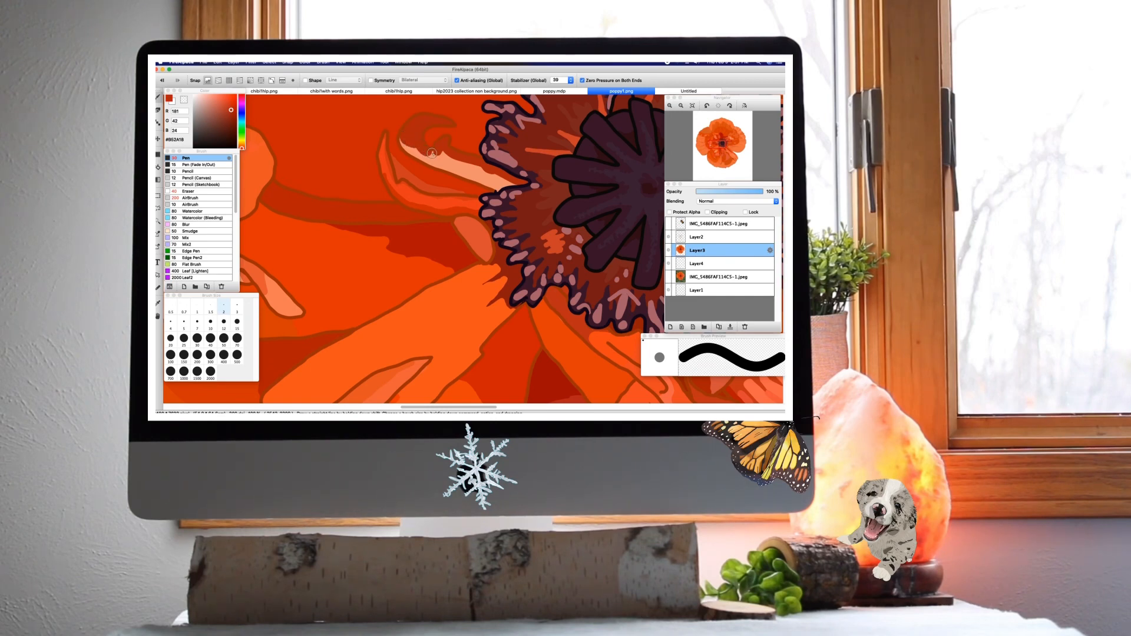
pyautogui.moveTo(475, 169)
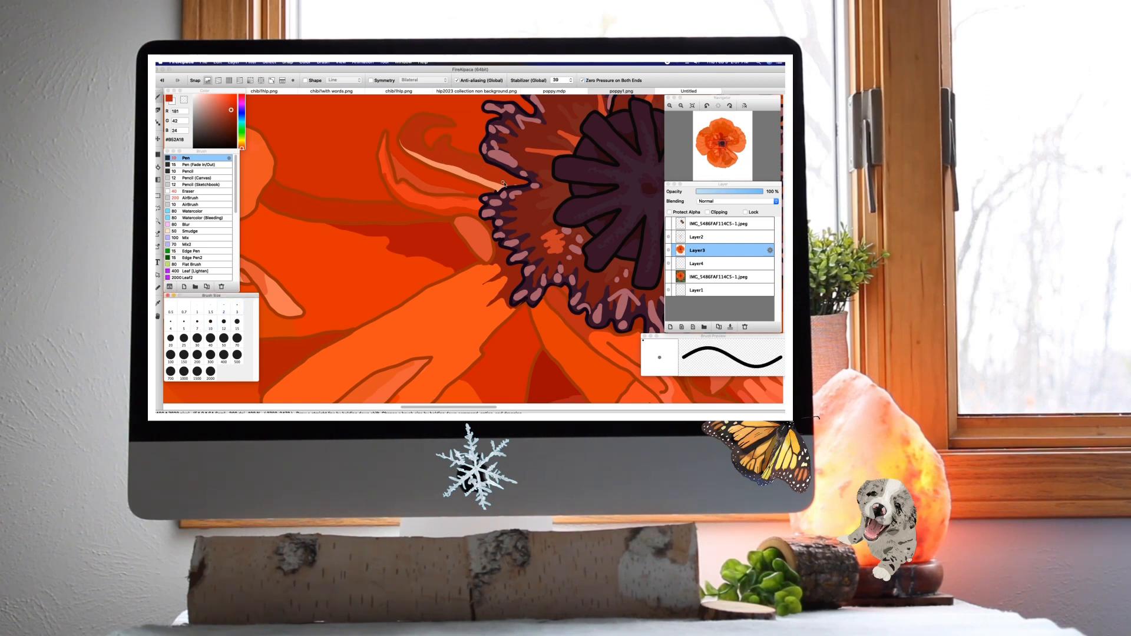
# Hide the paint layer to show the photo, sample a brighter orange, and touch up the highlight streak.
pyautogui.click(621, 91)
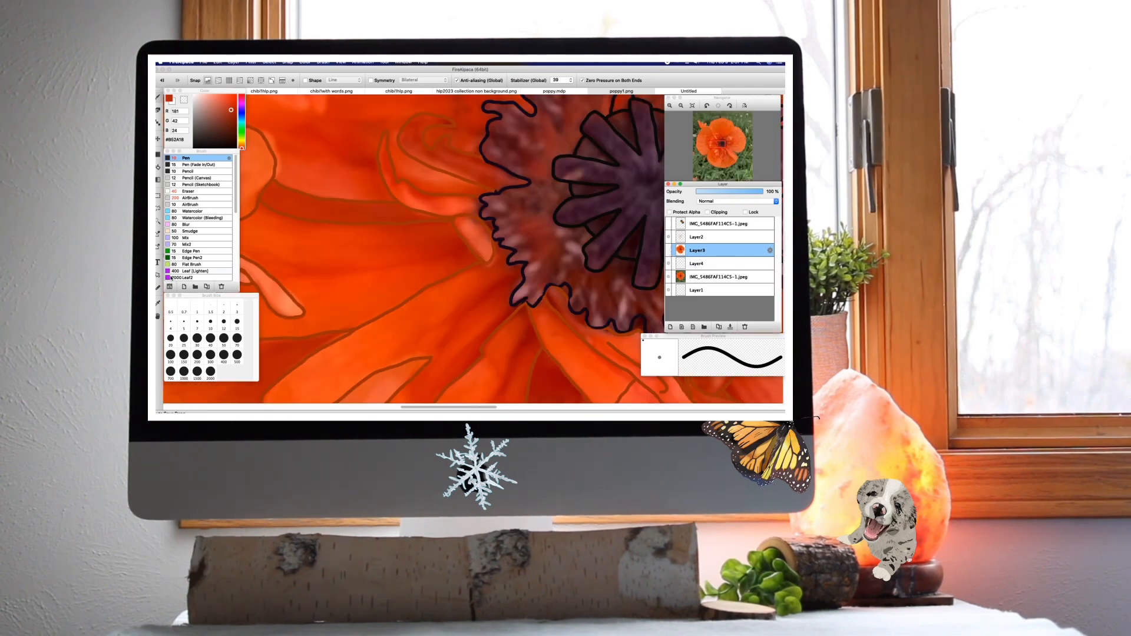
pyautogui.click(620, 90)
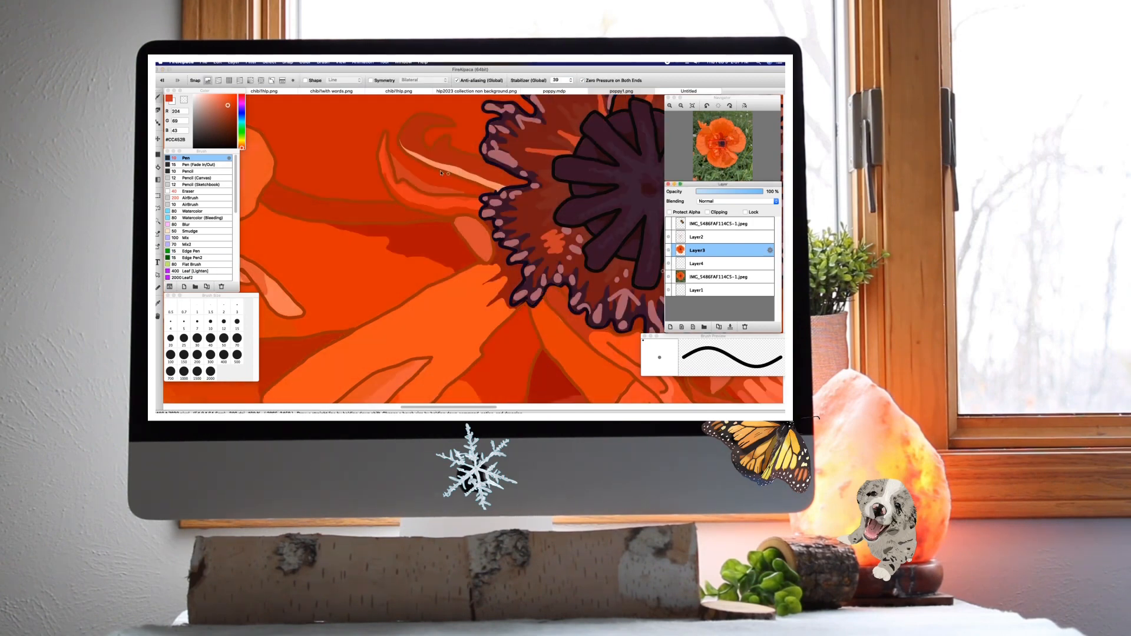
pyautogui.click(621, 91)
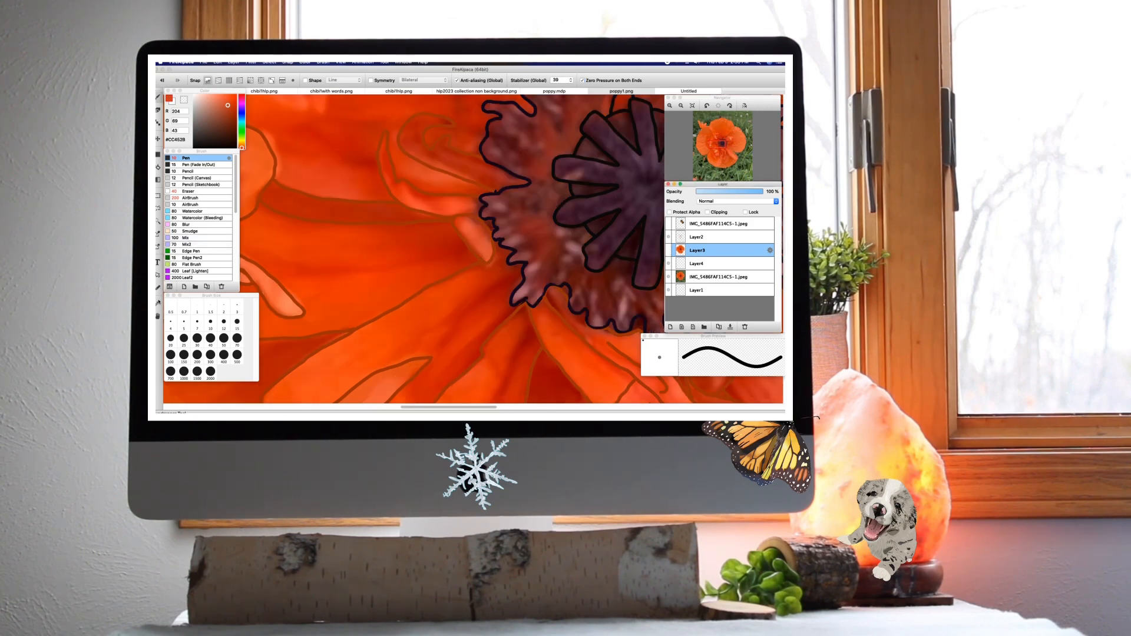
# Restore the painting over the photo and sample a red-orange shade for petal touch-ups.
pyautogui.click(620, 90)
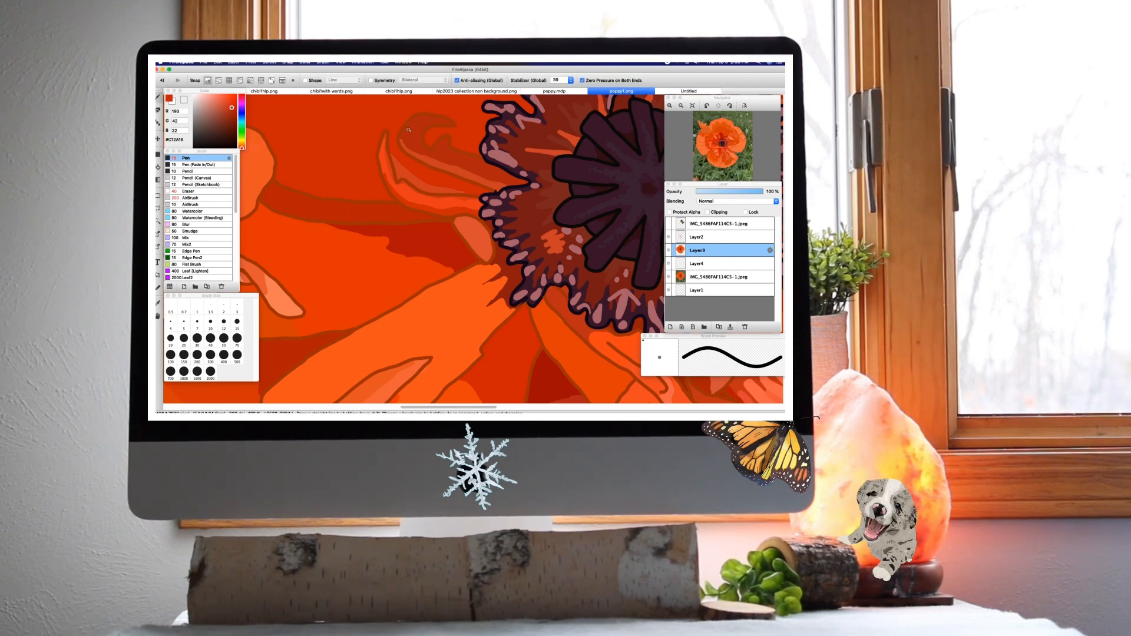
pyautogui.moveTo(423, 116)
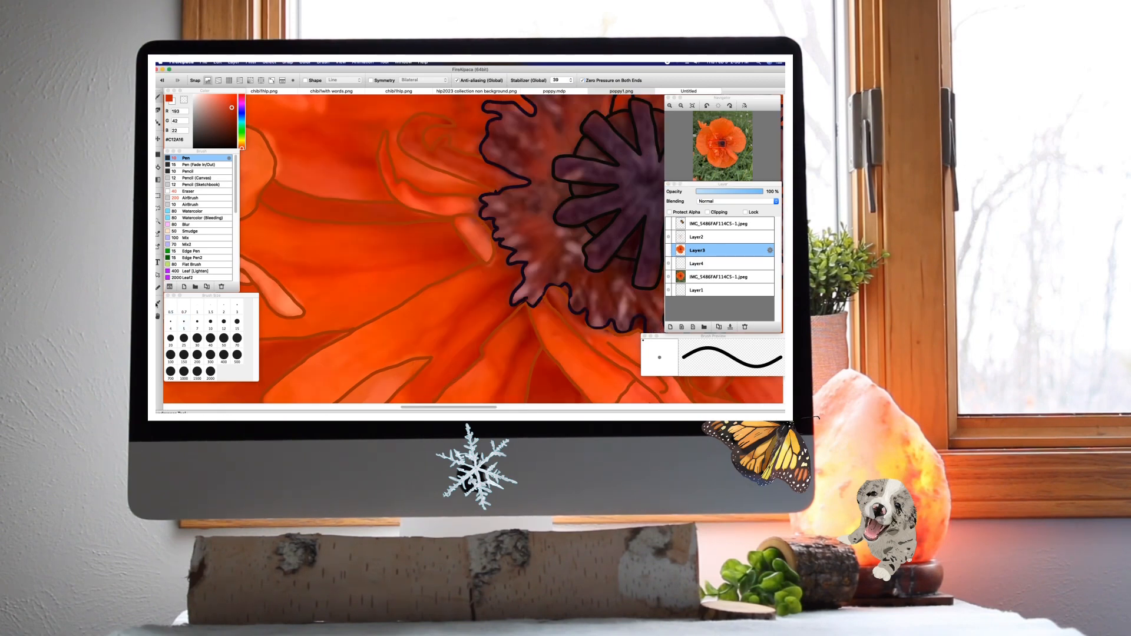
pyautogui.click(619, 91)
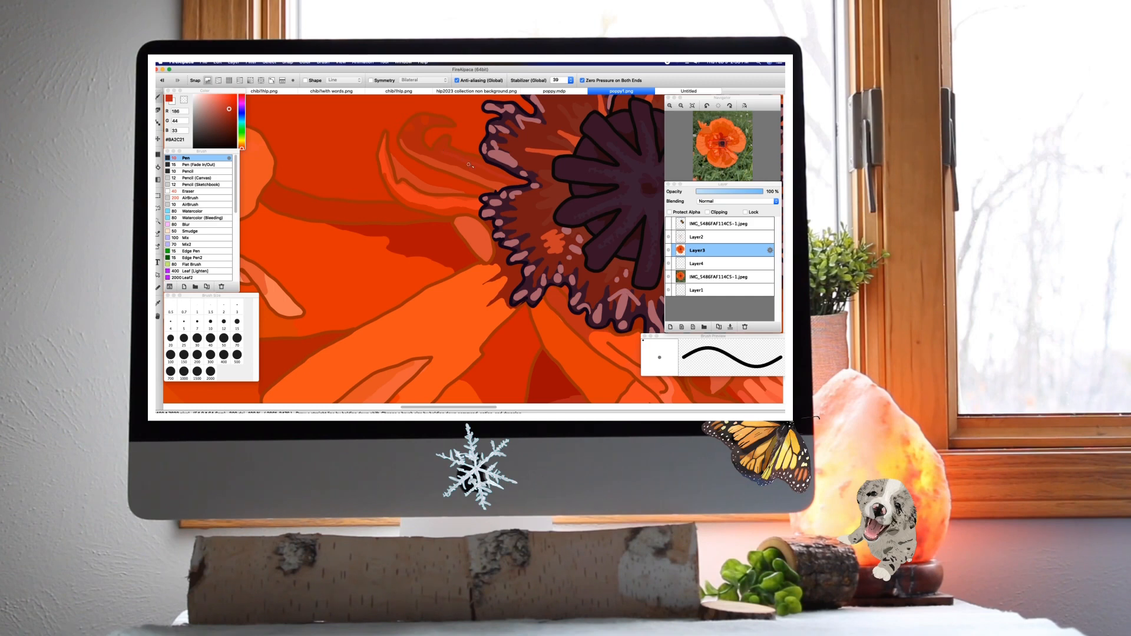
pyautogui.moveTo(521, 181)
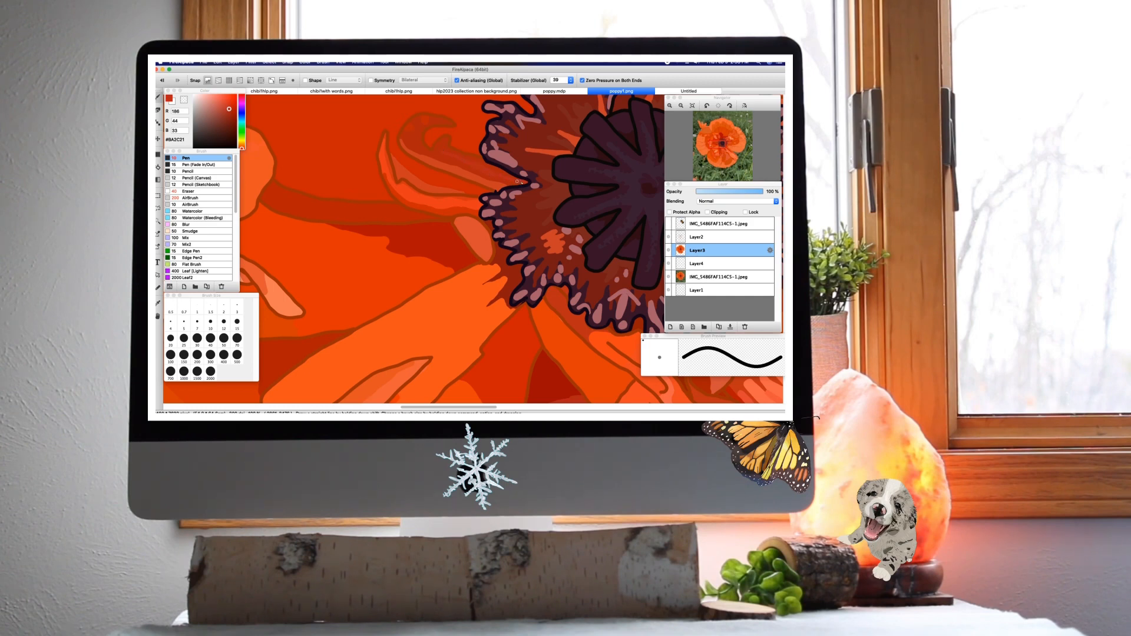
pyautogui.moveTo(415, 106)
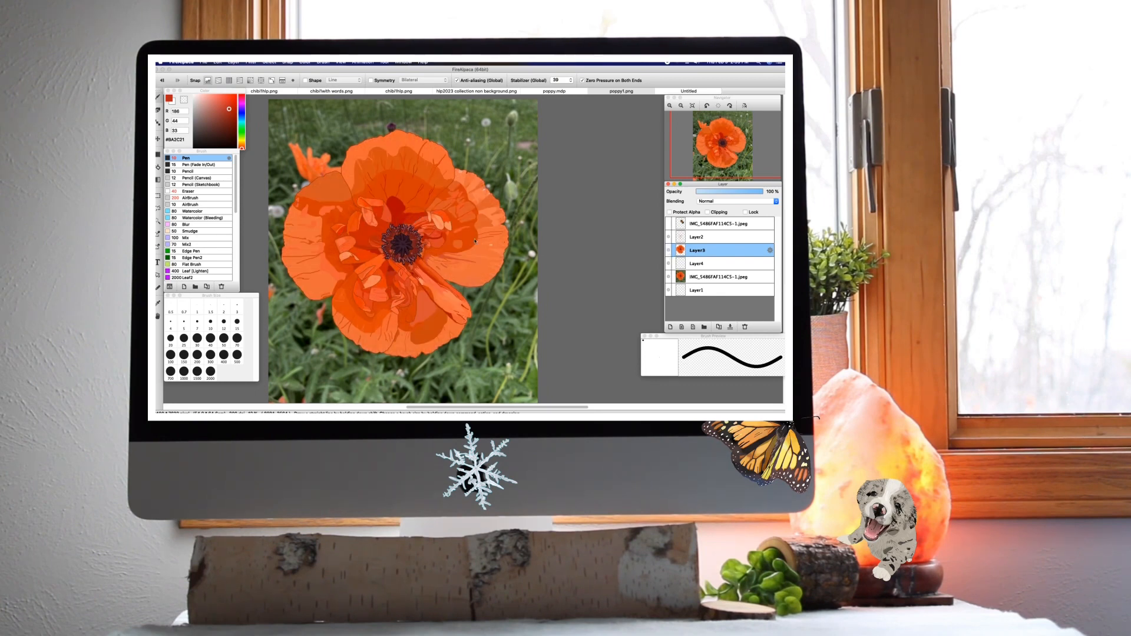
# Save the poppy painting as a PNG, accepting that layers will be lost.
pyautogui.click(204, 61)
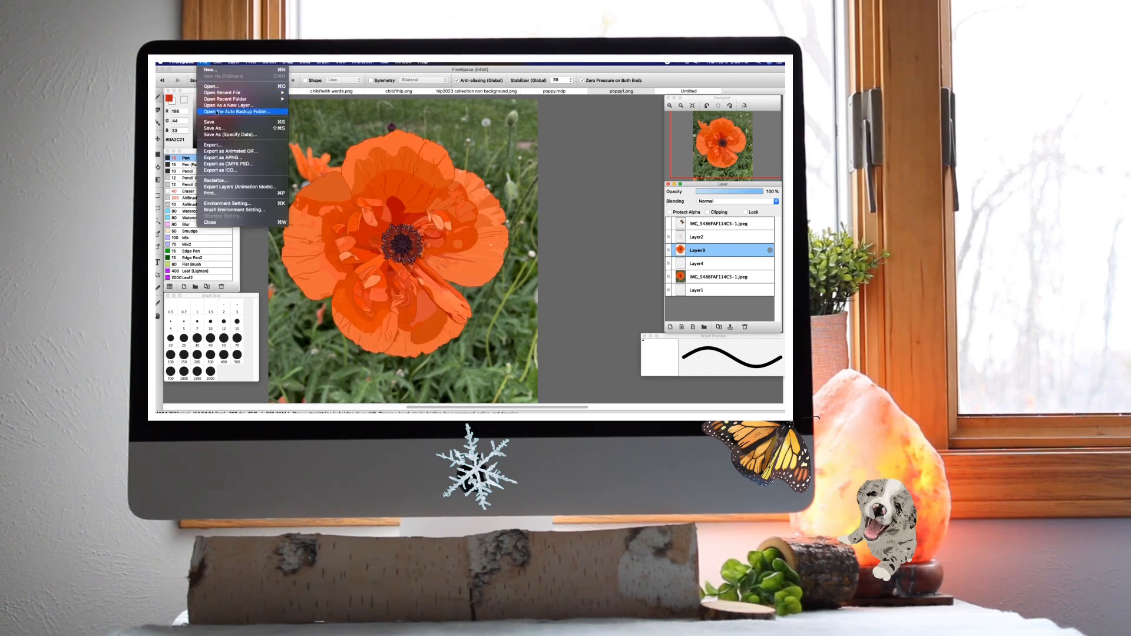
pyautogui.click(210, 122)
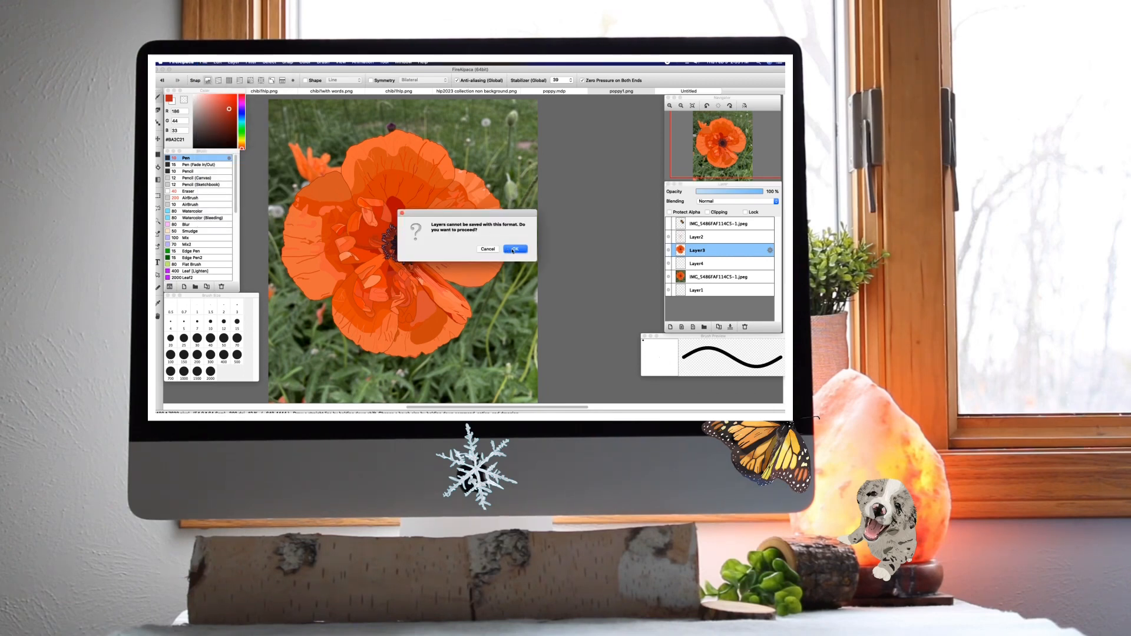
pyautogui.click(514, 248)
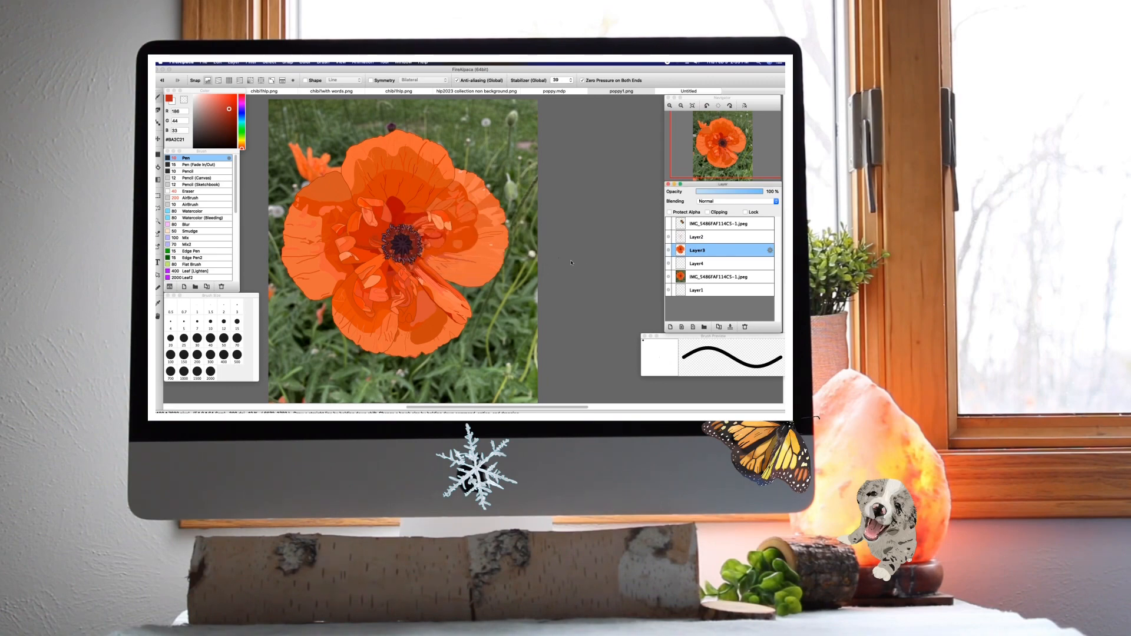